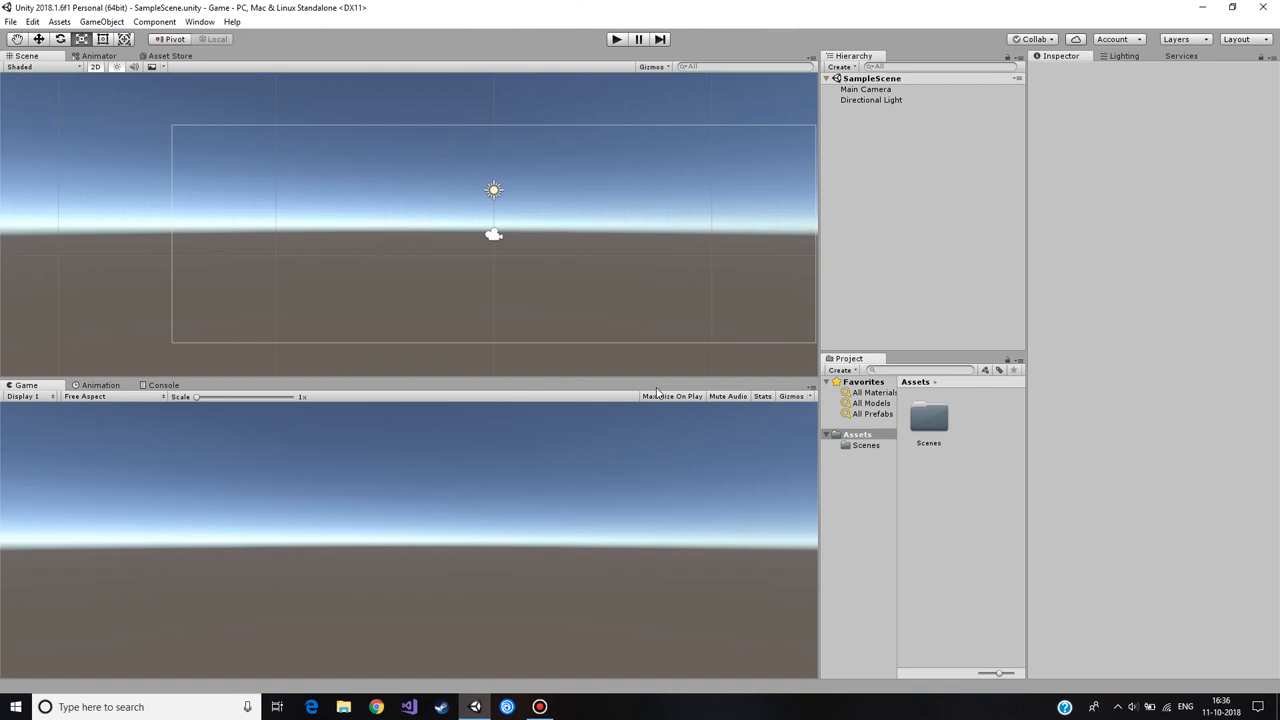
mouse_move(749, 354)
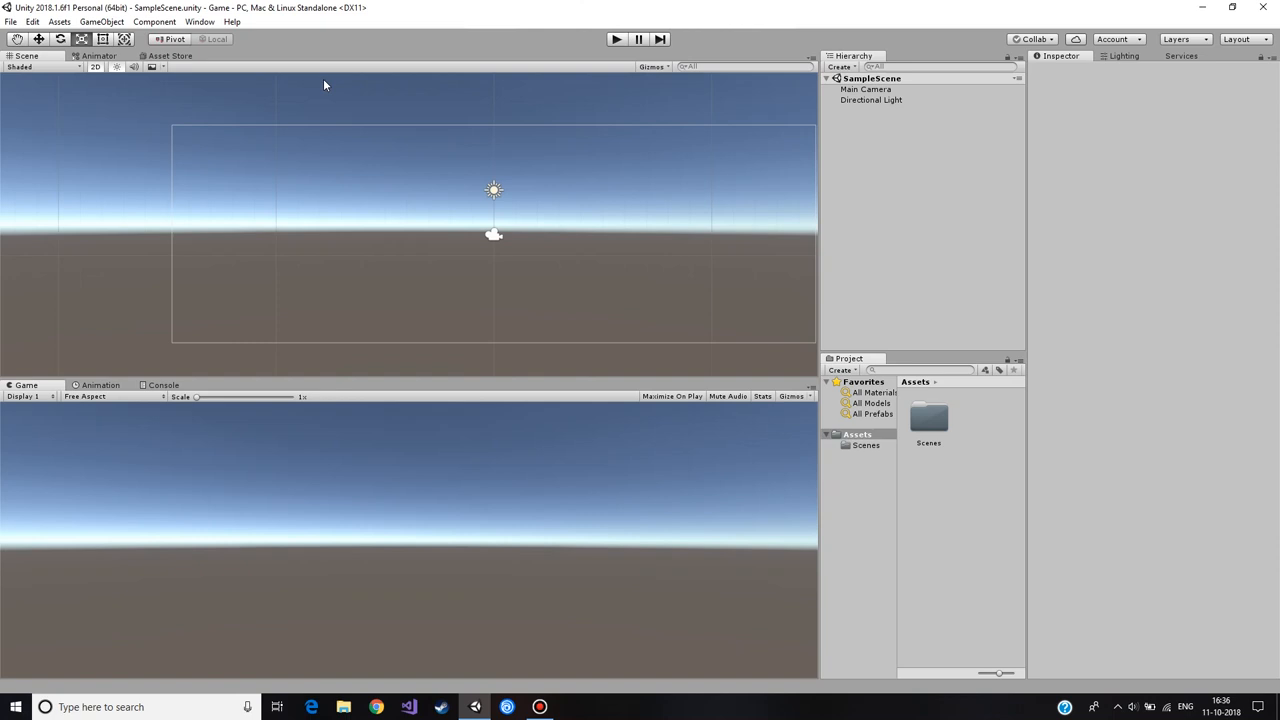
mouse_move(602, 179)
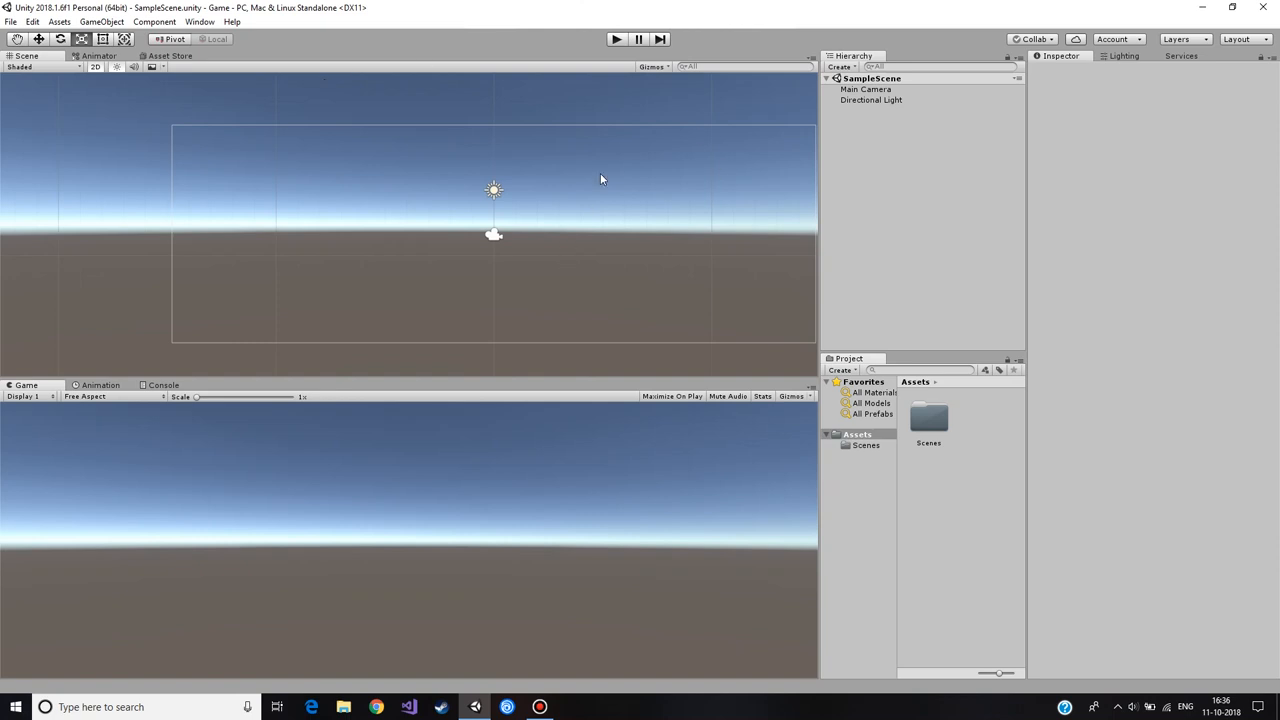
mouse_move(613, 169)
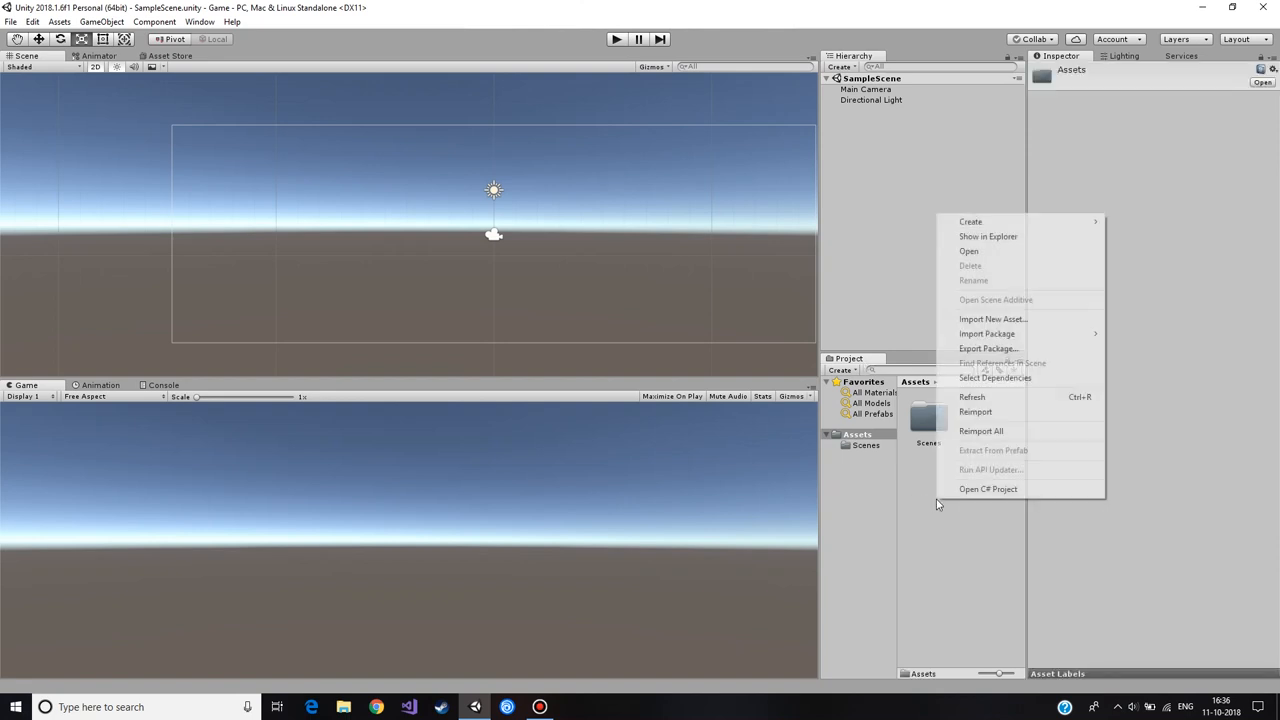
mouse_move(992, 319)
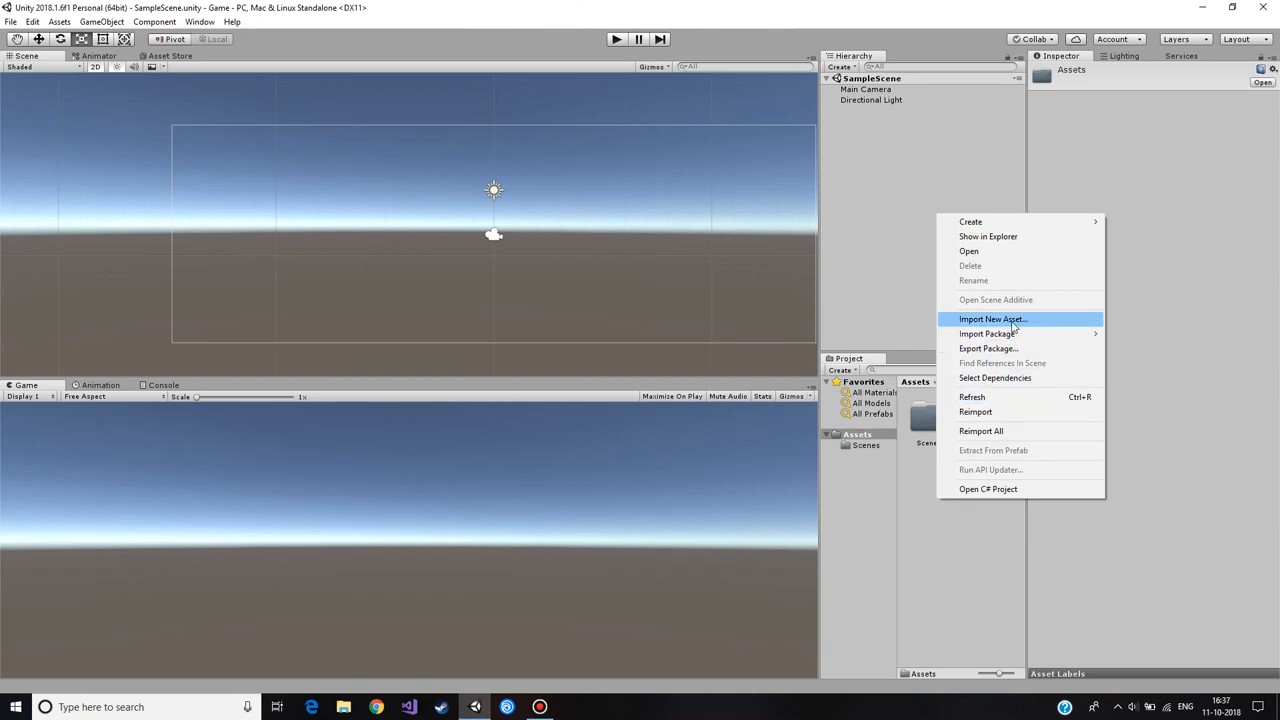
mouse_move(1037, 325)
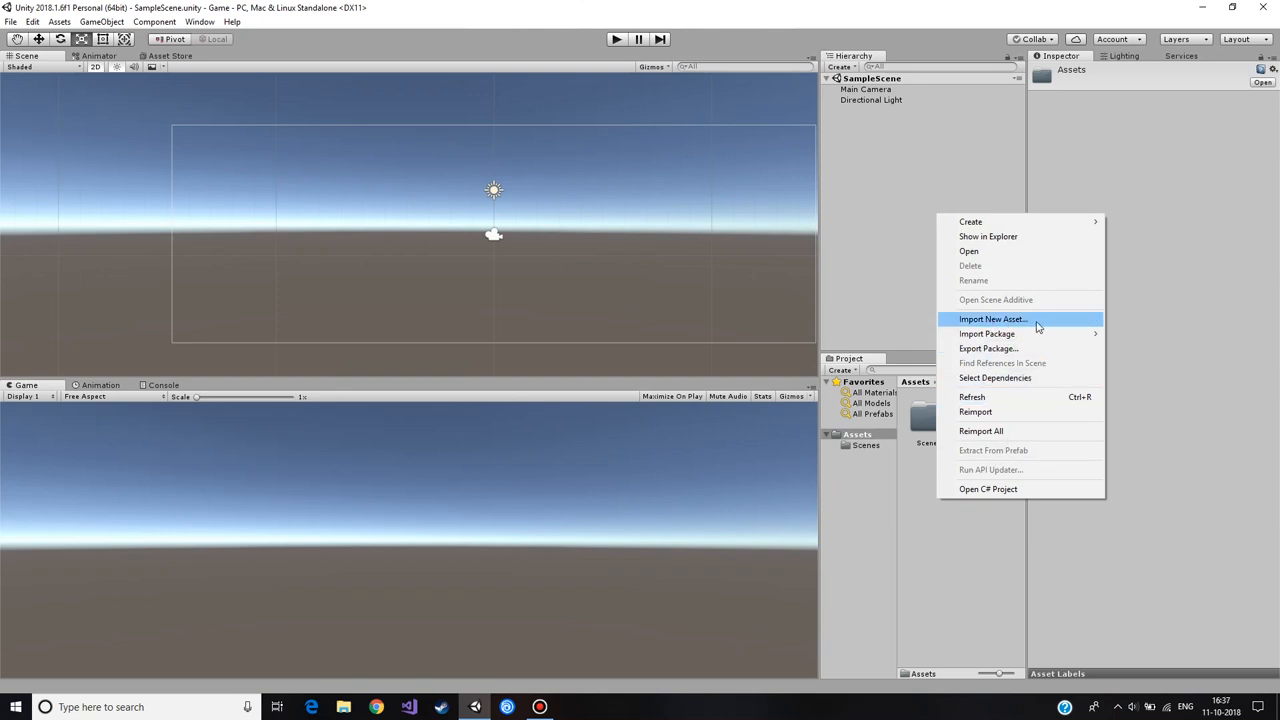
Step: Import BasketBall.png into the project Assets via Import New Asset
click(993, 318)
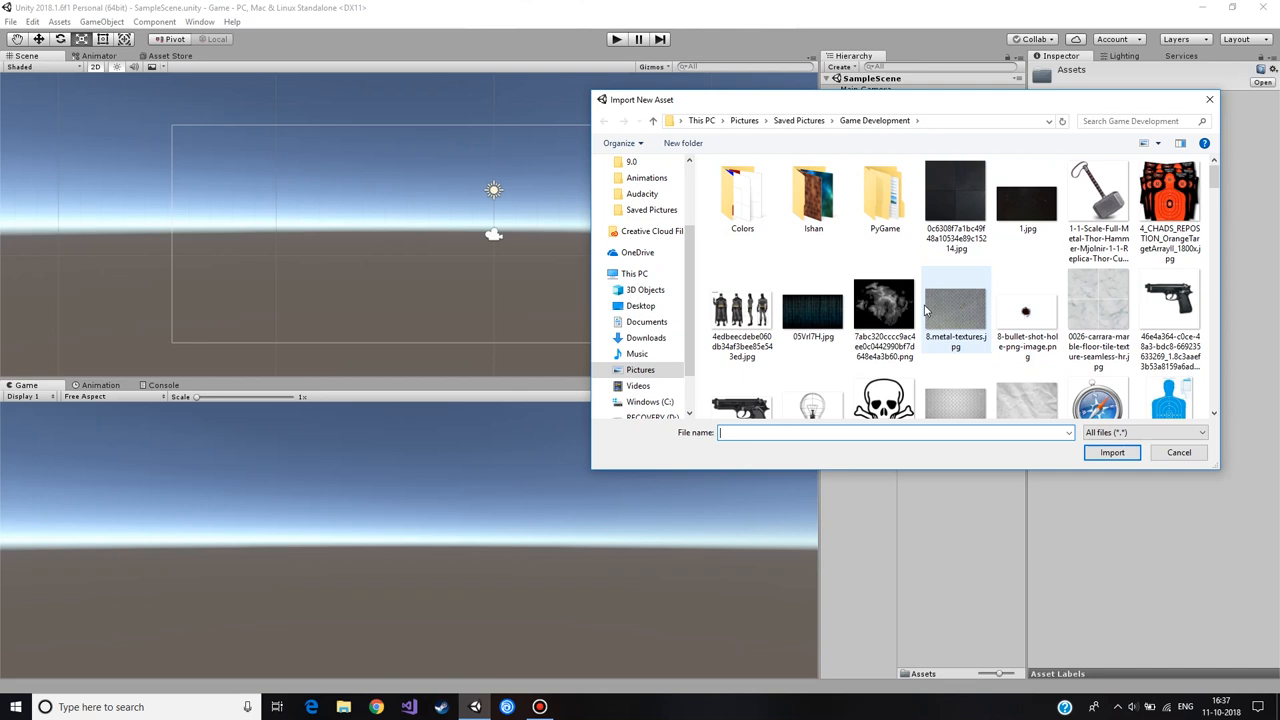
click(1112, 452)
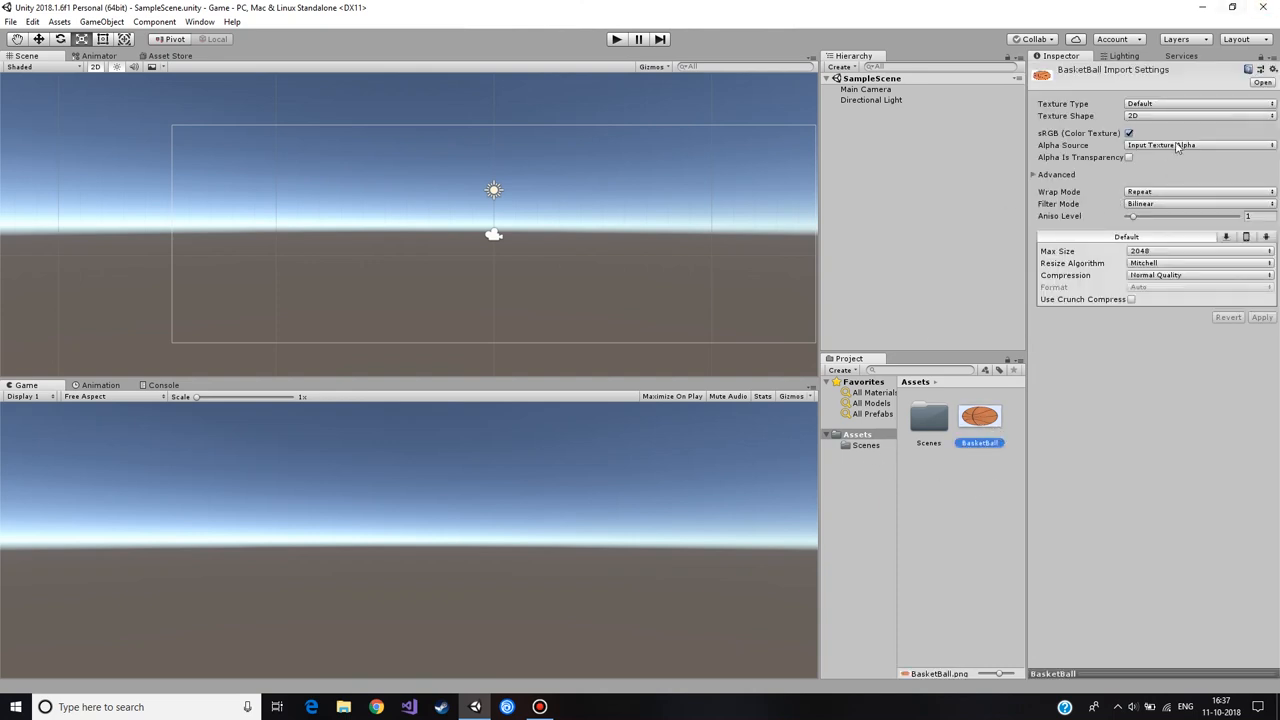
Step: Set BasketBall's Texture Type to Sprite (2D and UI) and apply it
click(1183, 106)
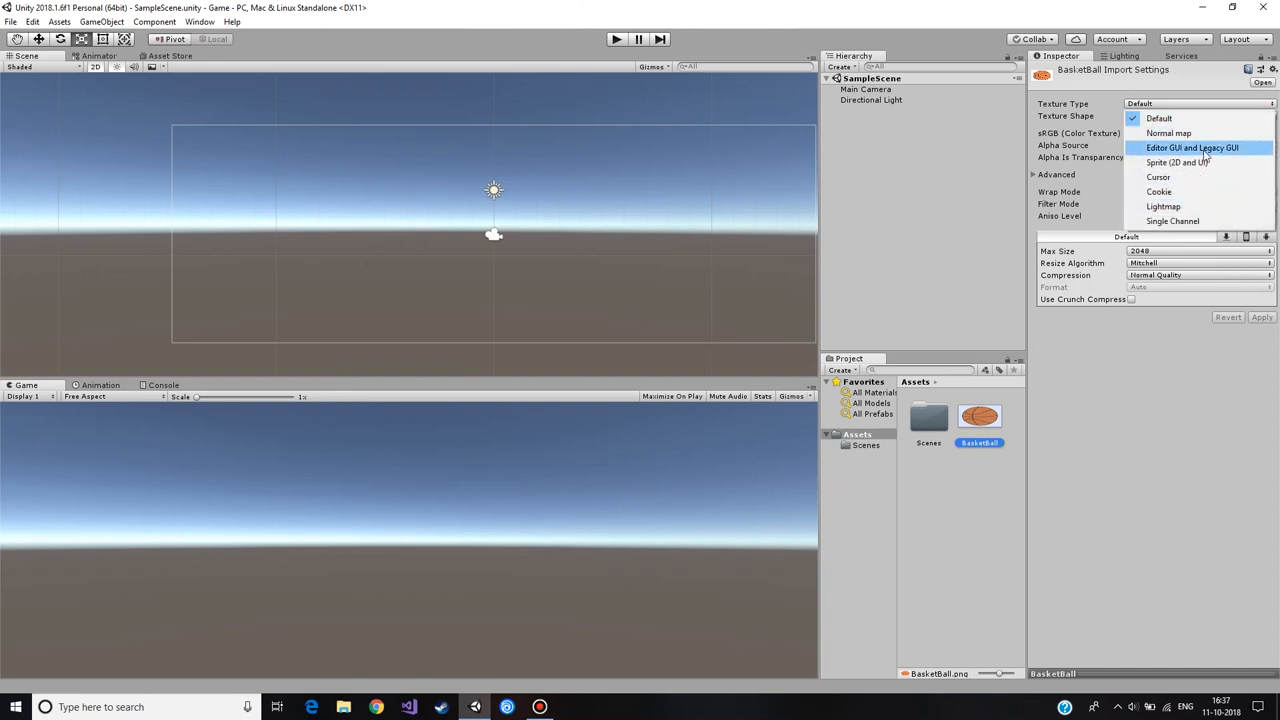
mouse_move(1172, 162)
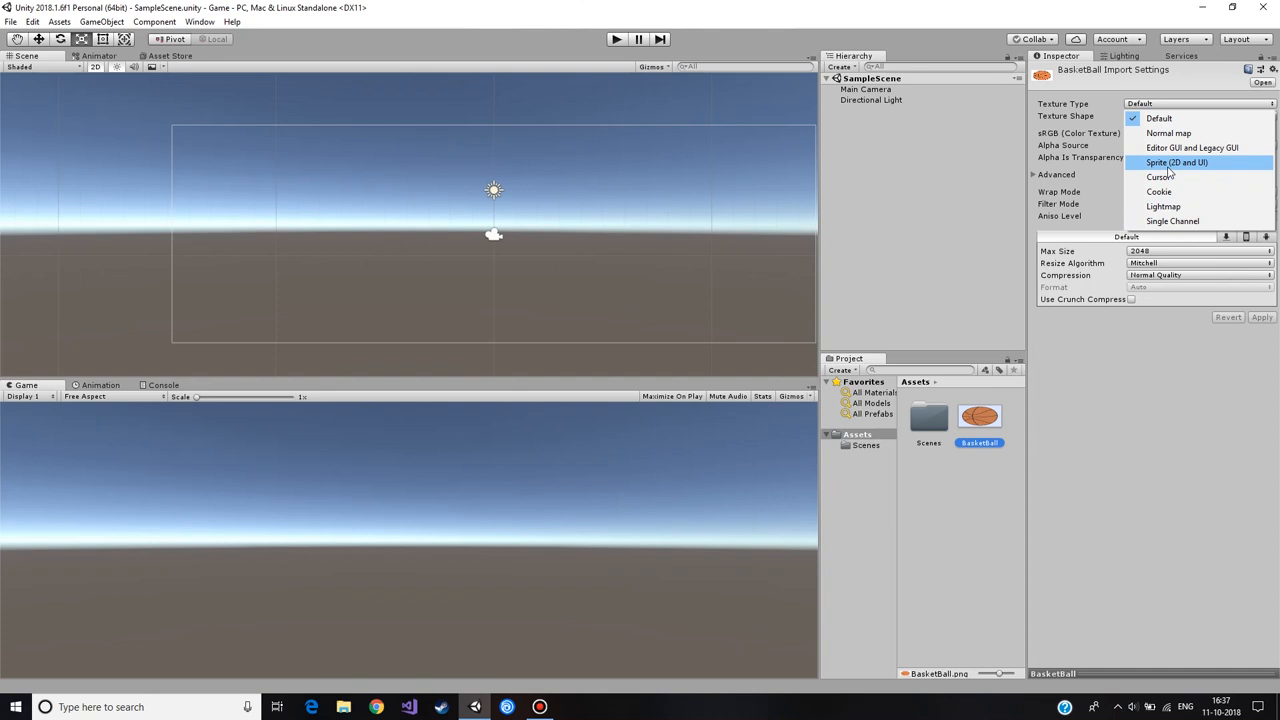
click(1172, 159)
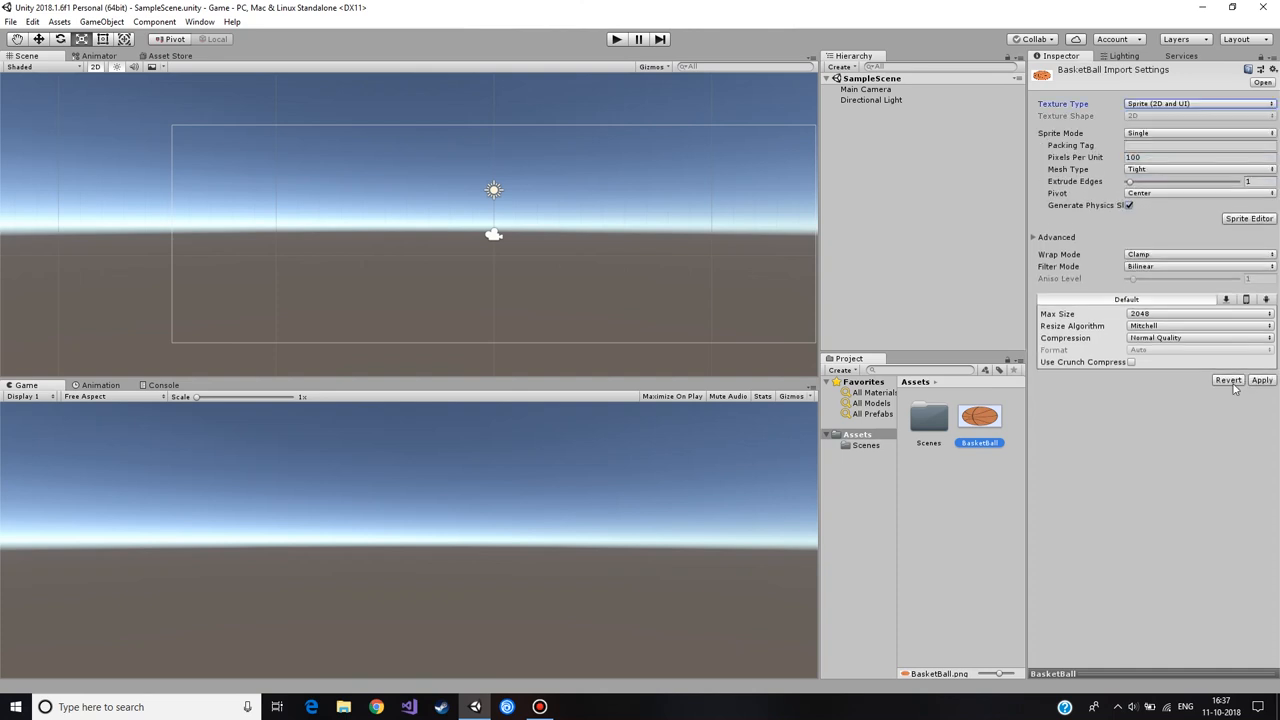
mouse_move(1161, 247)
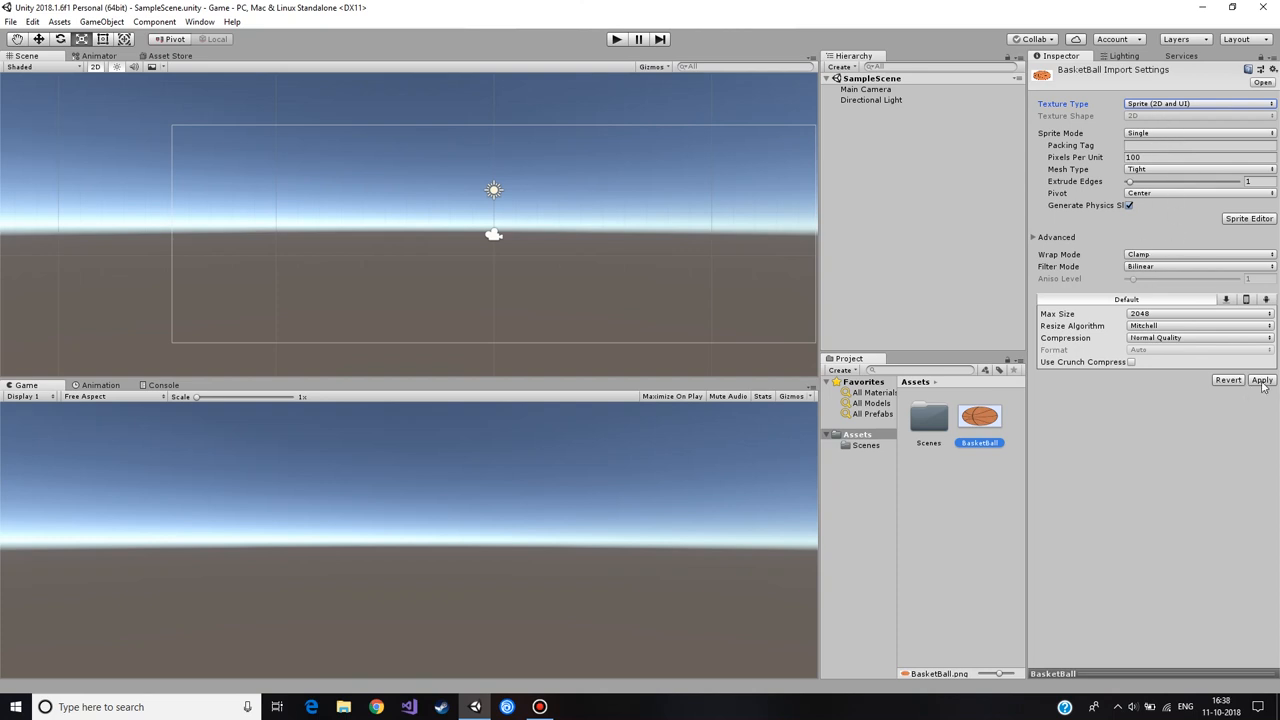
click(1262, 382)
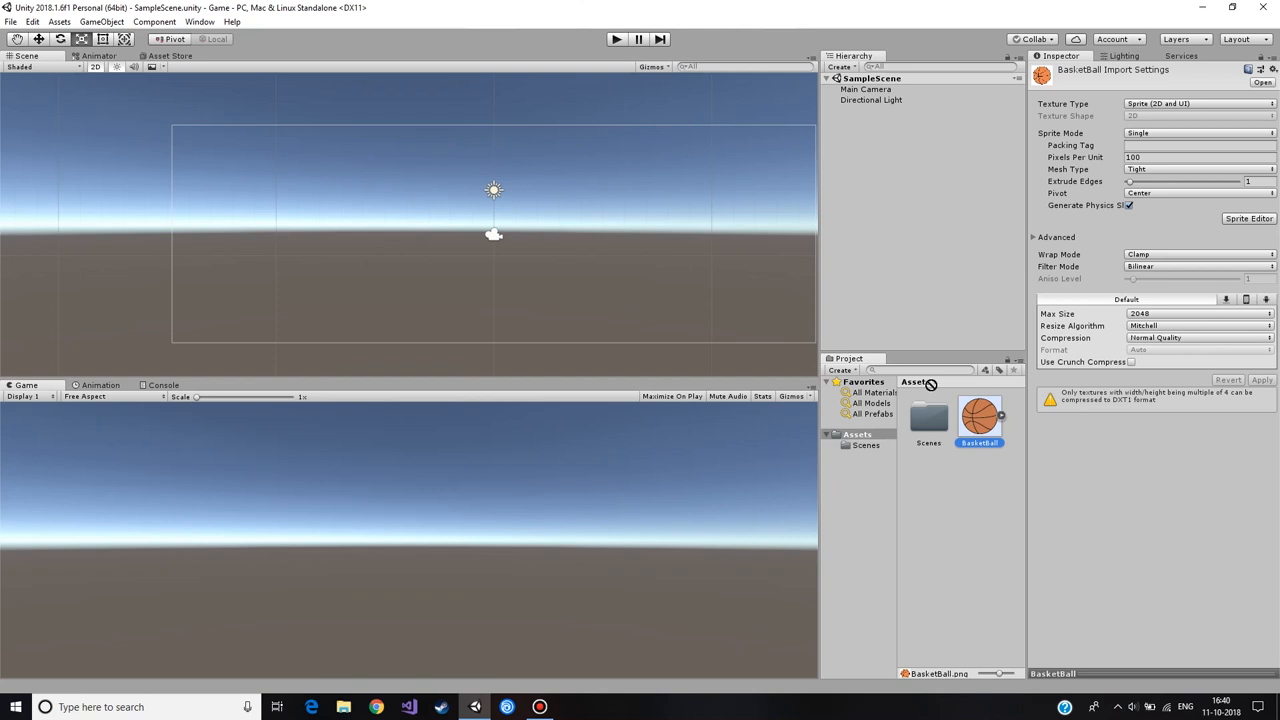
Step: Drag the BasketBall sprite into the Scene view and centre it in the camera view
drag(979, 415, 467, 258)
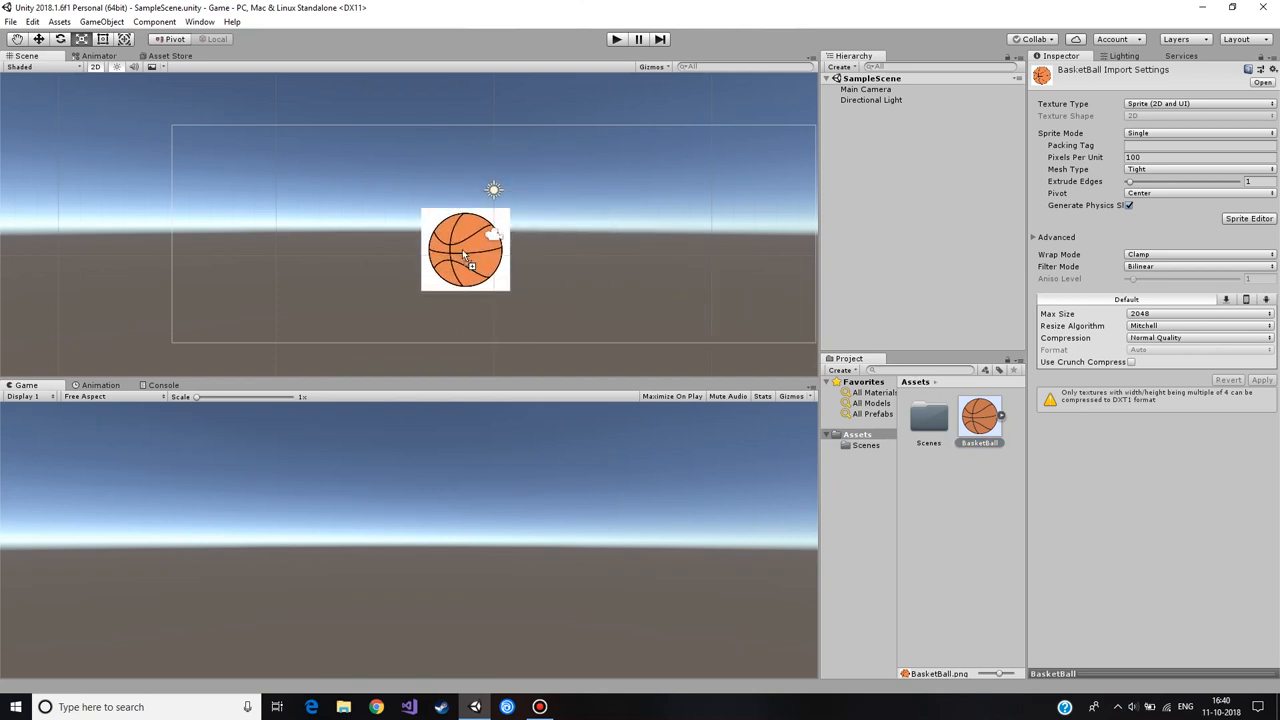
drag(465, 248, 513, 240)
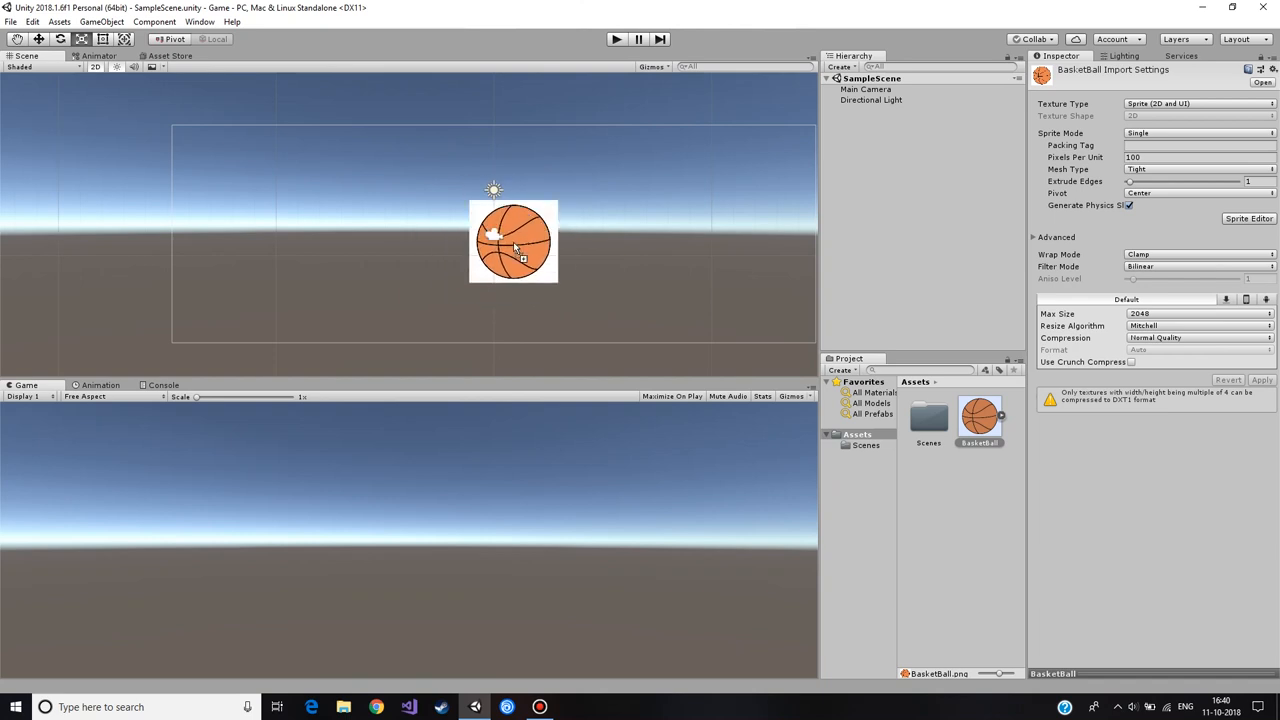
drag(980, 418, 498, 240)
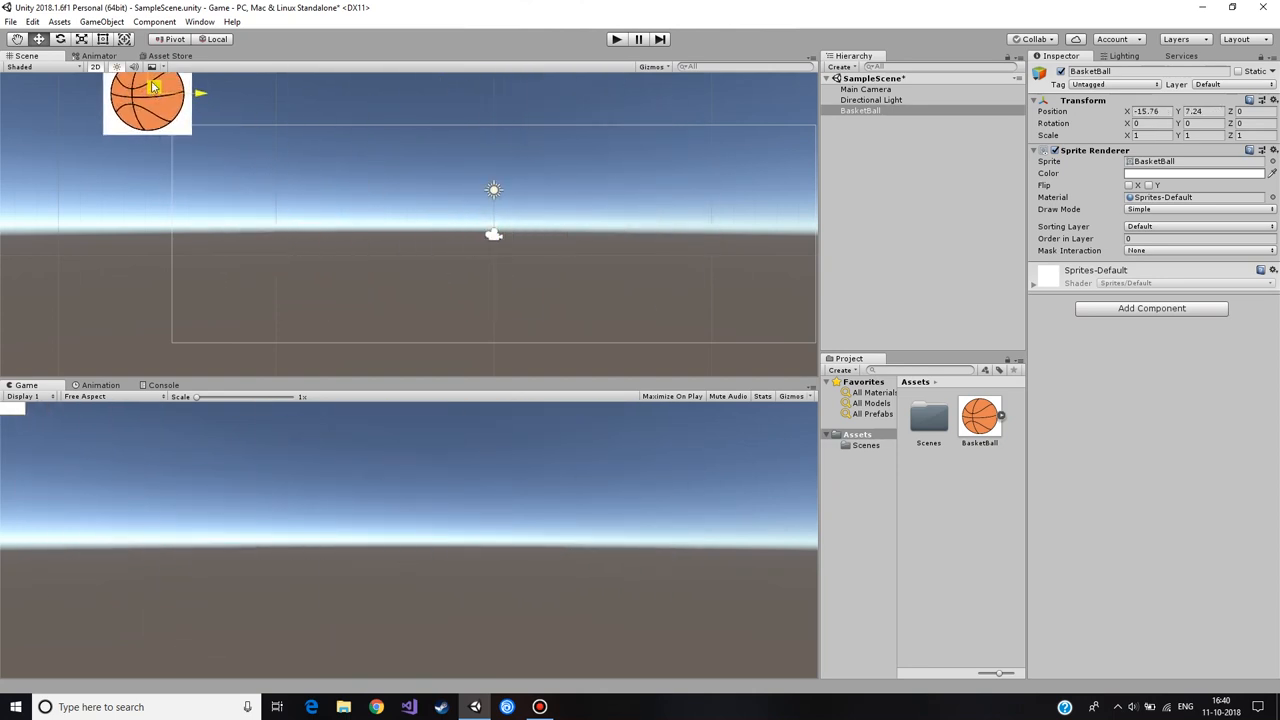
drag(148, 98, 492, 263)
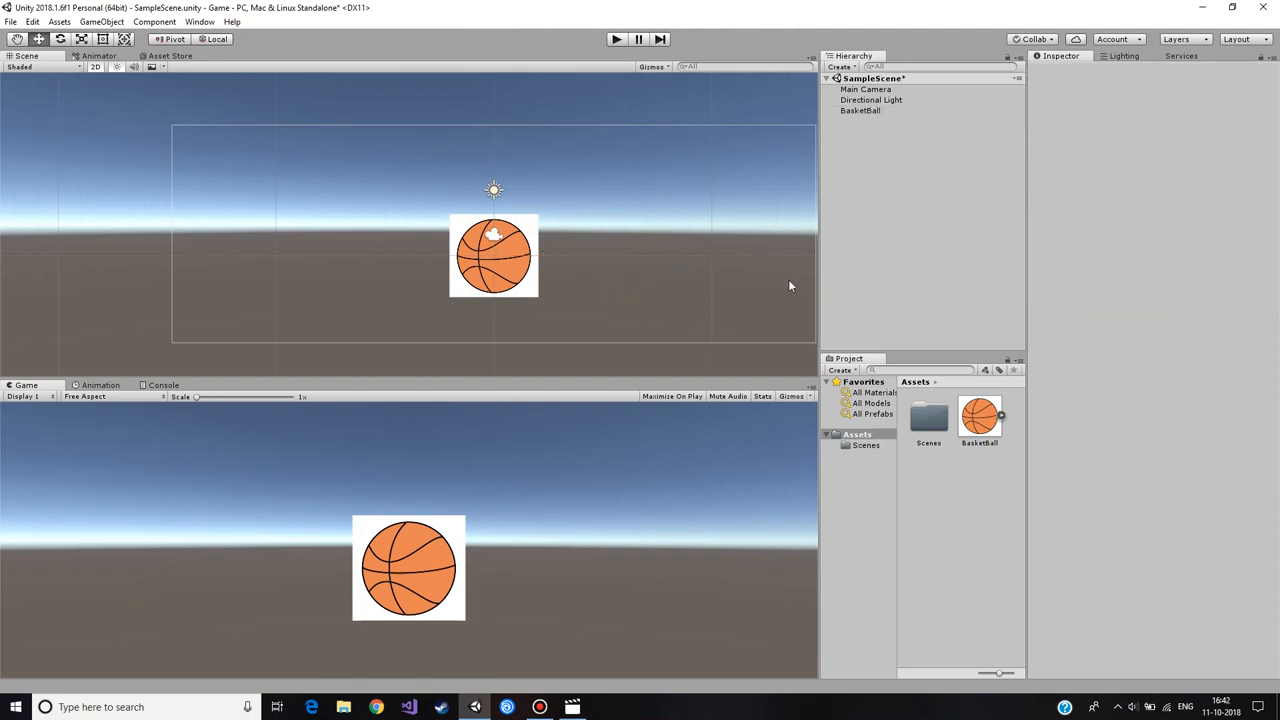
mouse_move(1076, 240)
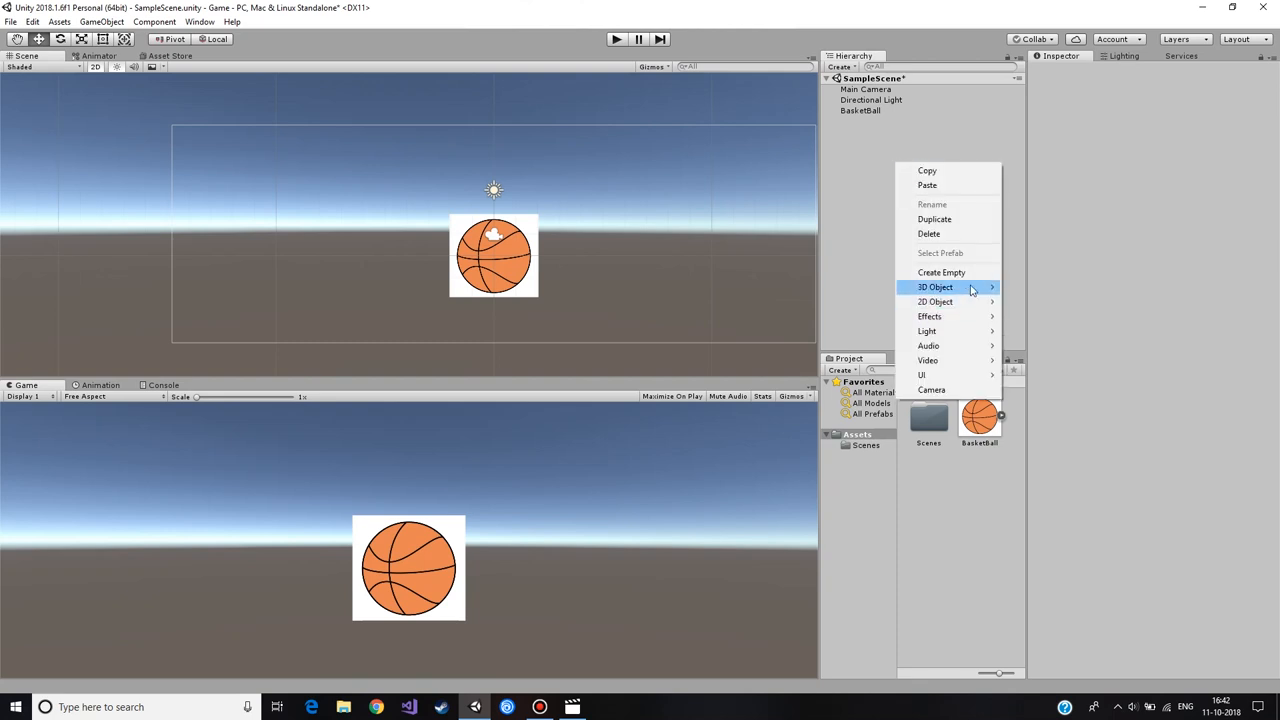
mouse_move(965, 293)
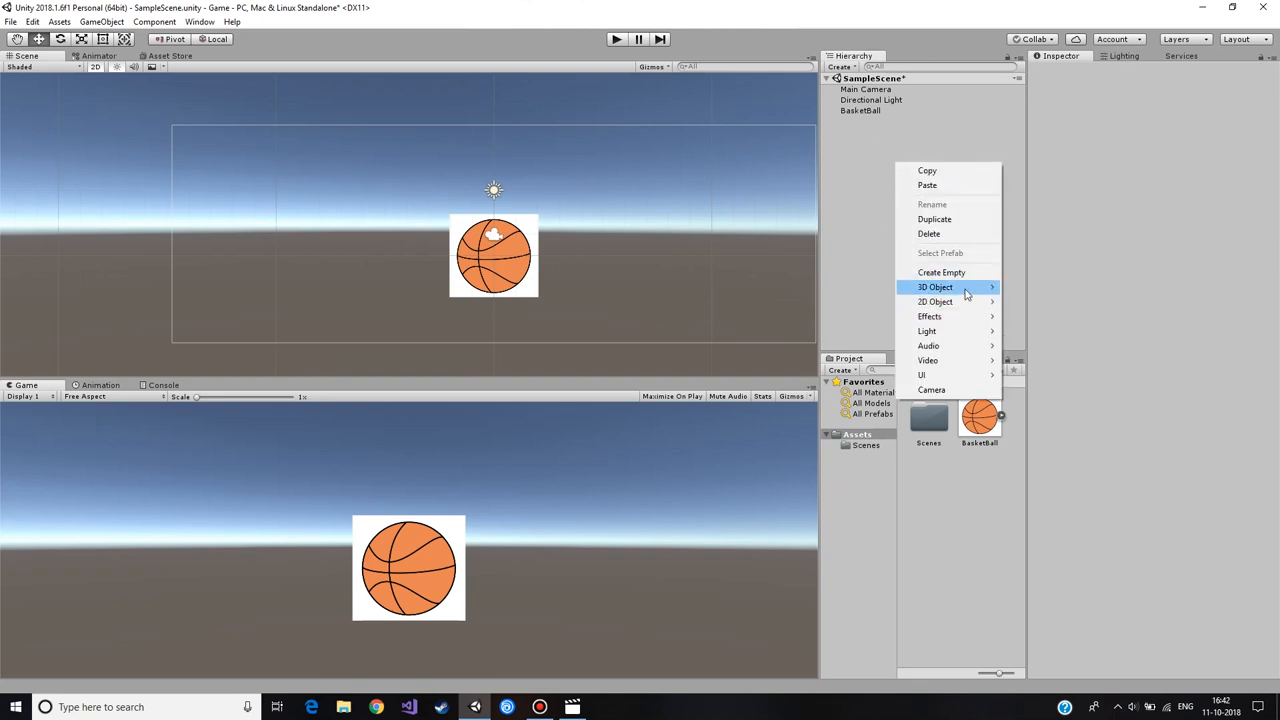
Step: Add a Cube backdrop, set BasketBall Position Z to -1.51, and scale the cube to fill the view
click(933, 287)
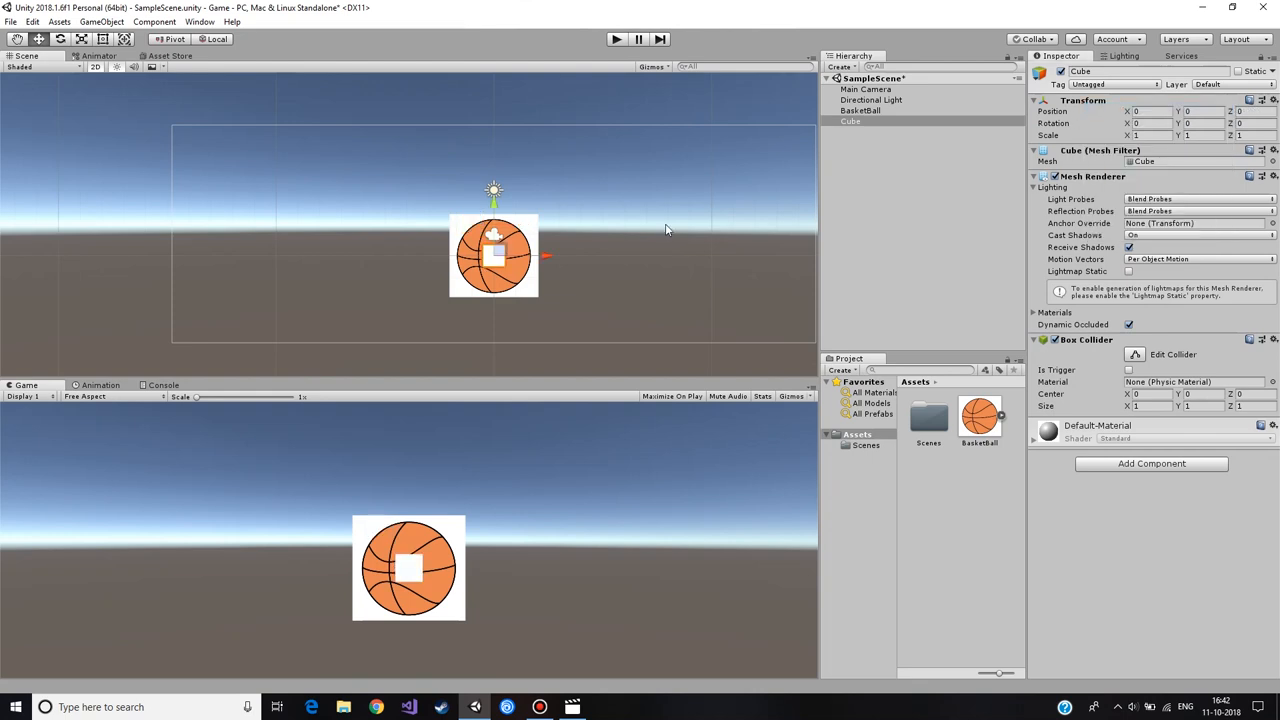
click(864, 110)
text(-1.51)
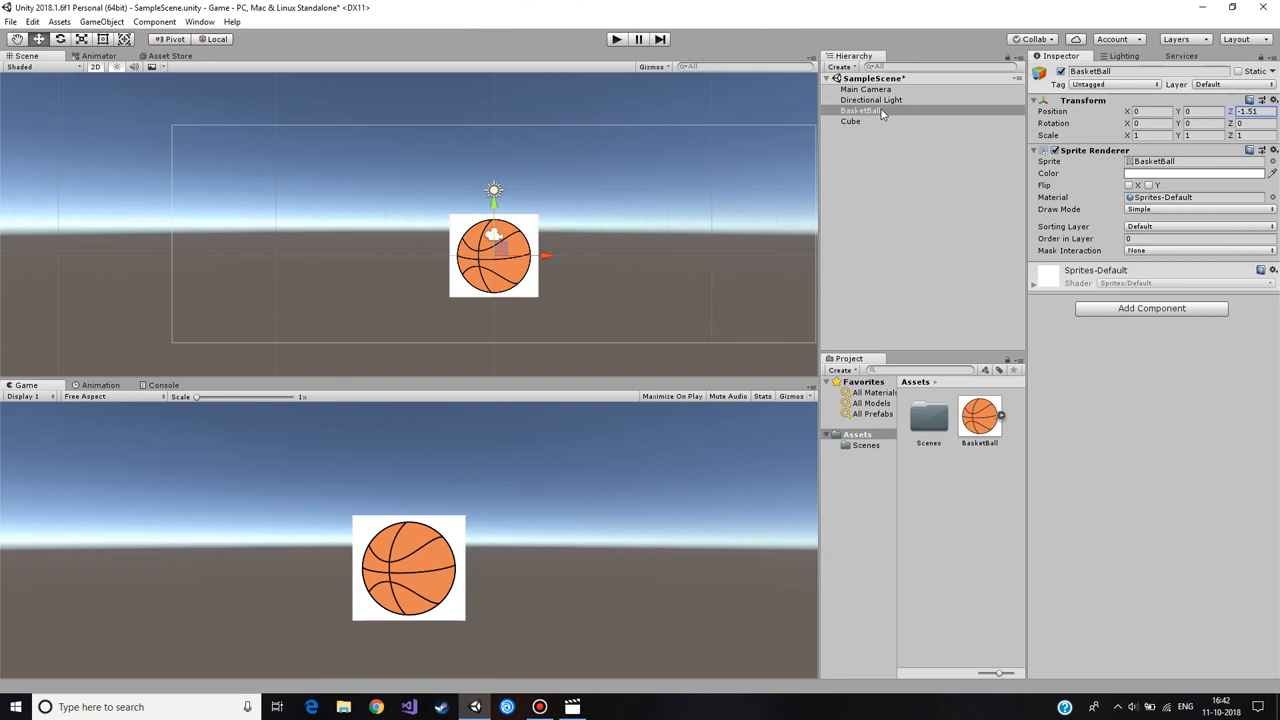
click(849, 121)
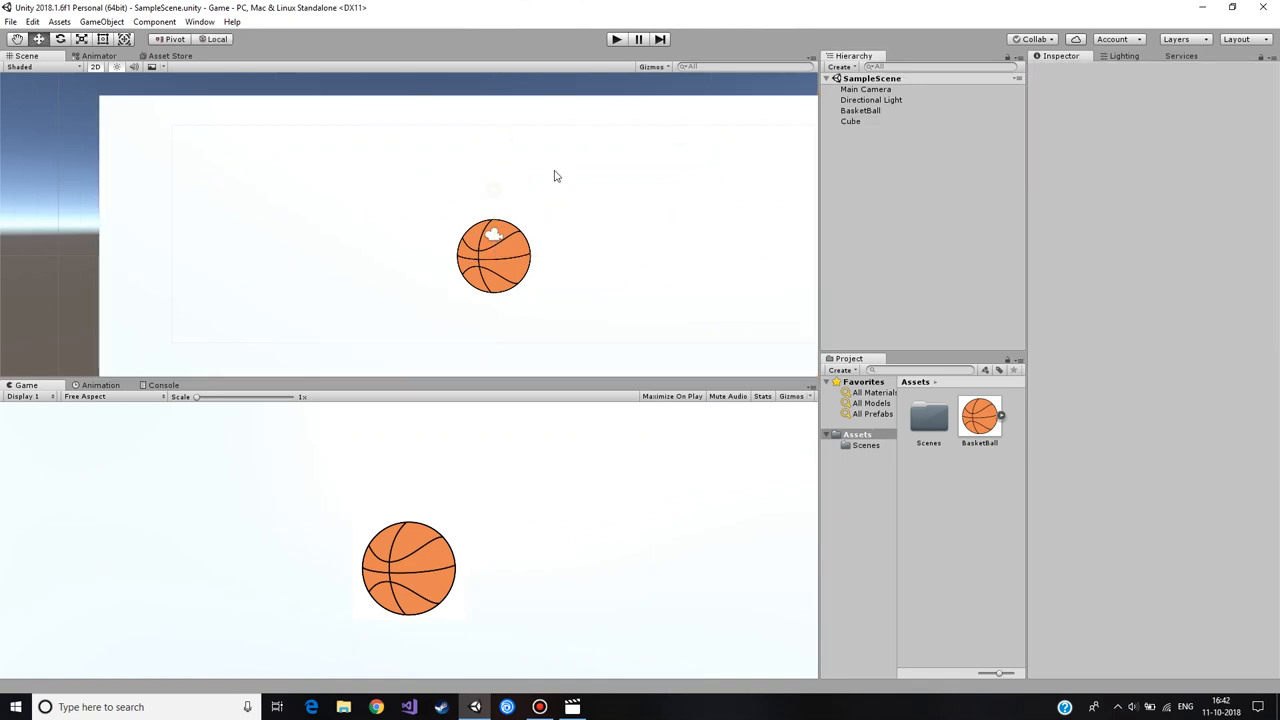
click(860, 110)
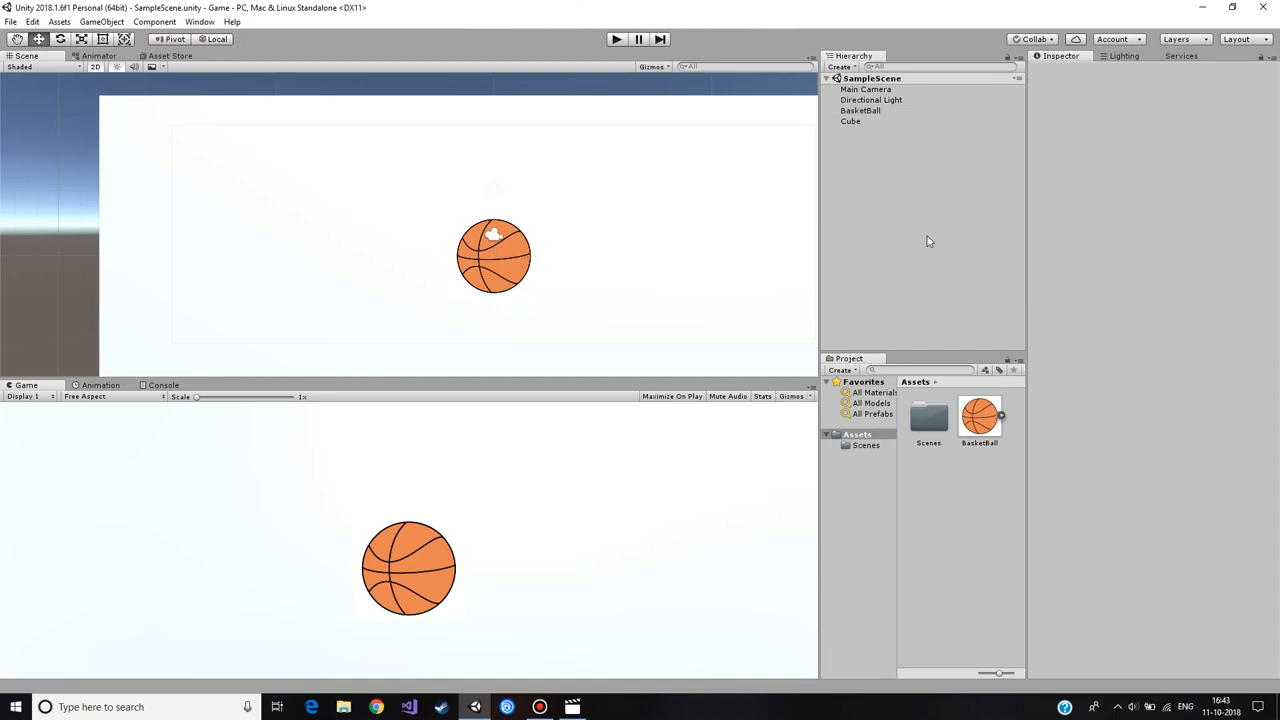
mouse_move(861, 205)
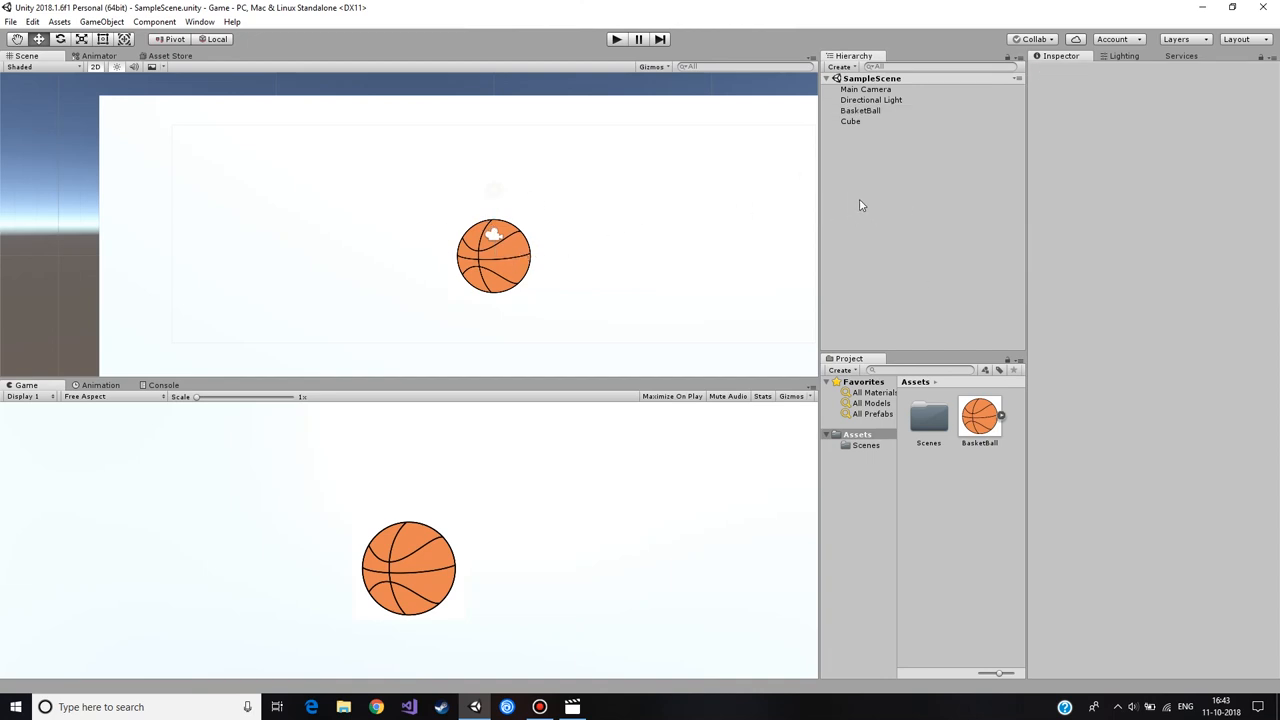
mouse_move(427, 372)
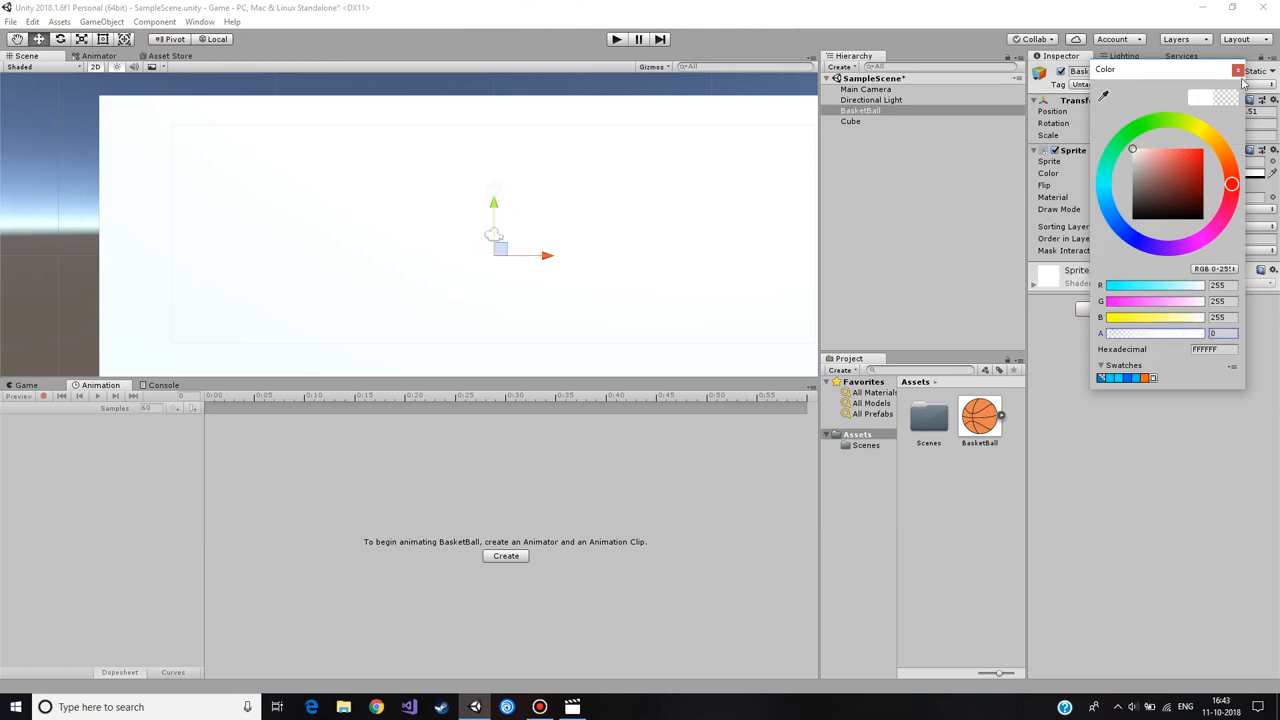
click(1243, 68)
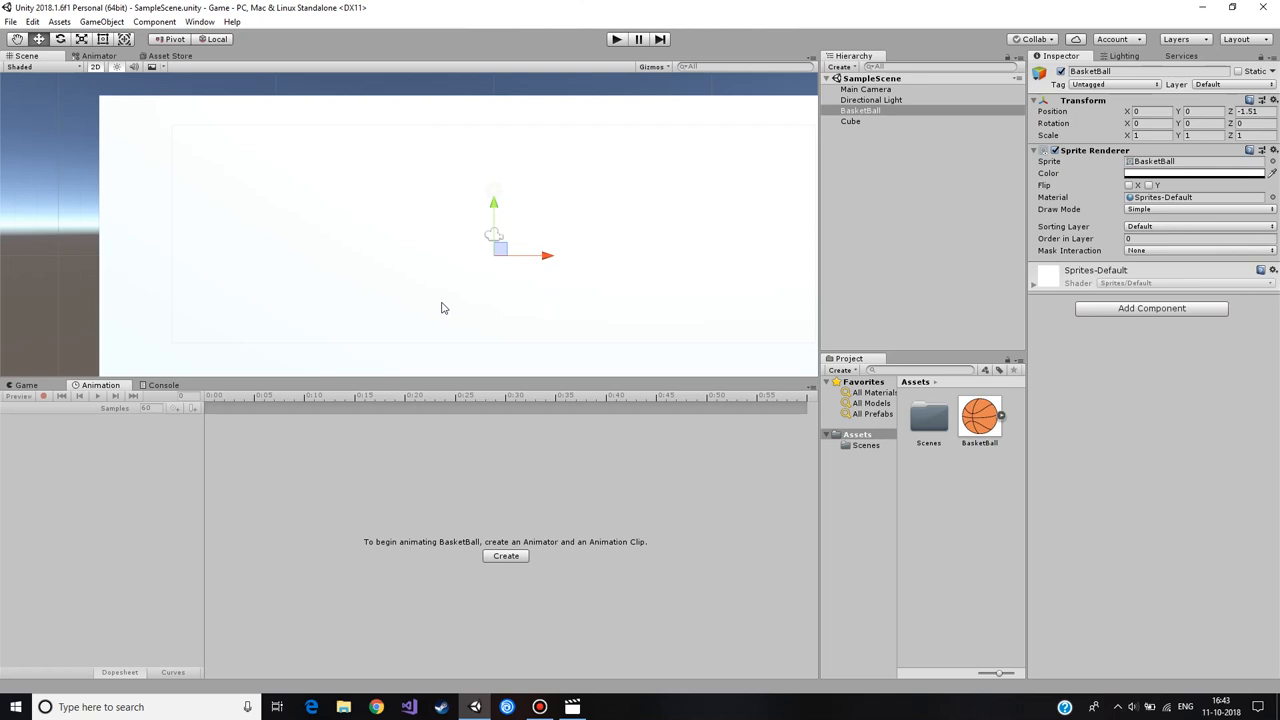
mouse_move(631, 541)
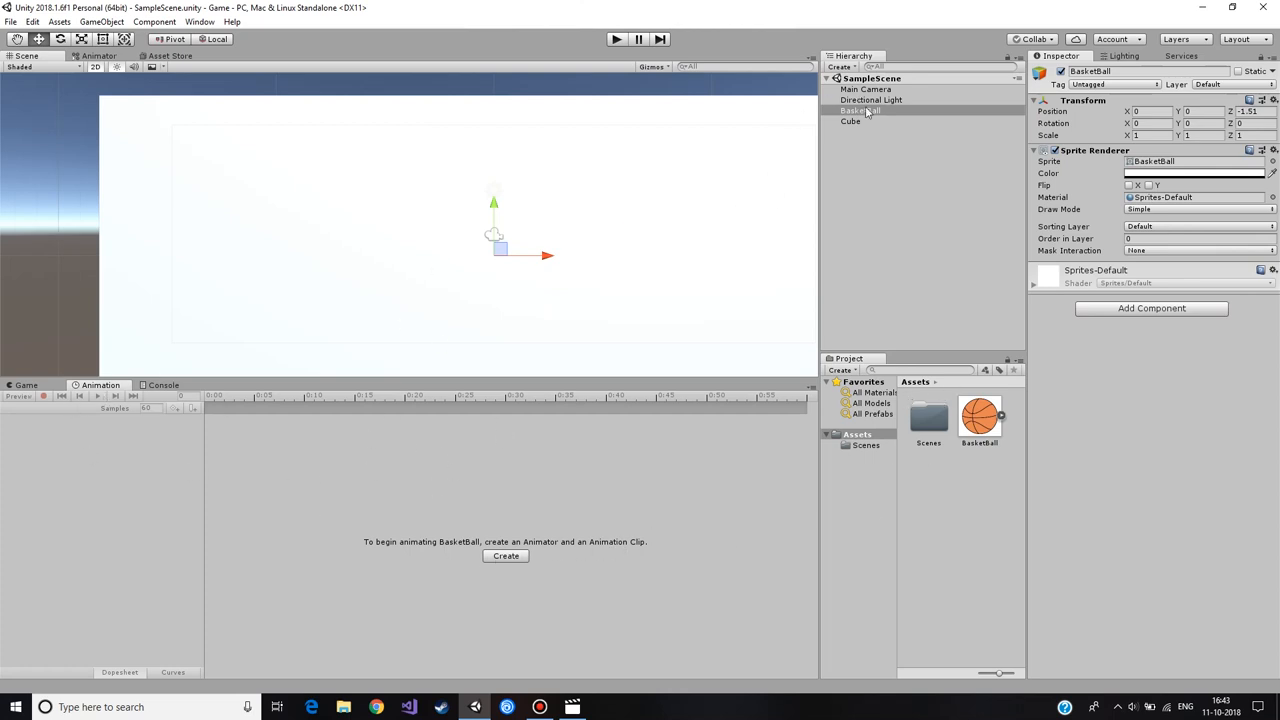
click(865, 110)
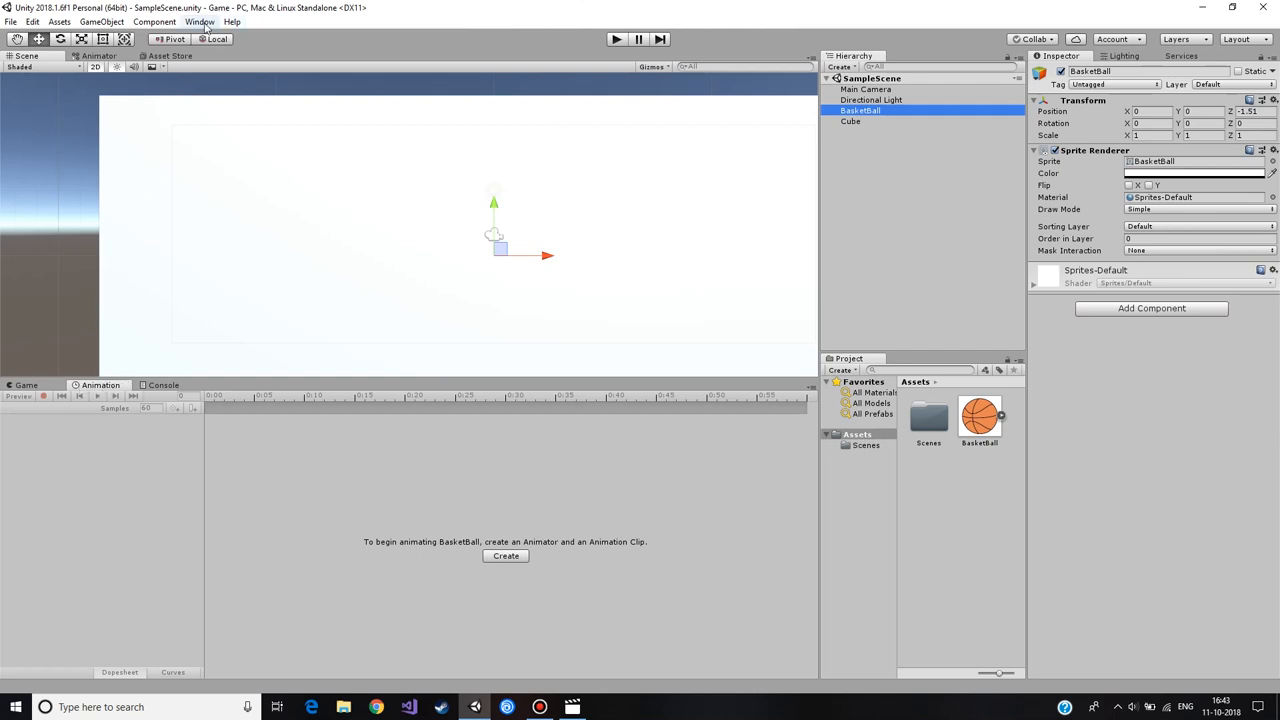
click(205, 23)
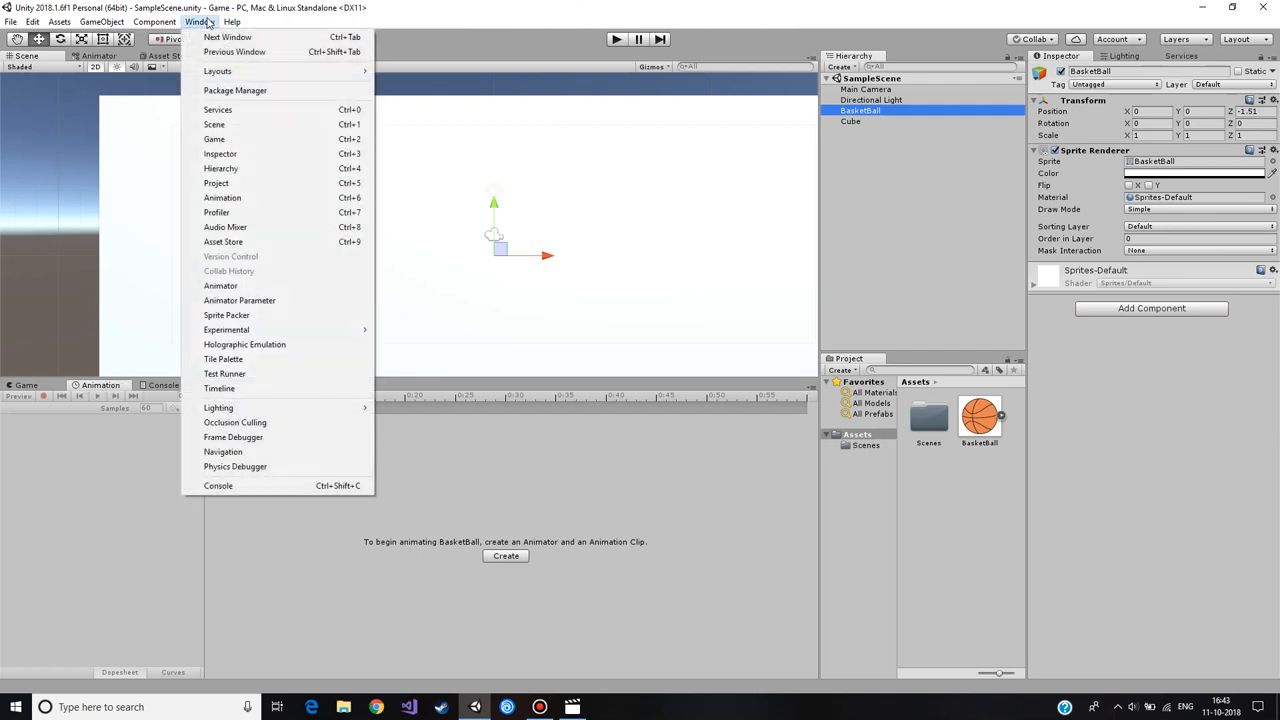
mouse_move(258, 273)
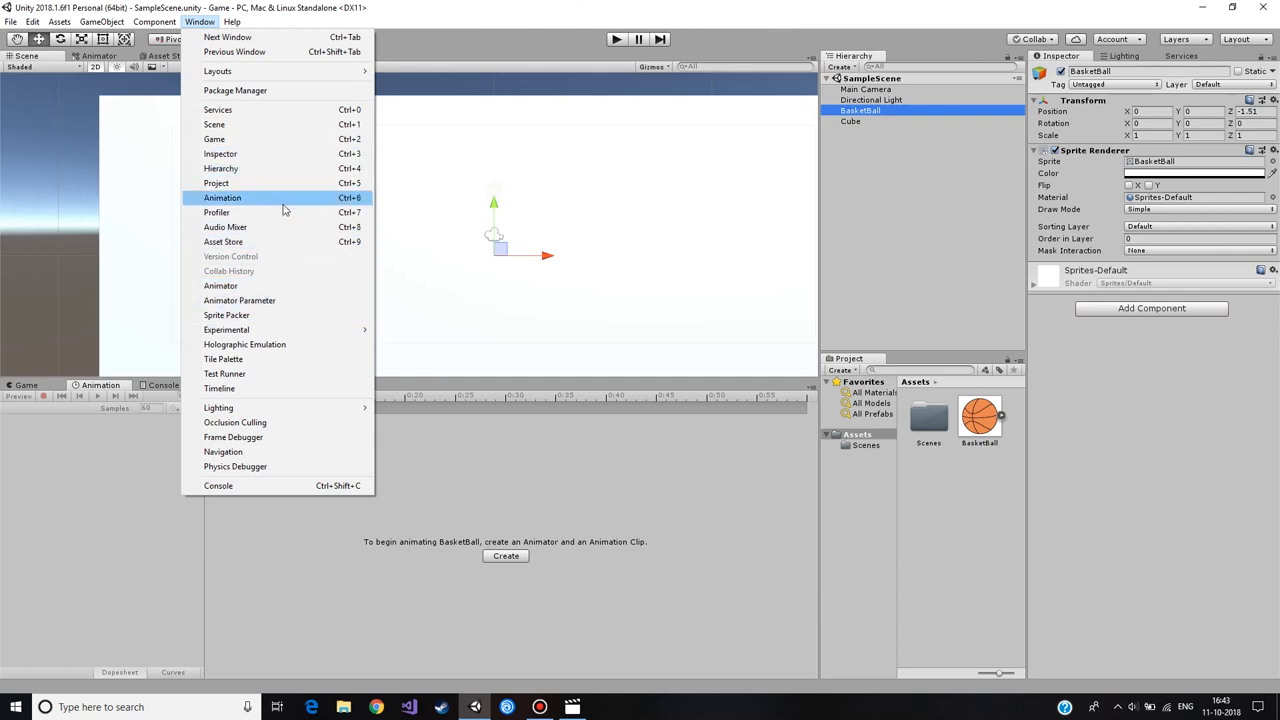
click(222, 197)
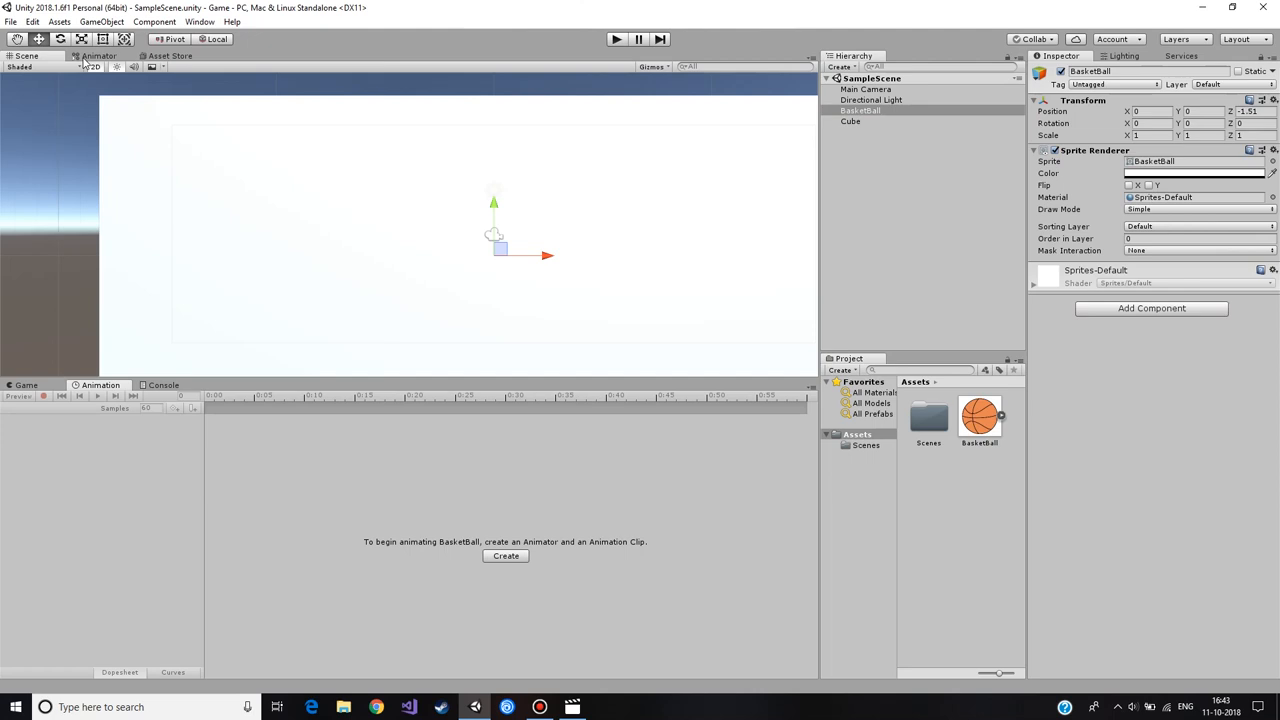
click(94, 55)
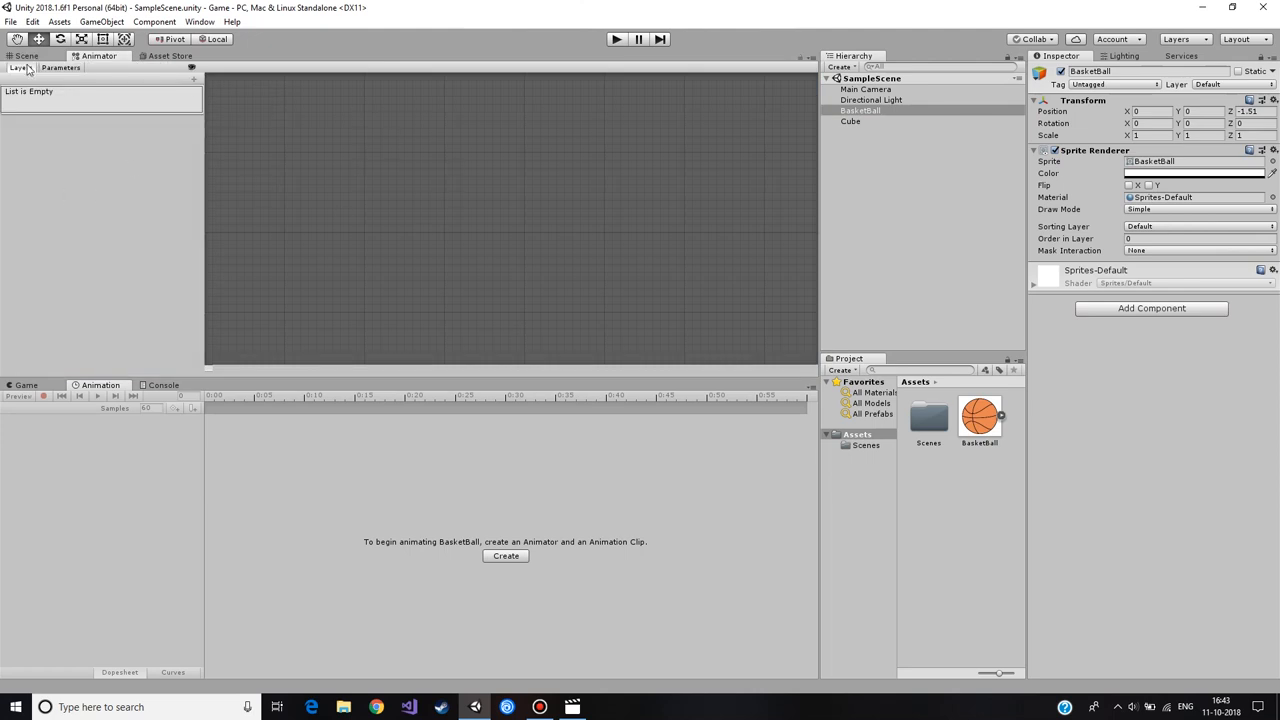
click(25, 55)
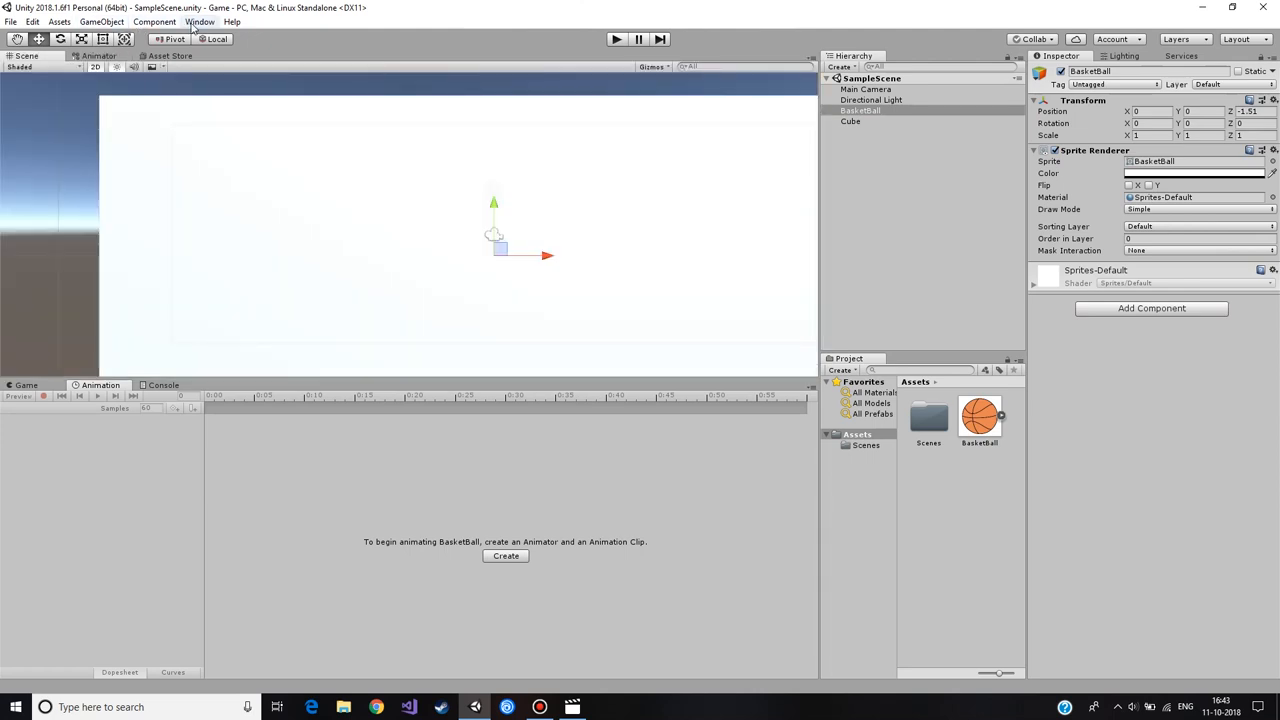
click(203, 22)
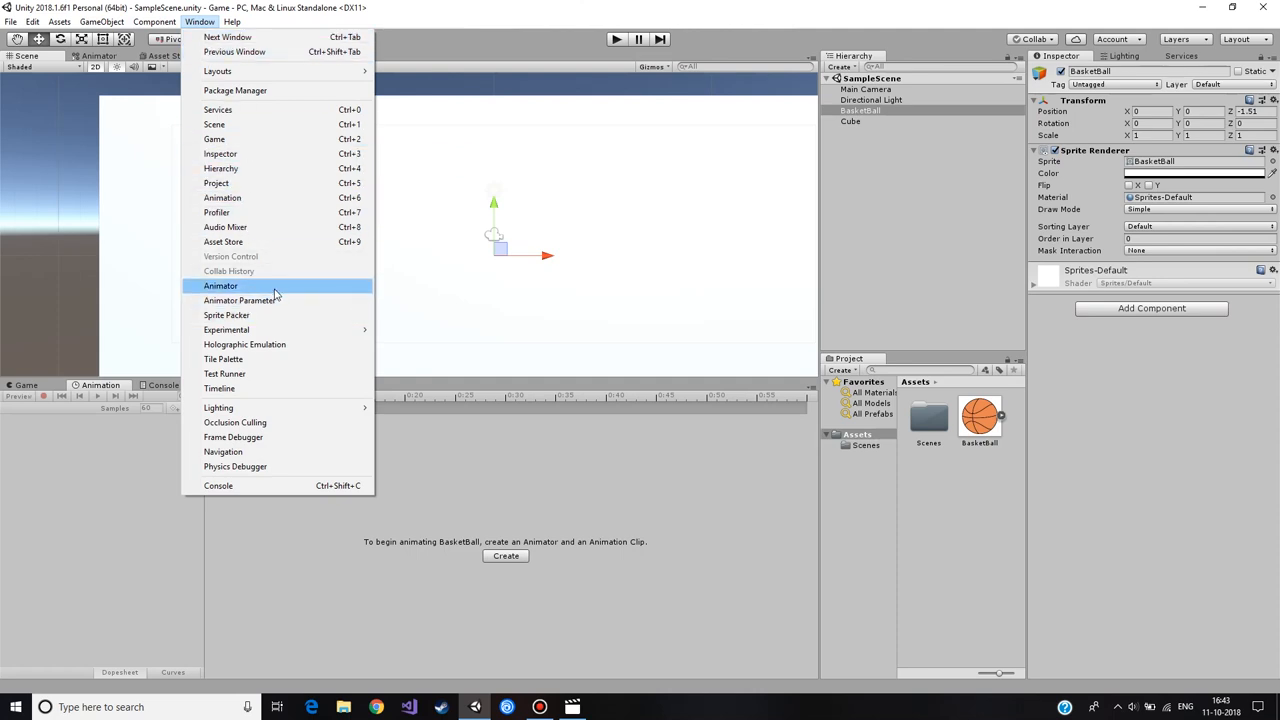
click(220, 286)
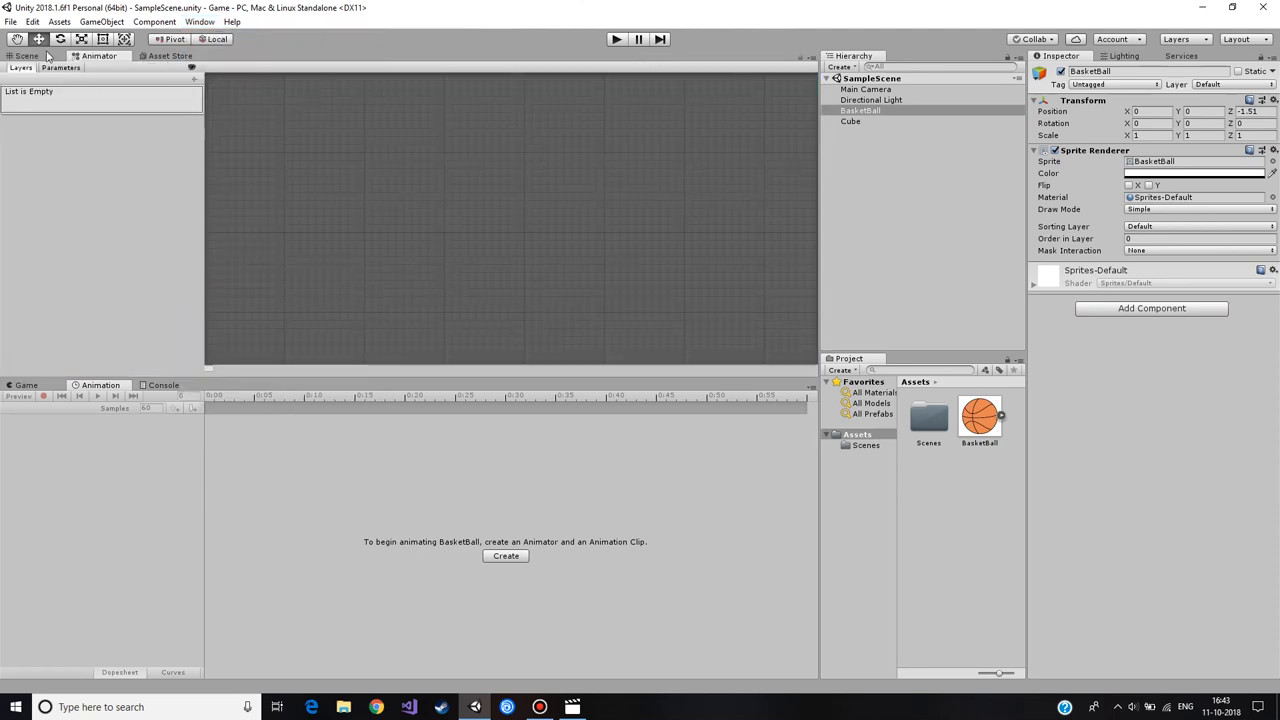
click(27, 55)
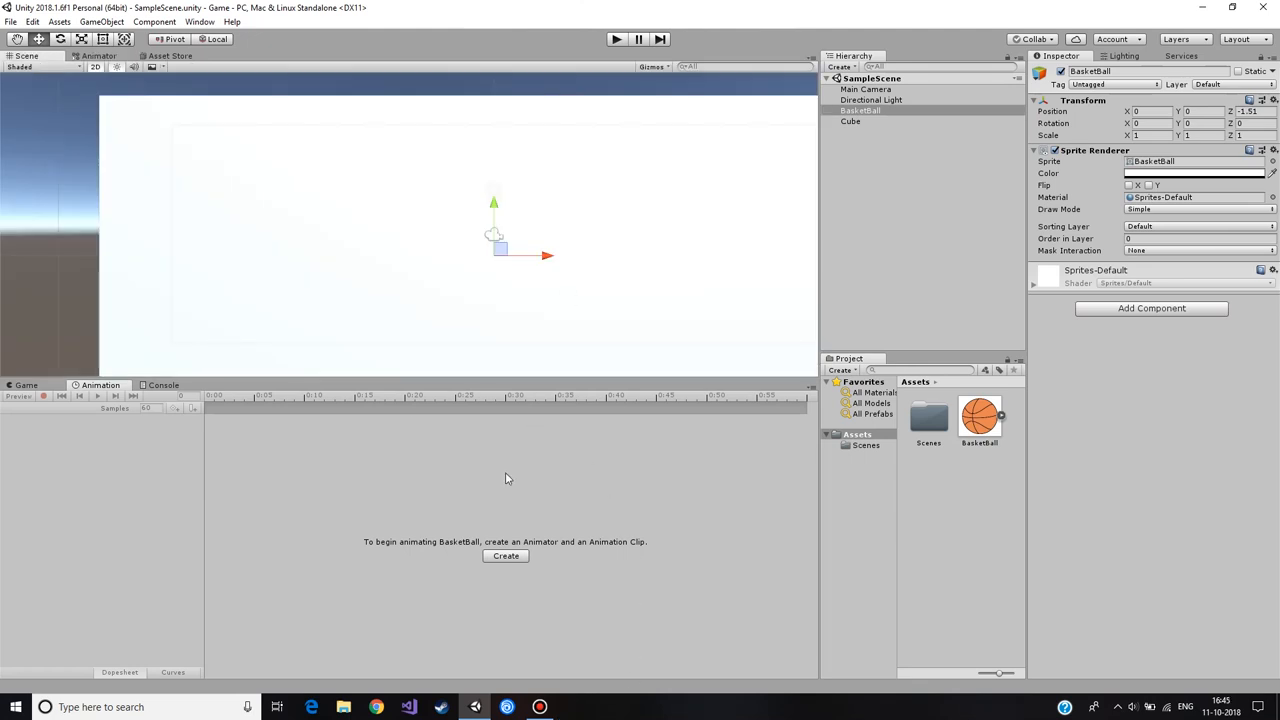
mouse_move(756, 156)
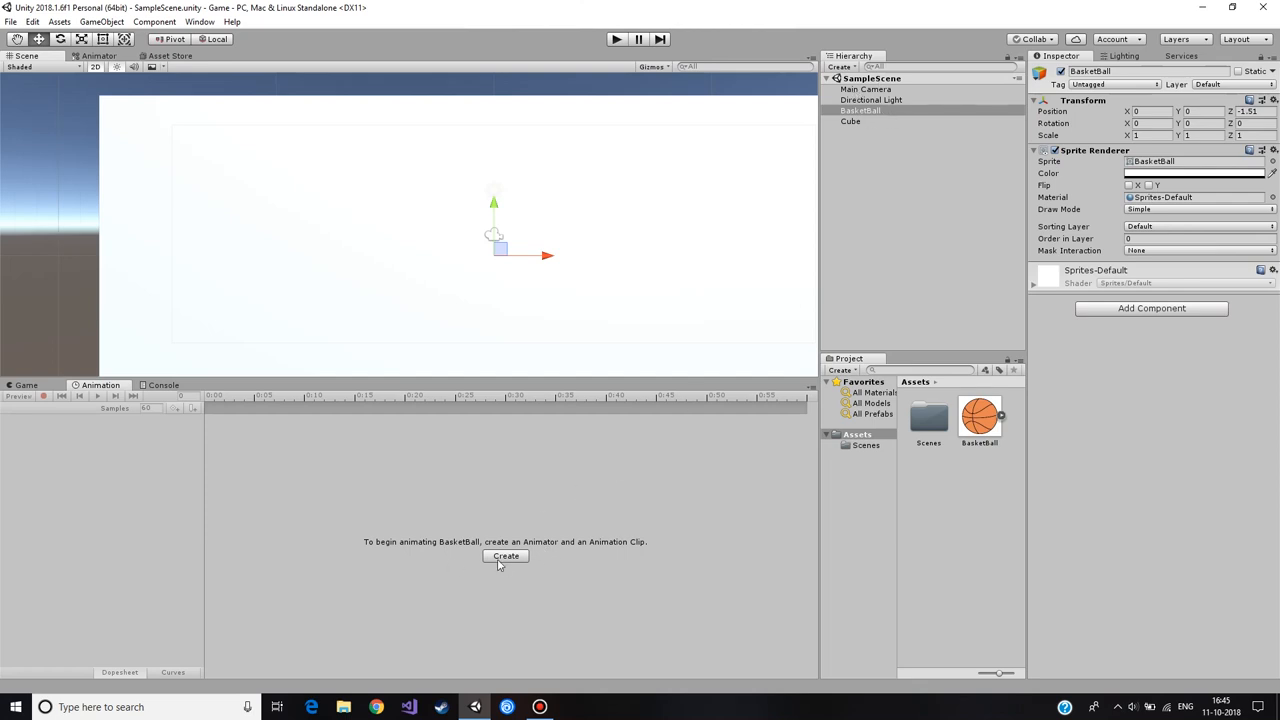
Step: Create and save a FadeIn animation clip for BasketBall
click(505, 556)
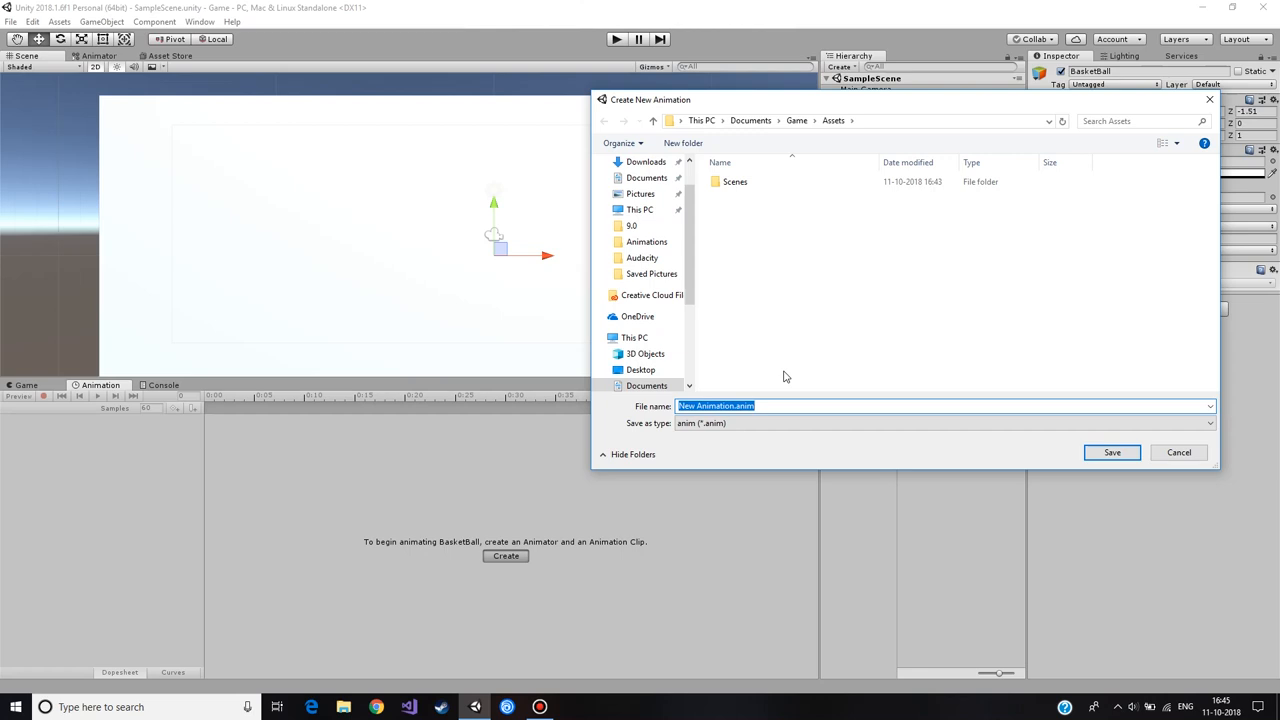
text(F)
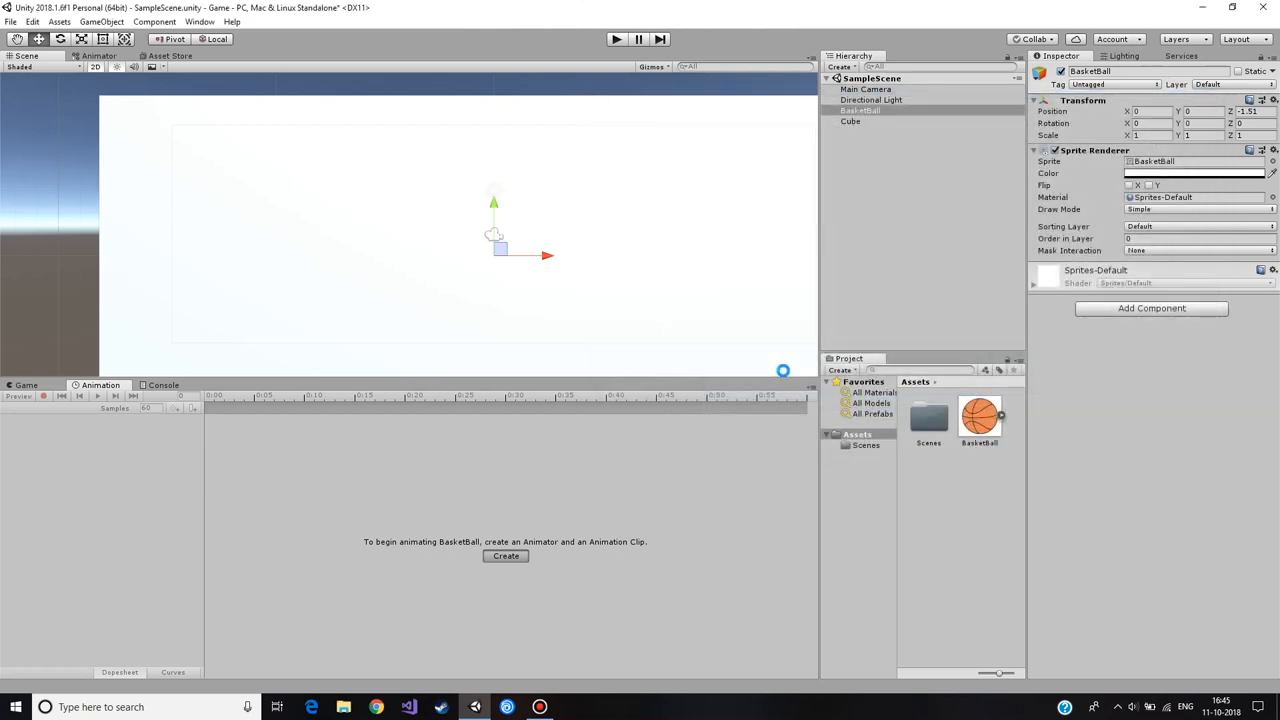
click(505, 556)
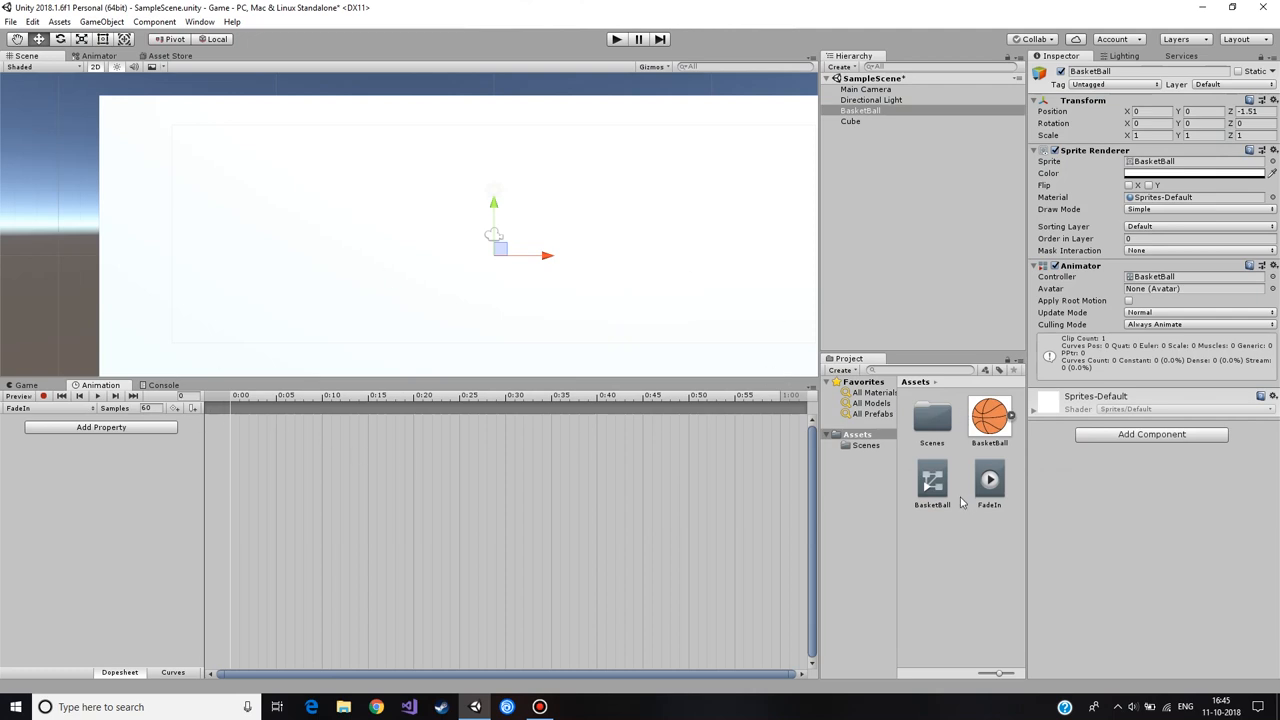
mouse_move(885, 428)
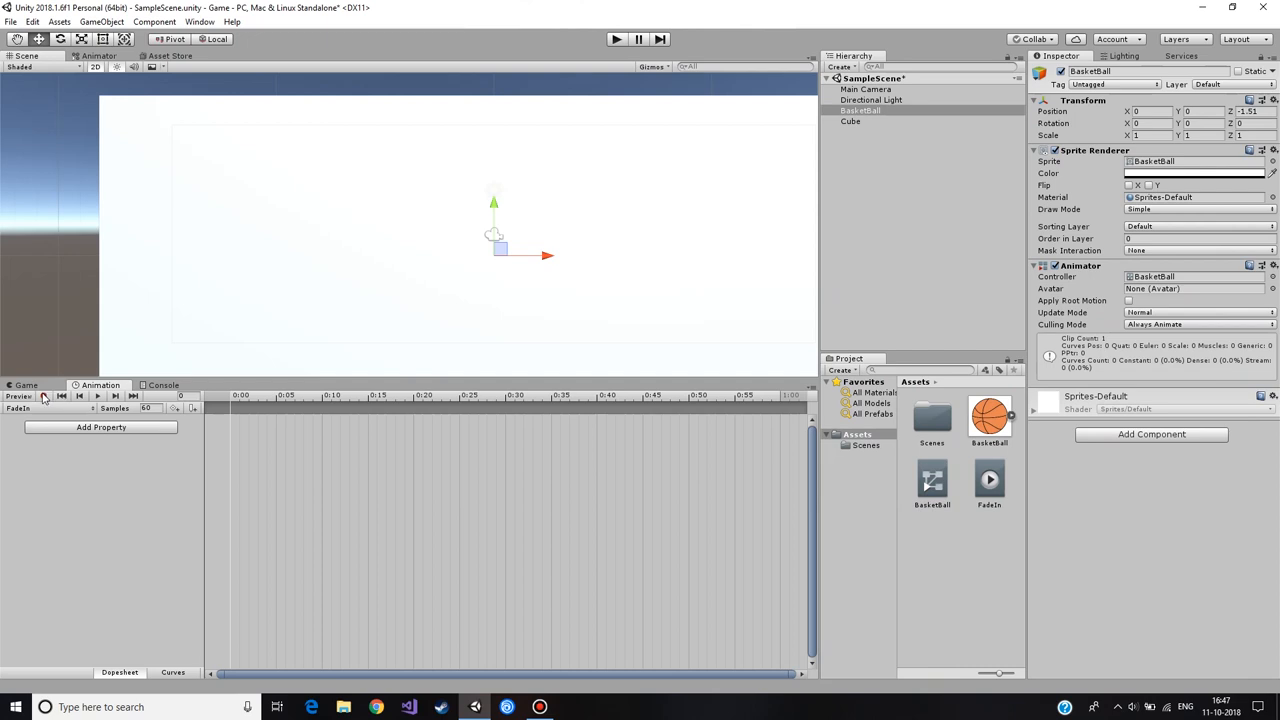
Step: Record Sprite Renderer Color alpha keyframes at frames 0 and 40, then preview the fade
click(43, 397)
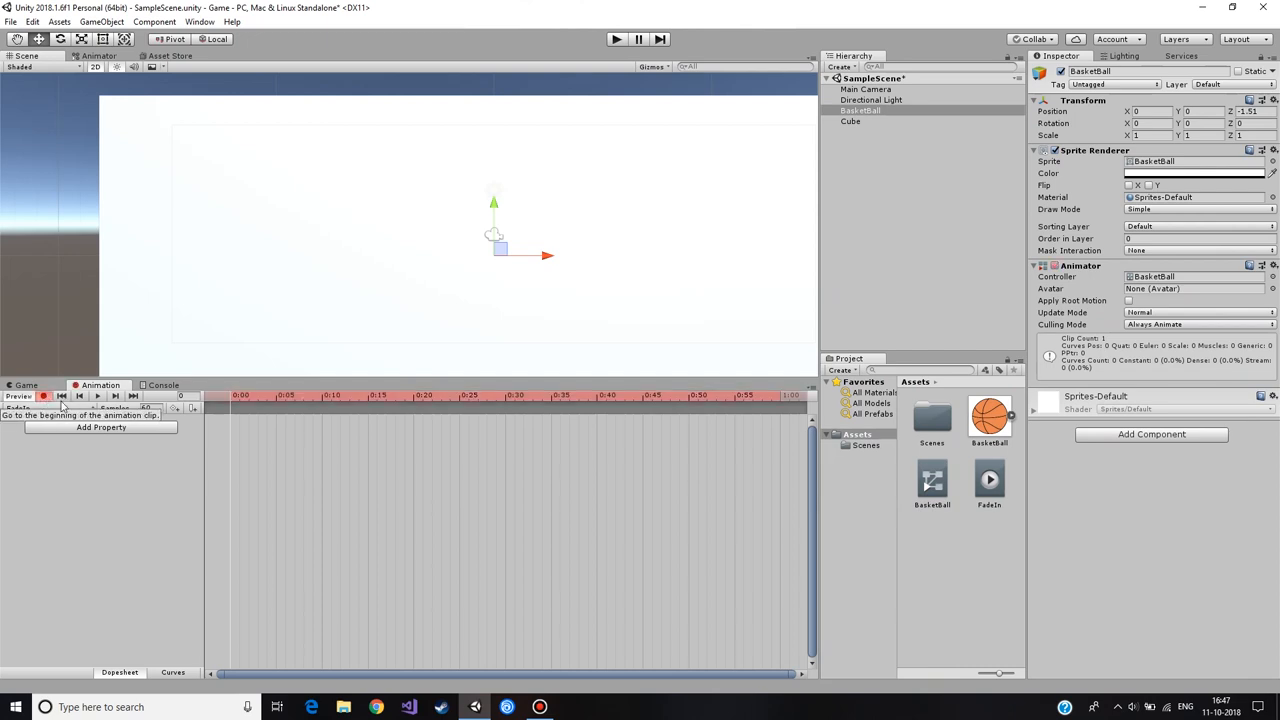
mouse_move(43, 396)
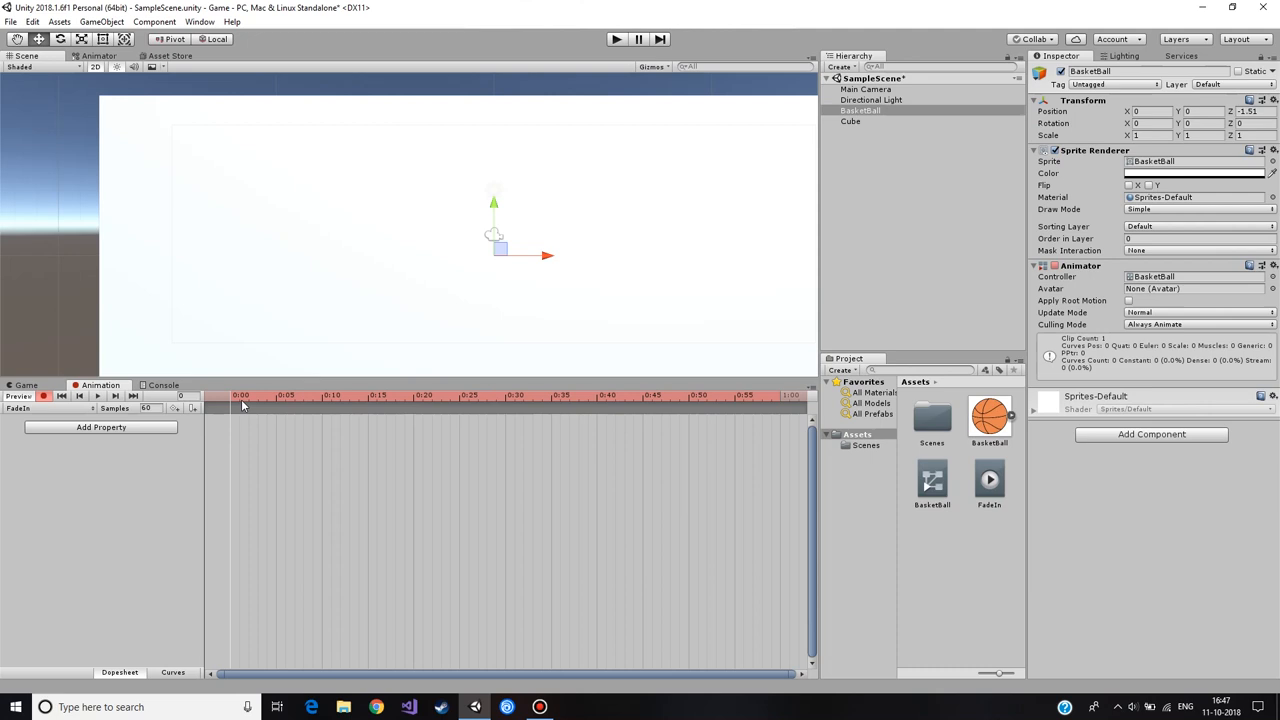
click(639, 397)
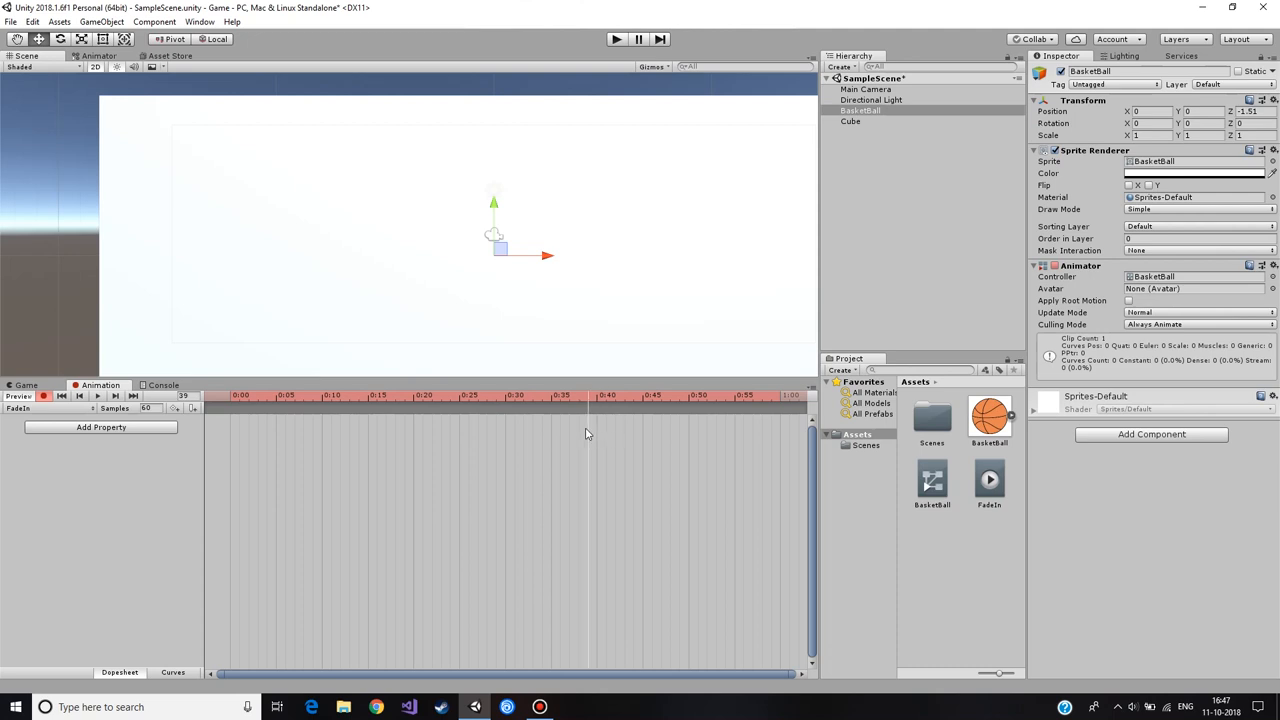
click(603, 397)
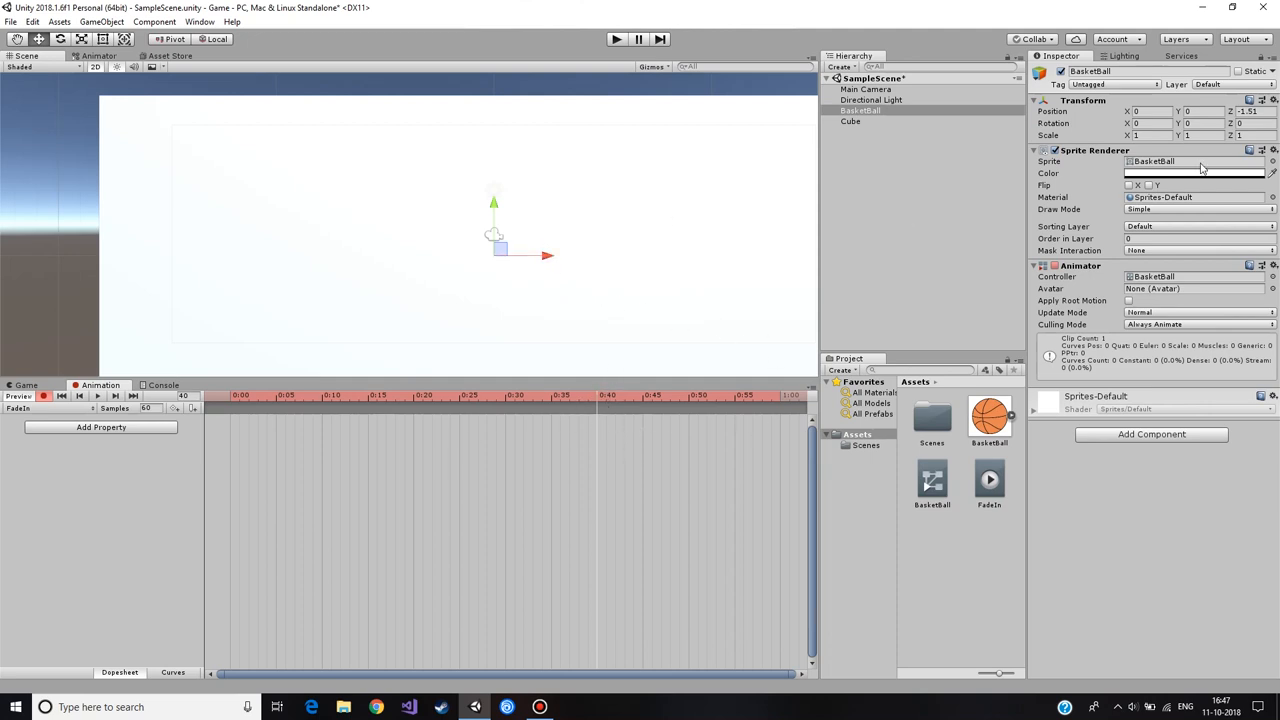
click(1165, 192)
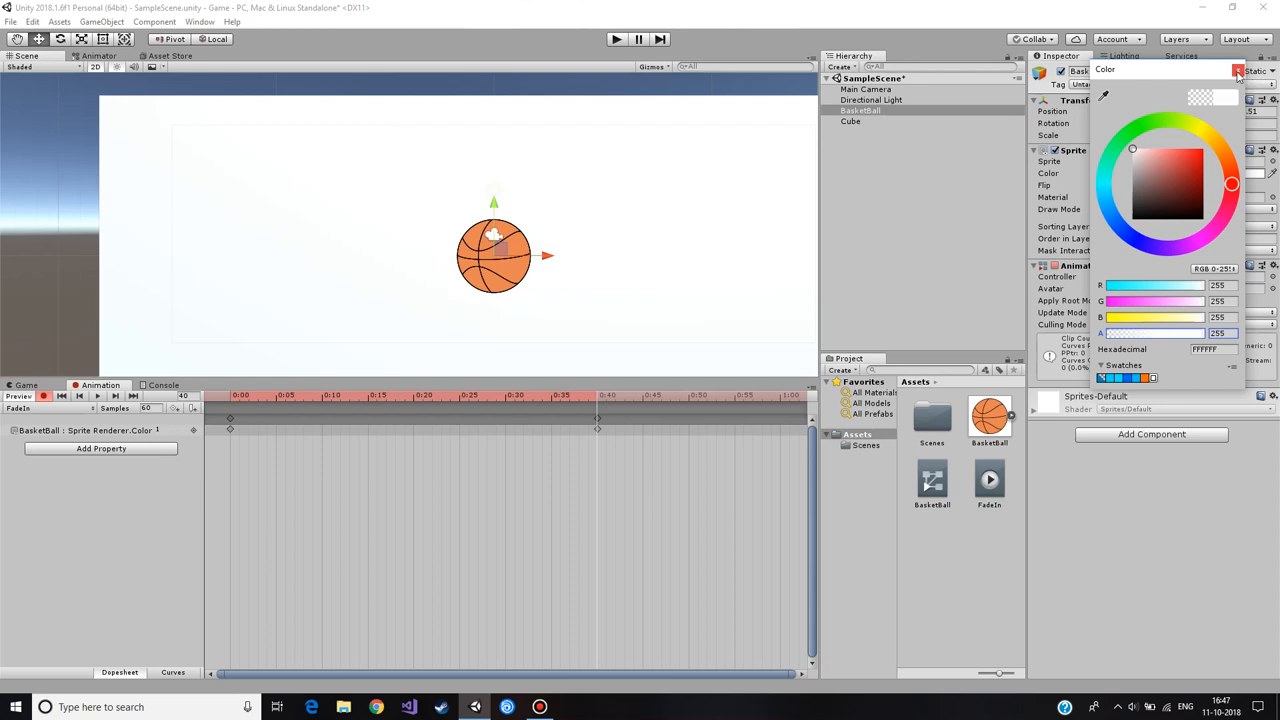
click(604, 394)
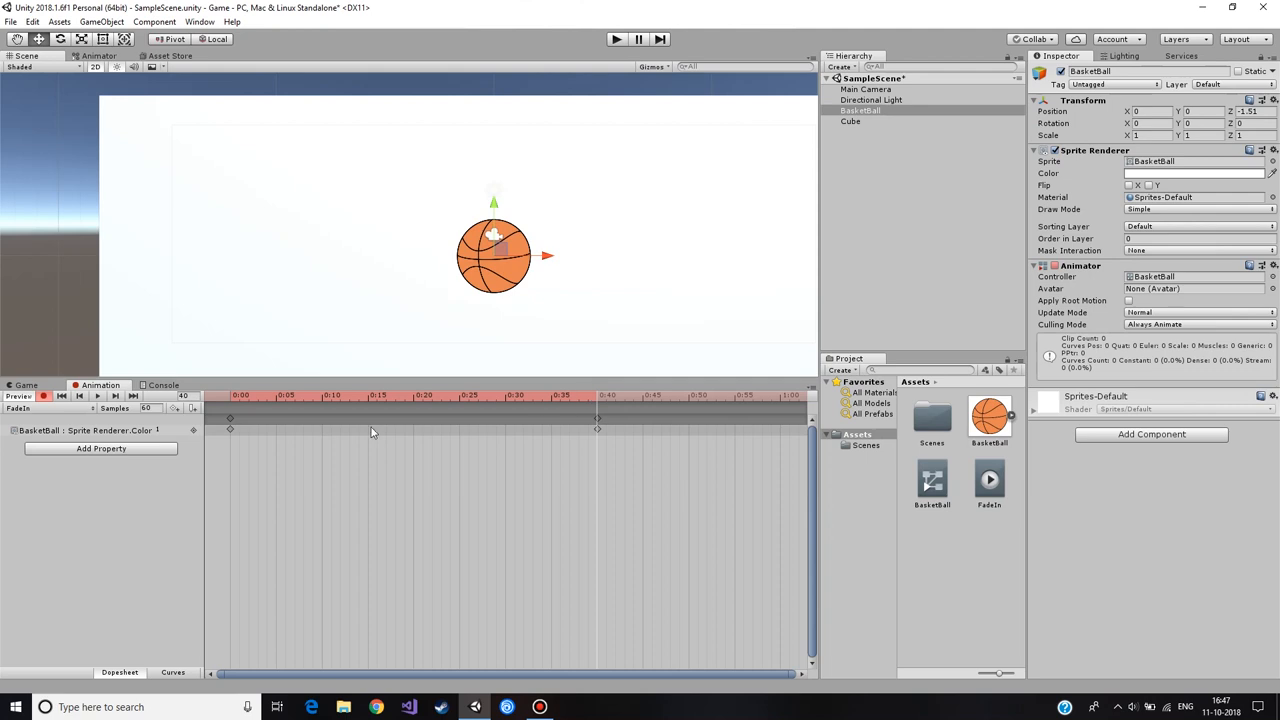
mouse_move(557, 400)
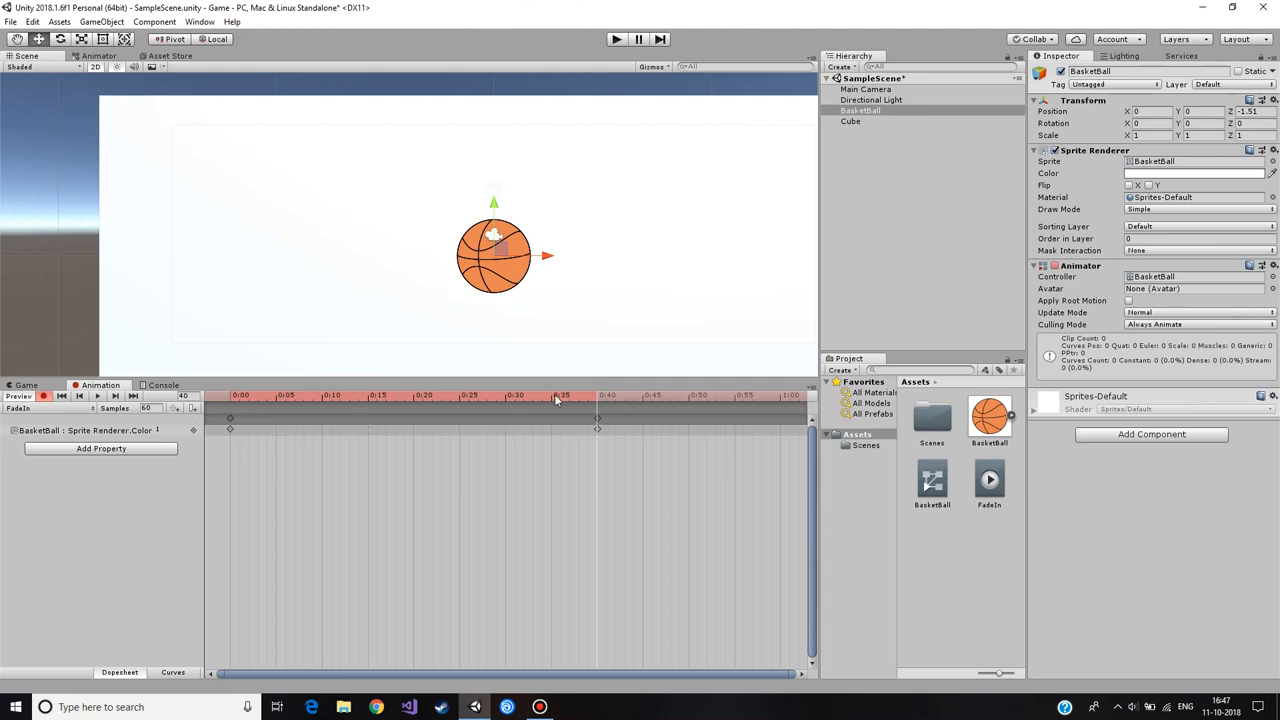
click(556, 400)
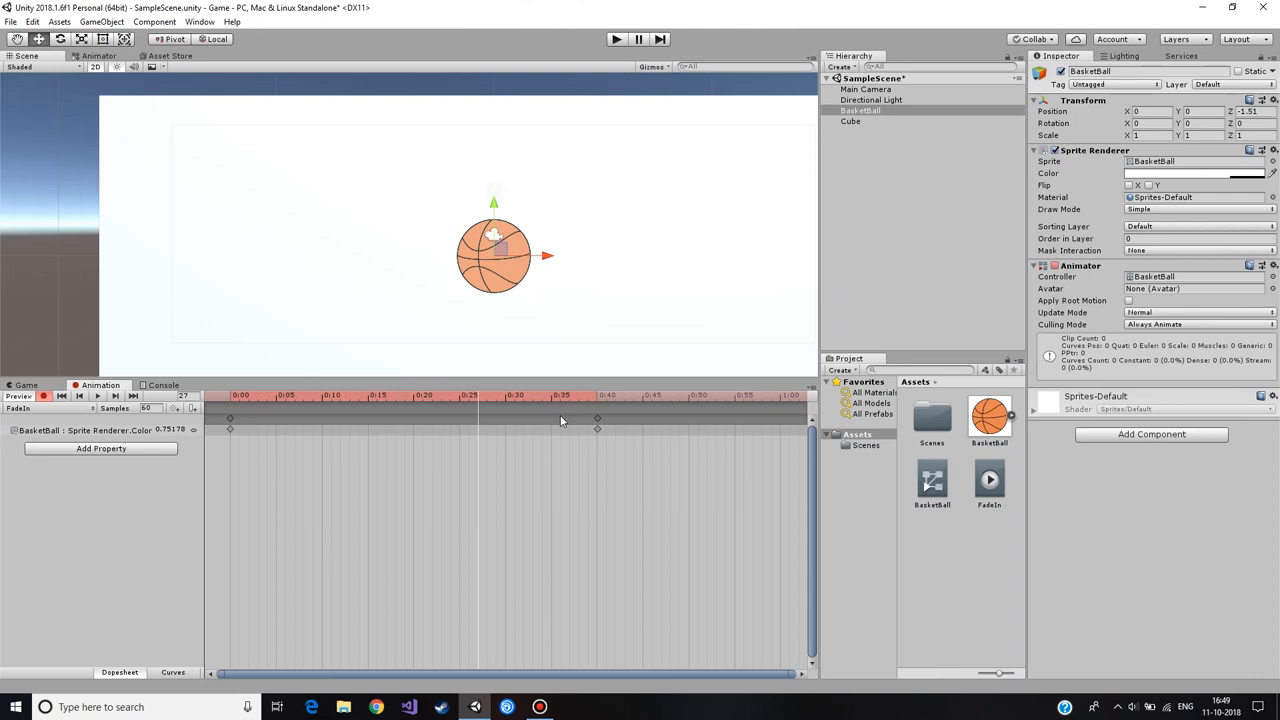
mouse_move(304, 387)
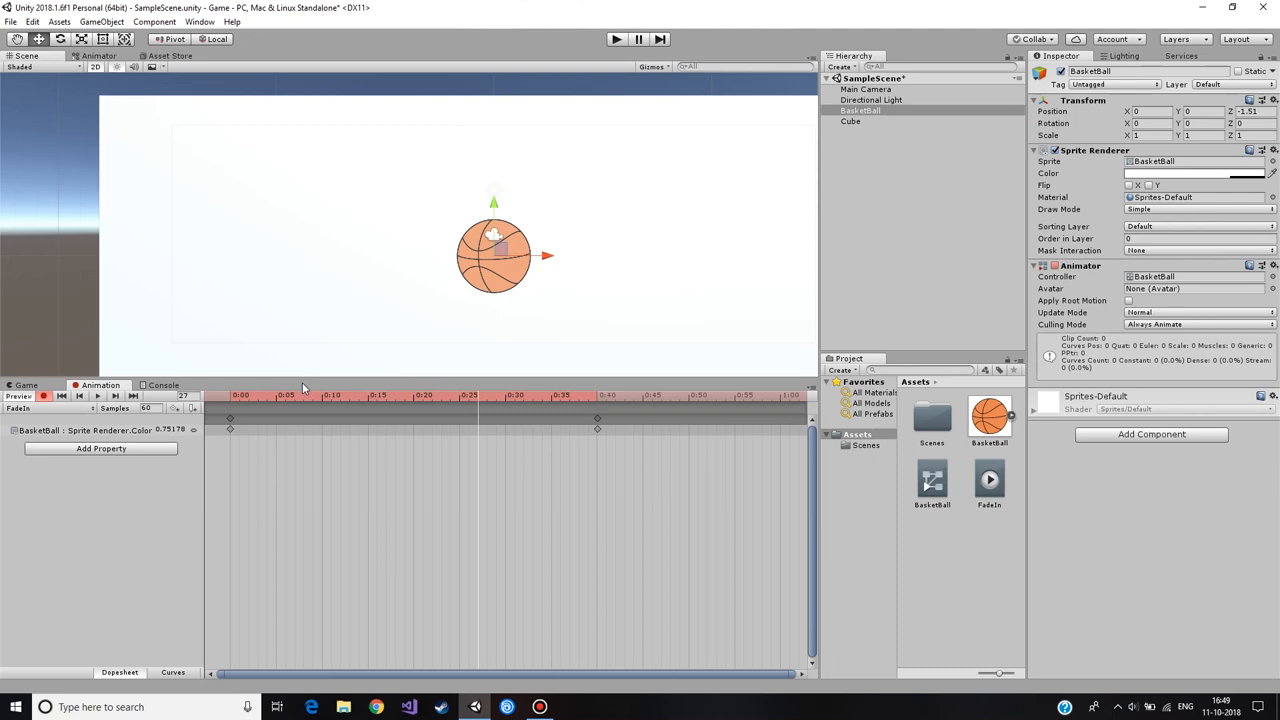
mouse_move(525, 319)
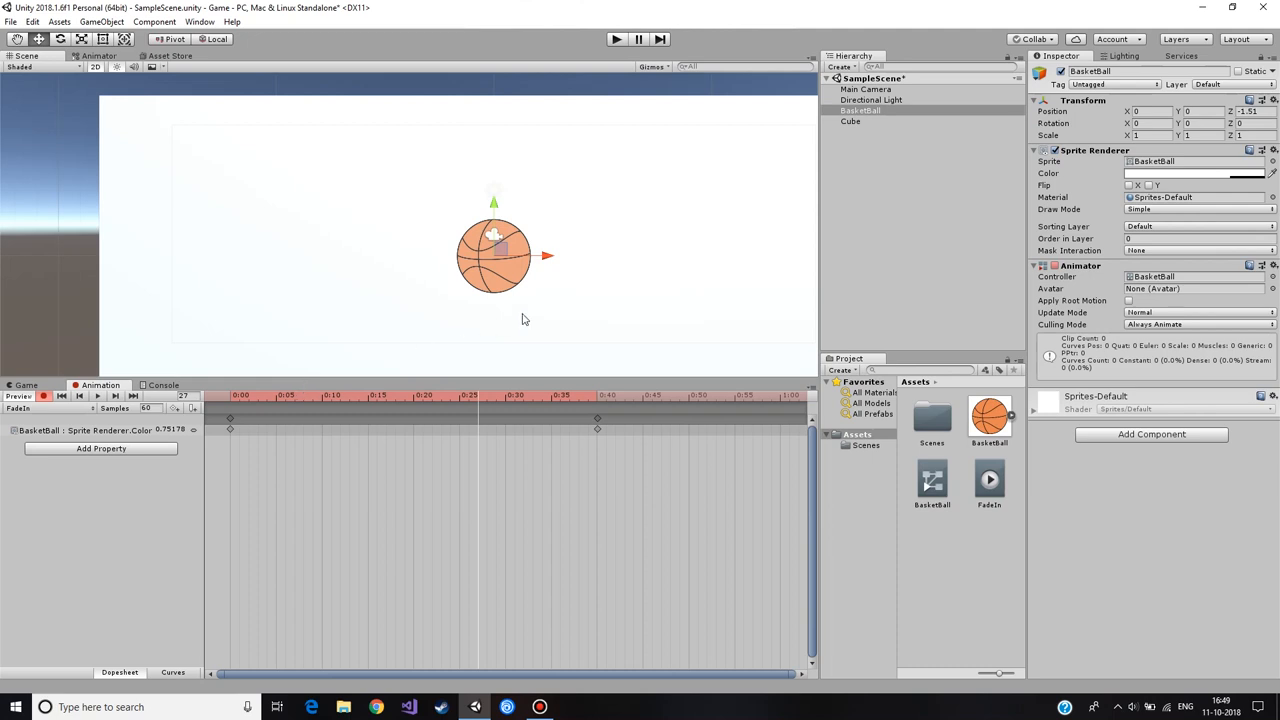
click(857, 110)
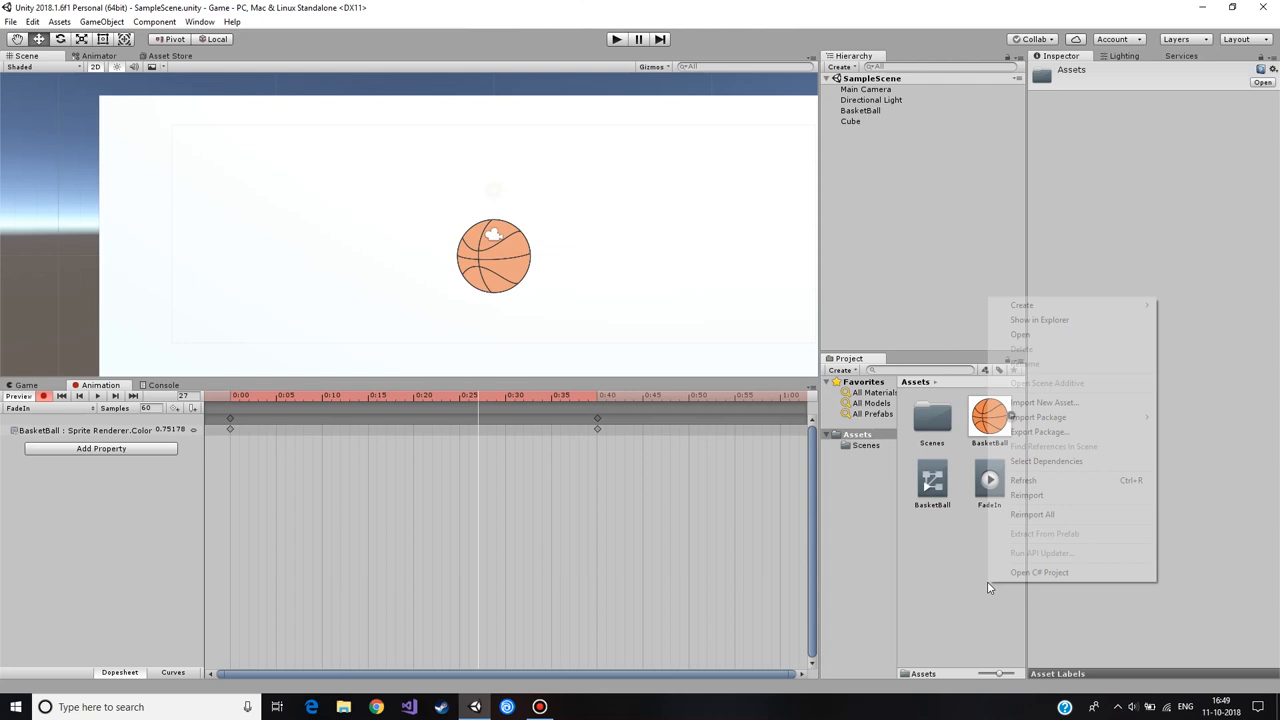
mouse_move(1022, 305)
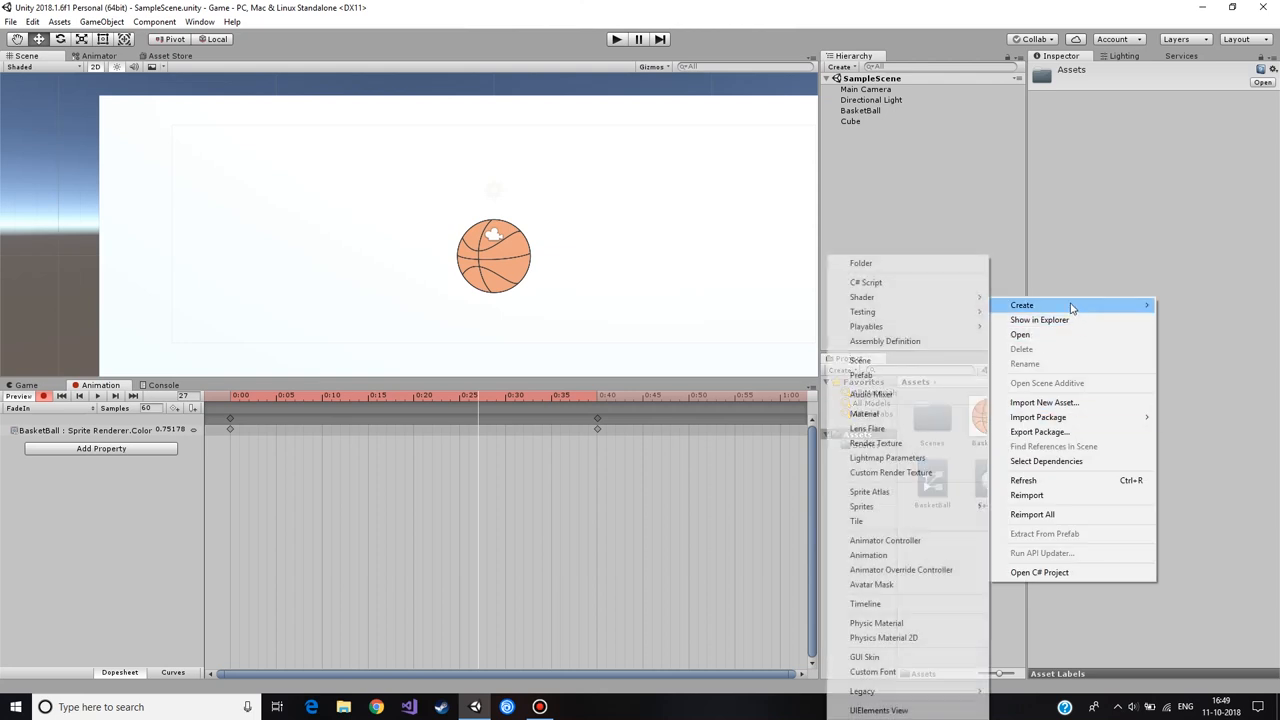
mouse_move(894, 282)
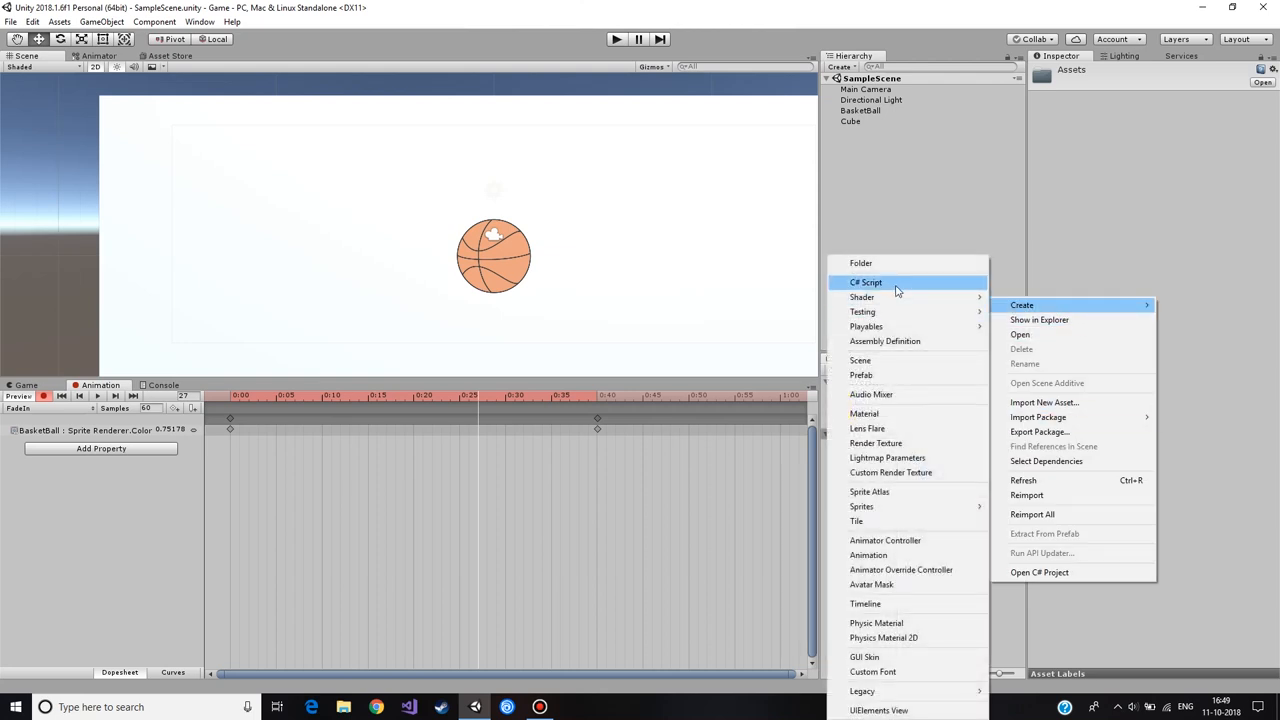
Step: Create the PlayerController C# script and open it in Visual Studio
click(866, 282)
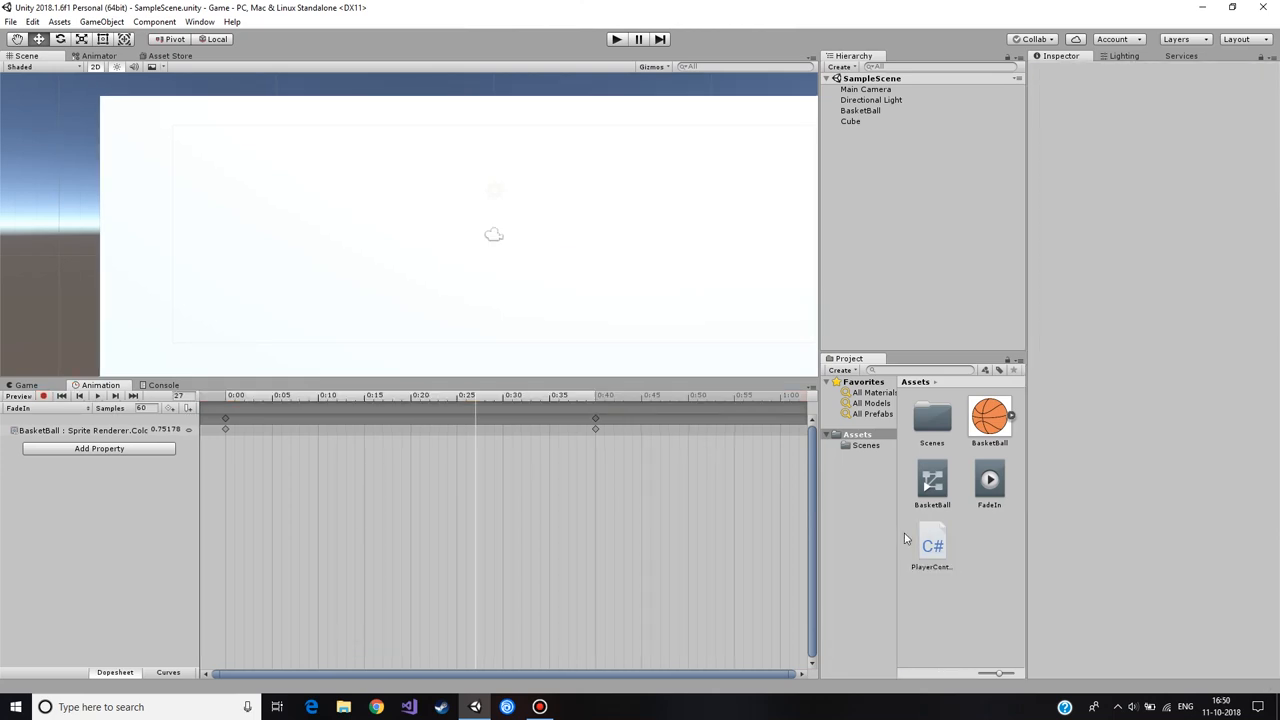
click(932, 540)
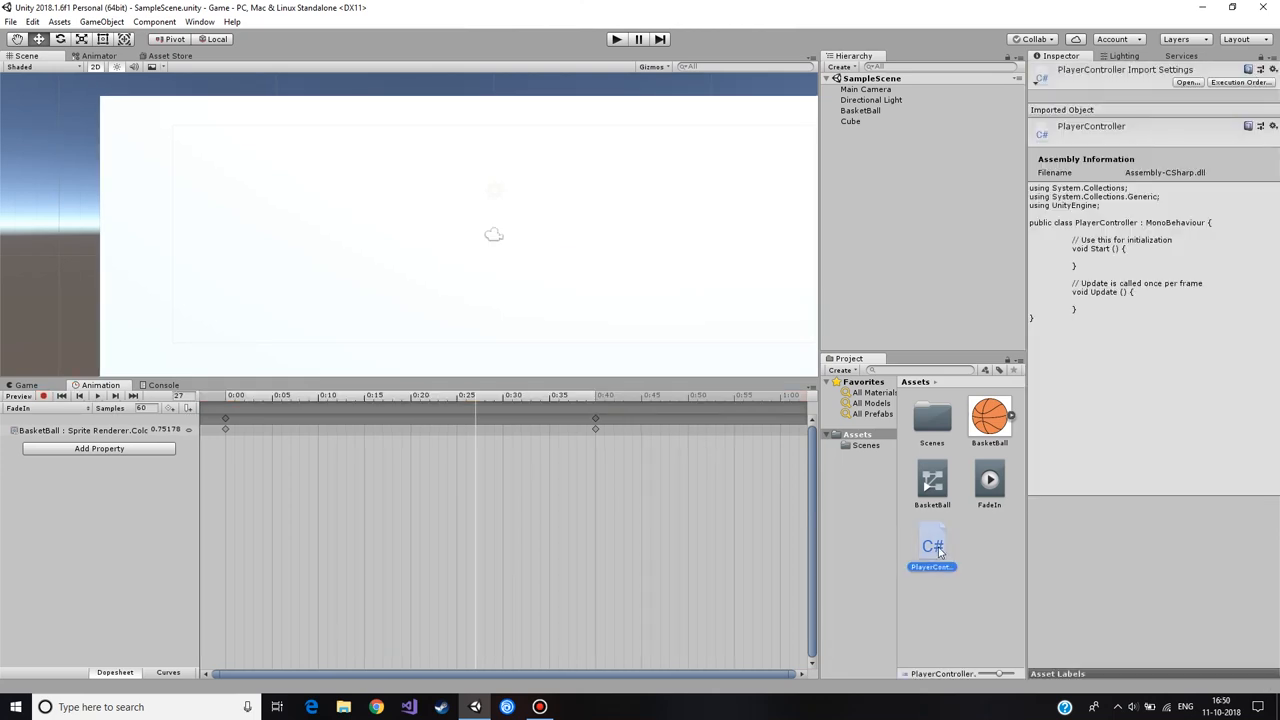
double_click(931, 542)
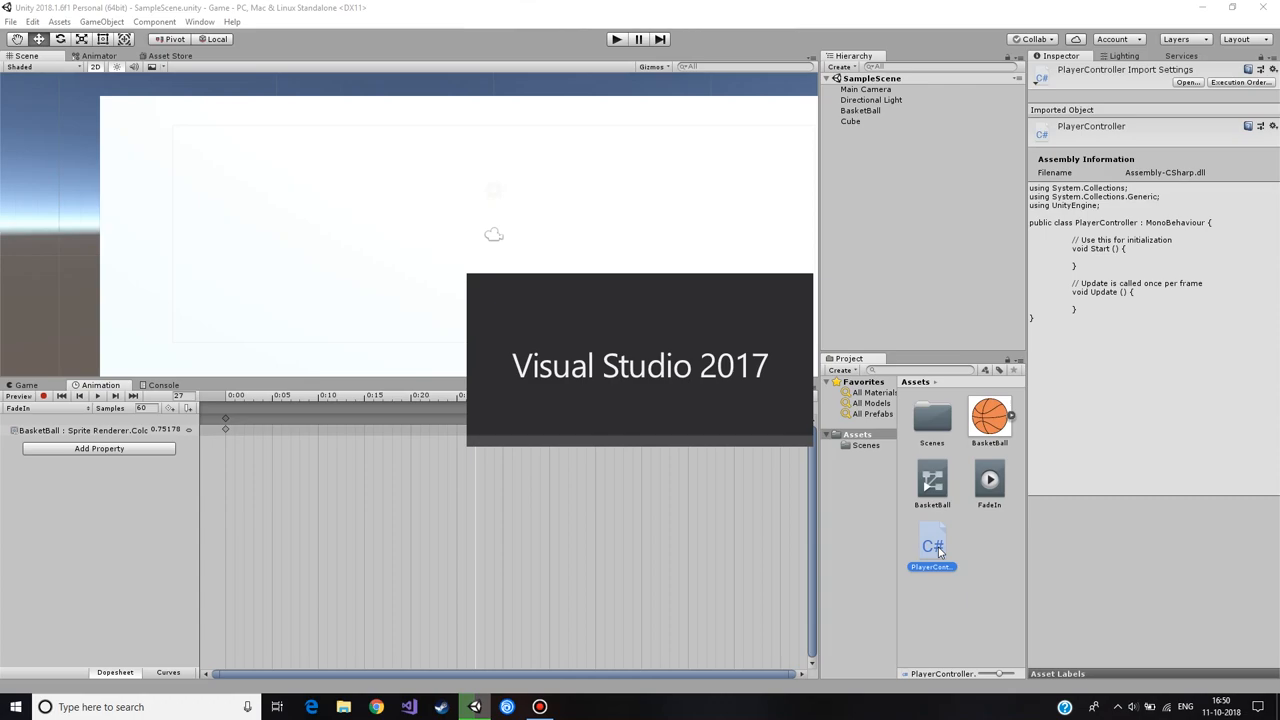
Step: Delete the System.Collections using lines and the default Start and Update methods
double_click(932, 540)
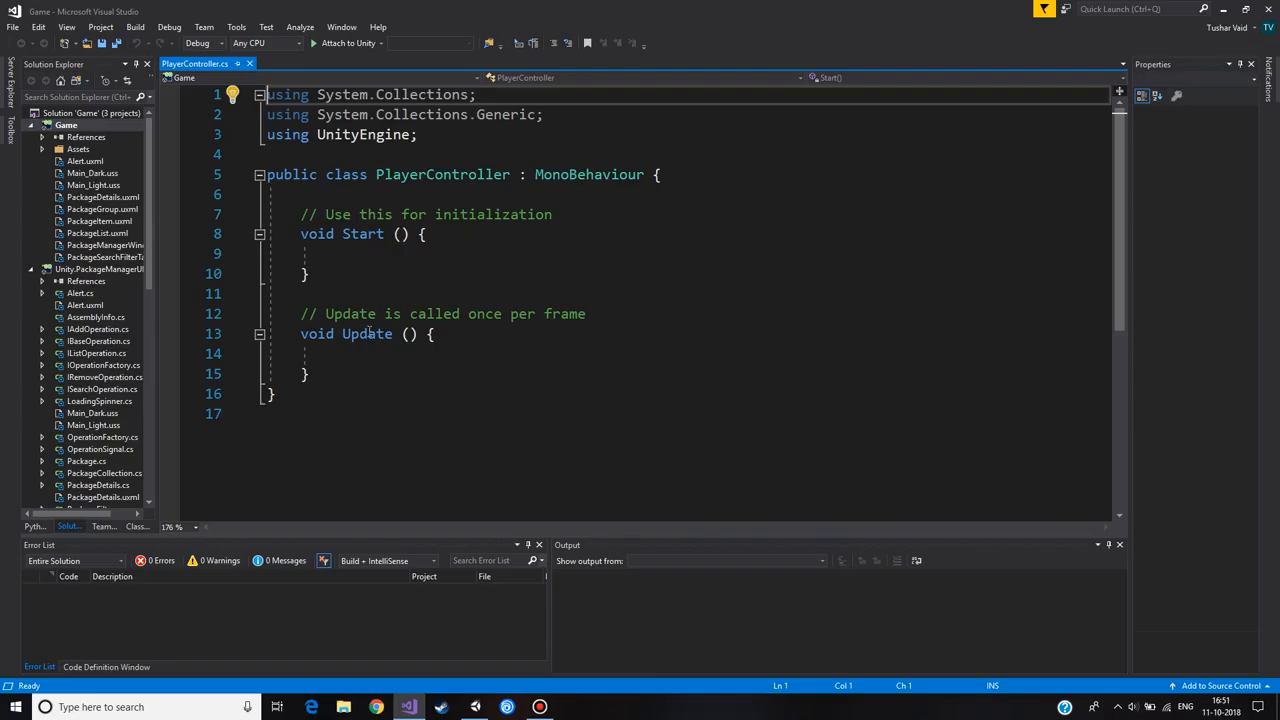
drag(267, 94, 543, 114)
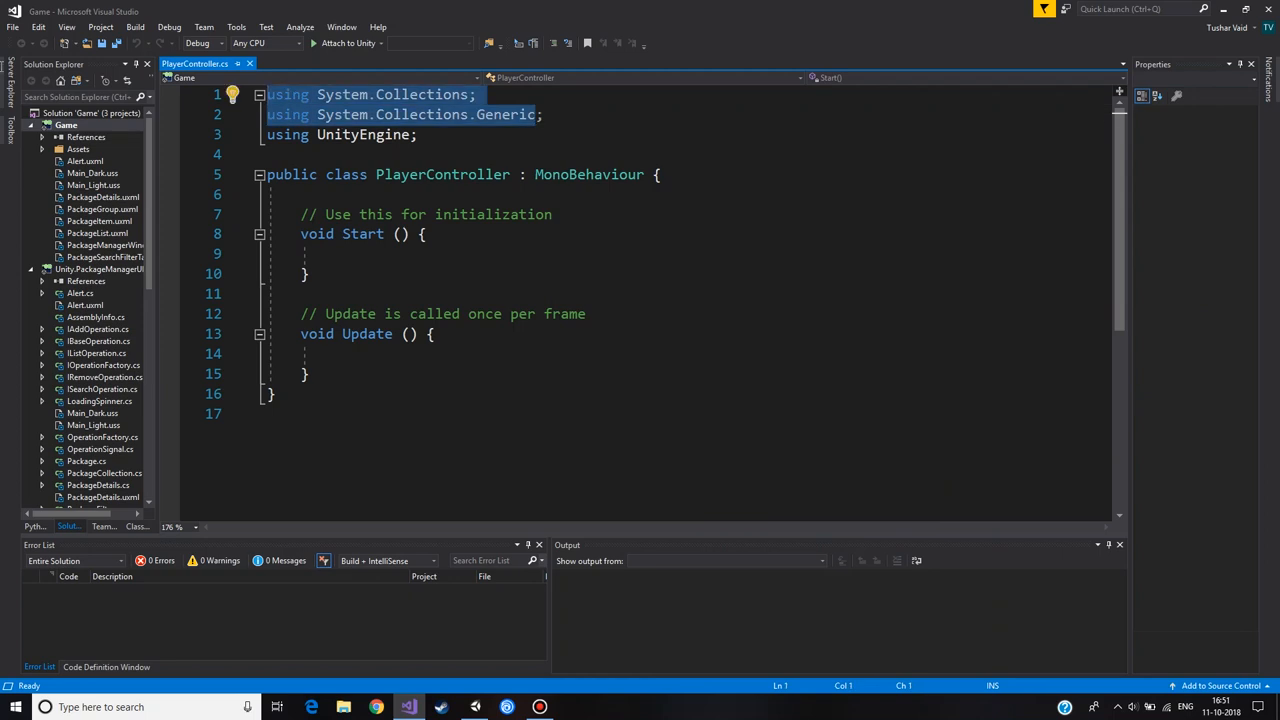
mouse_move(609, 128)
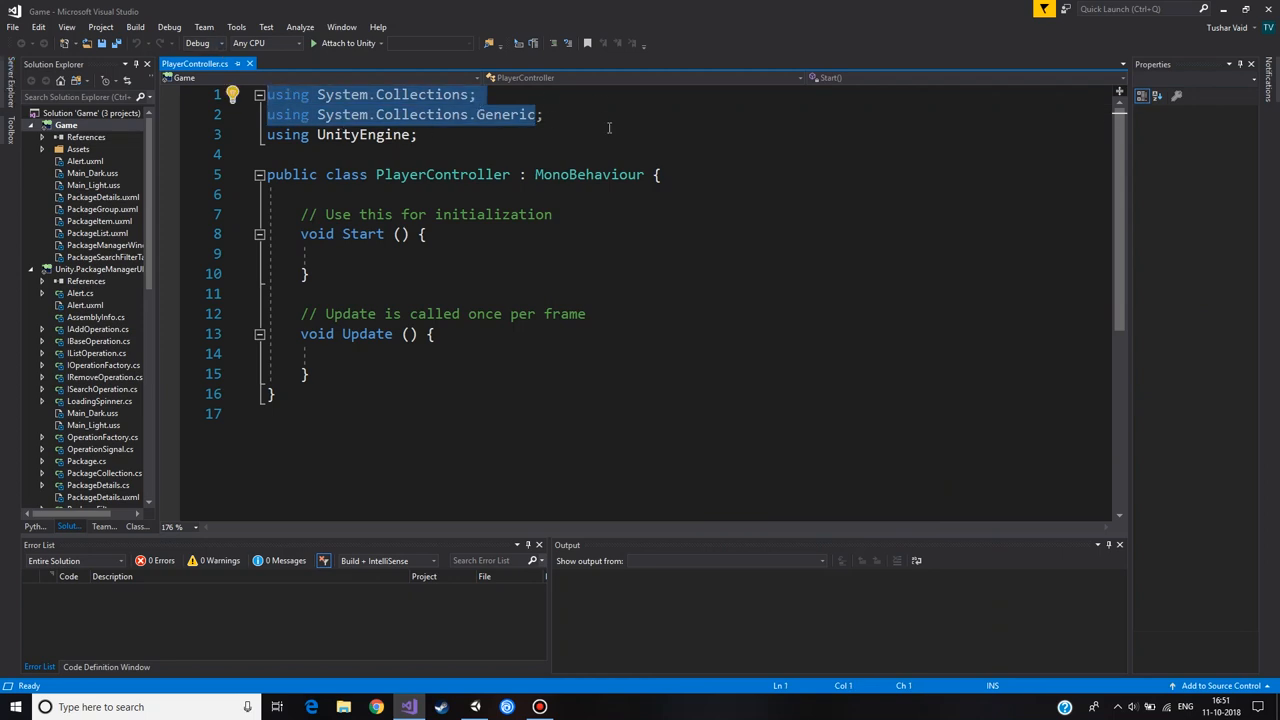
key(Delete)
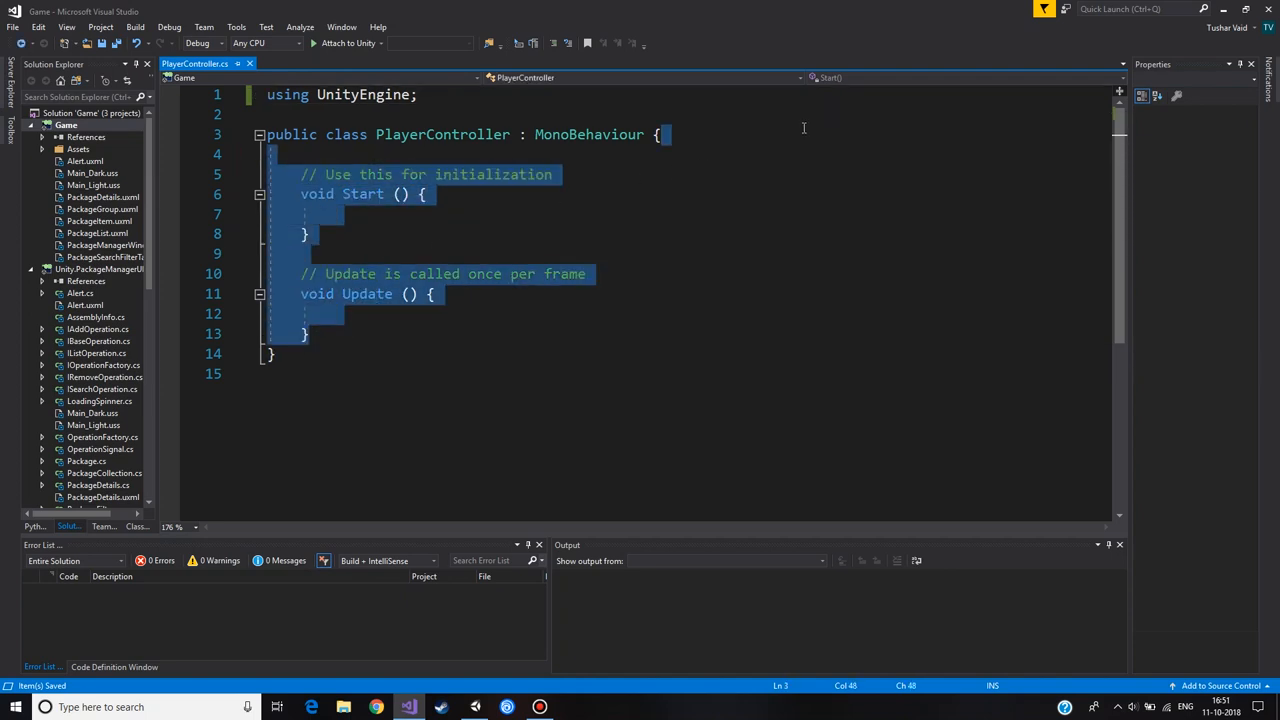
key(Delete)
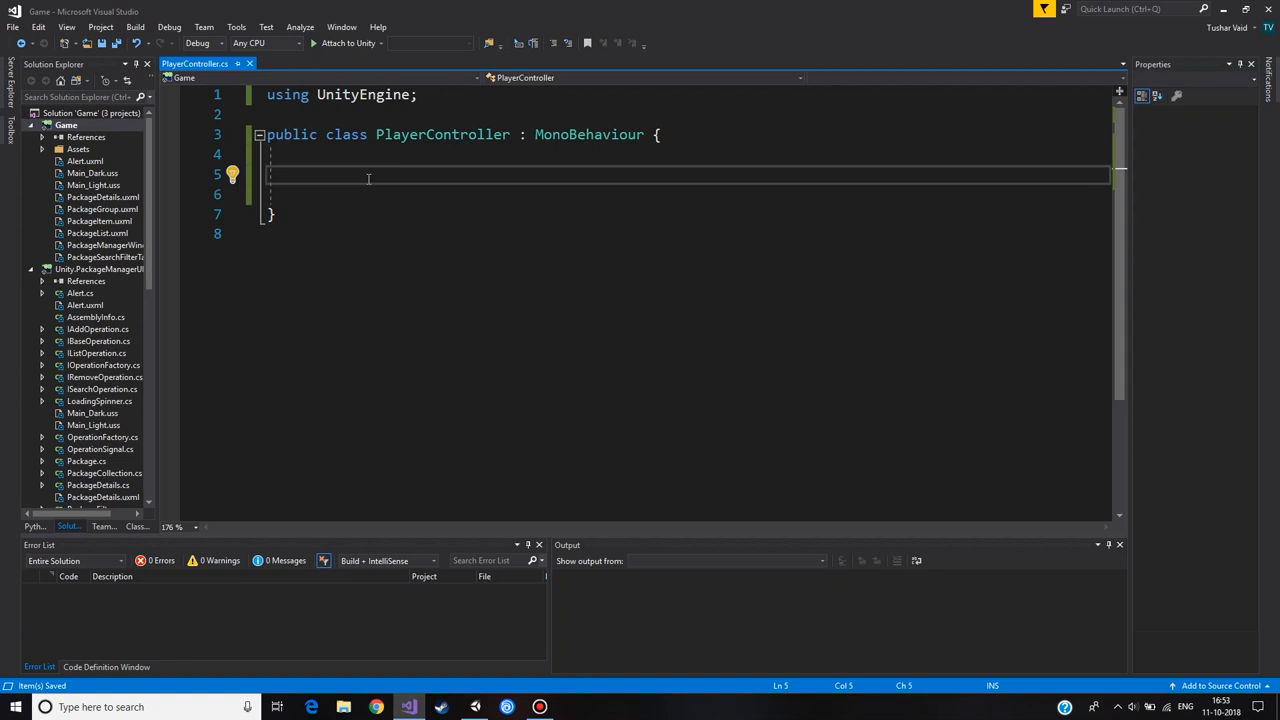
Step: Declare a public SppawnObject method and a public GameObject image2D field
text(pubkic vpid)
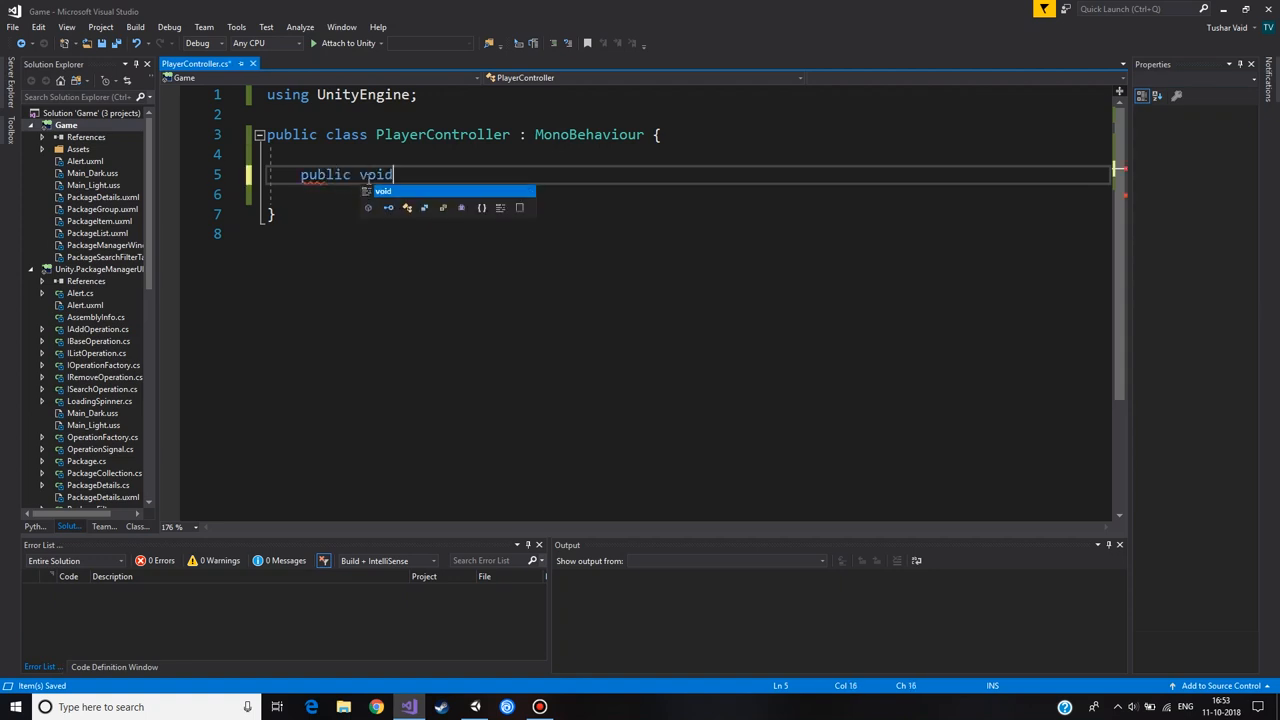
text(Spo)
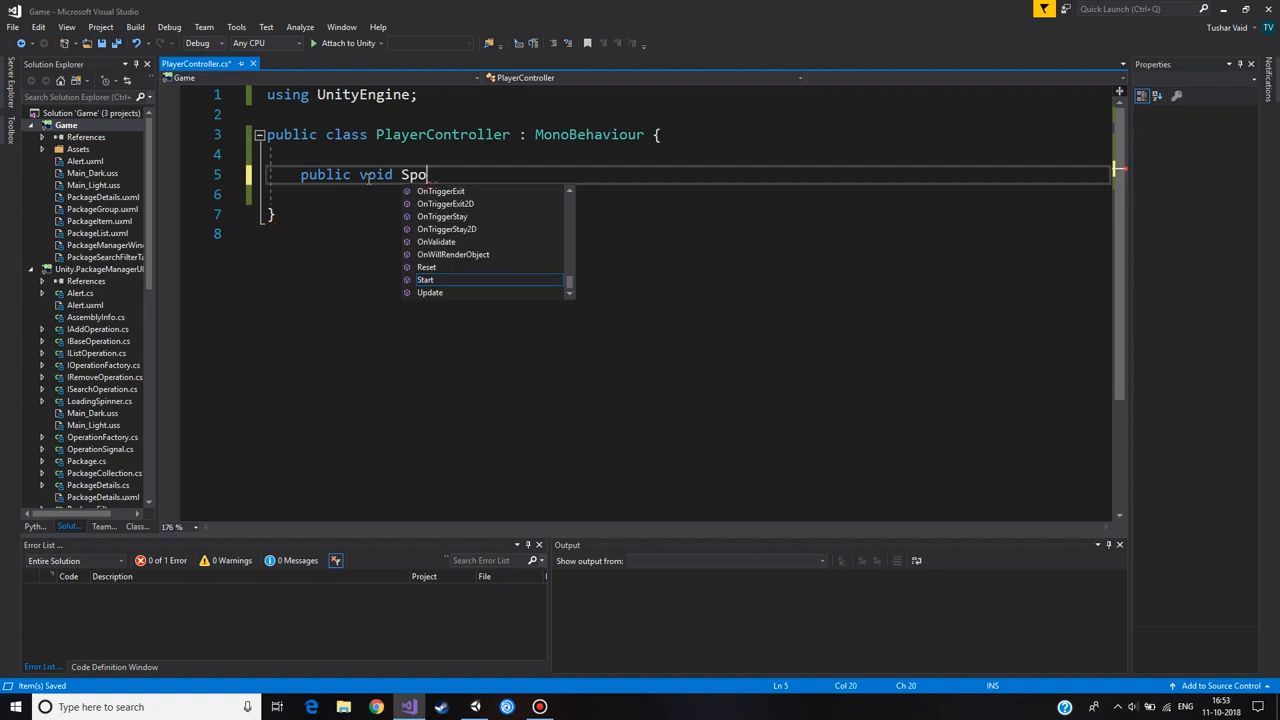
text(pawnObject()
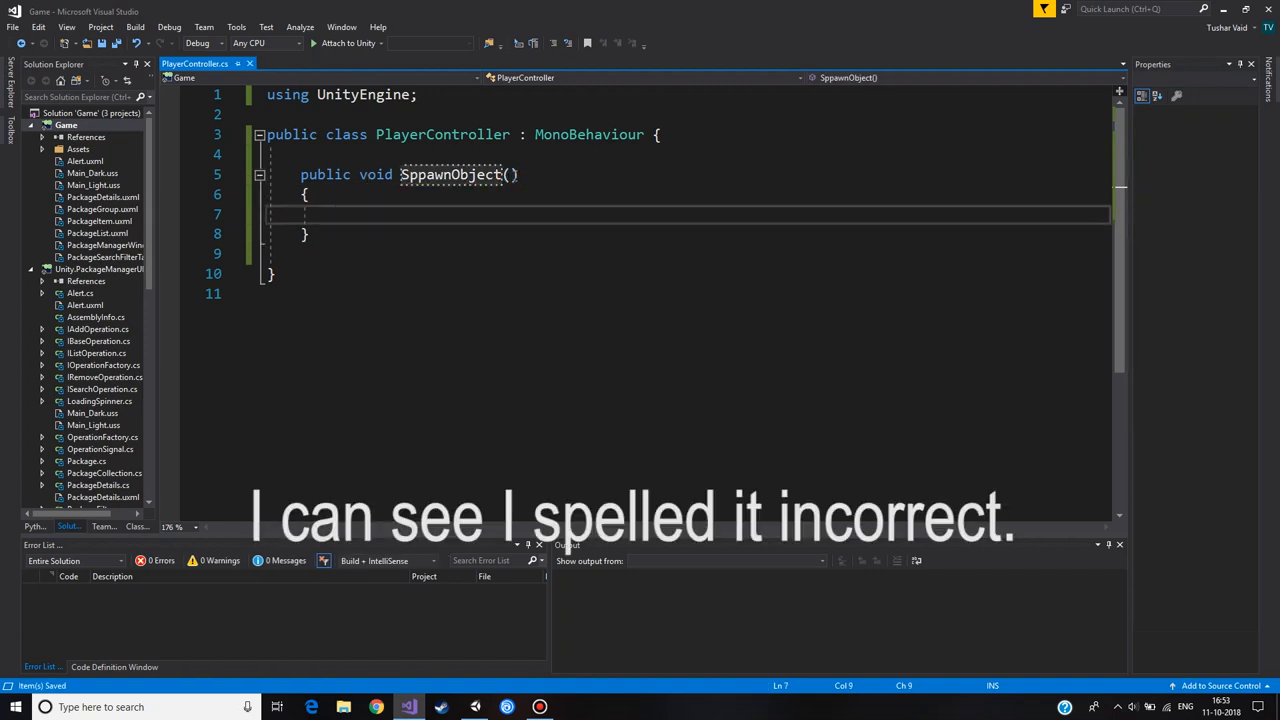
text(publk)
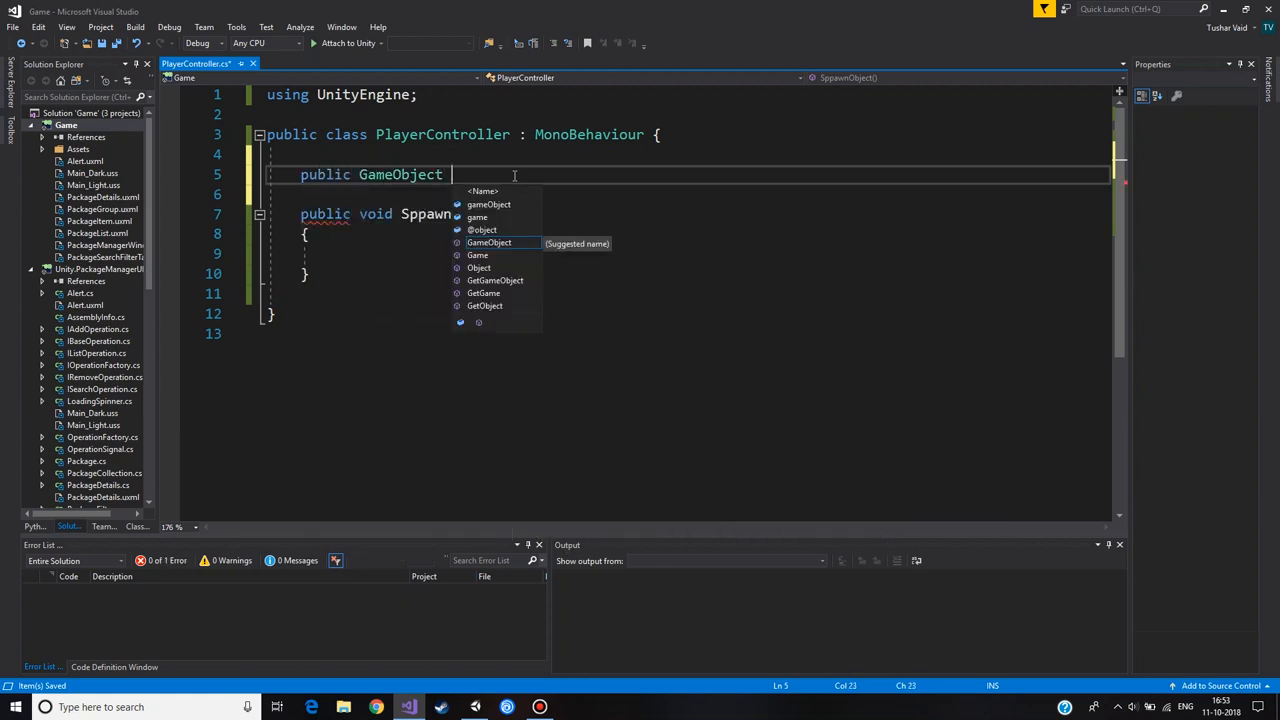
text(image2D;)
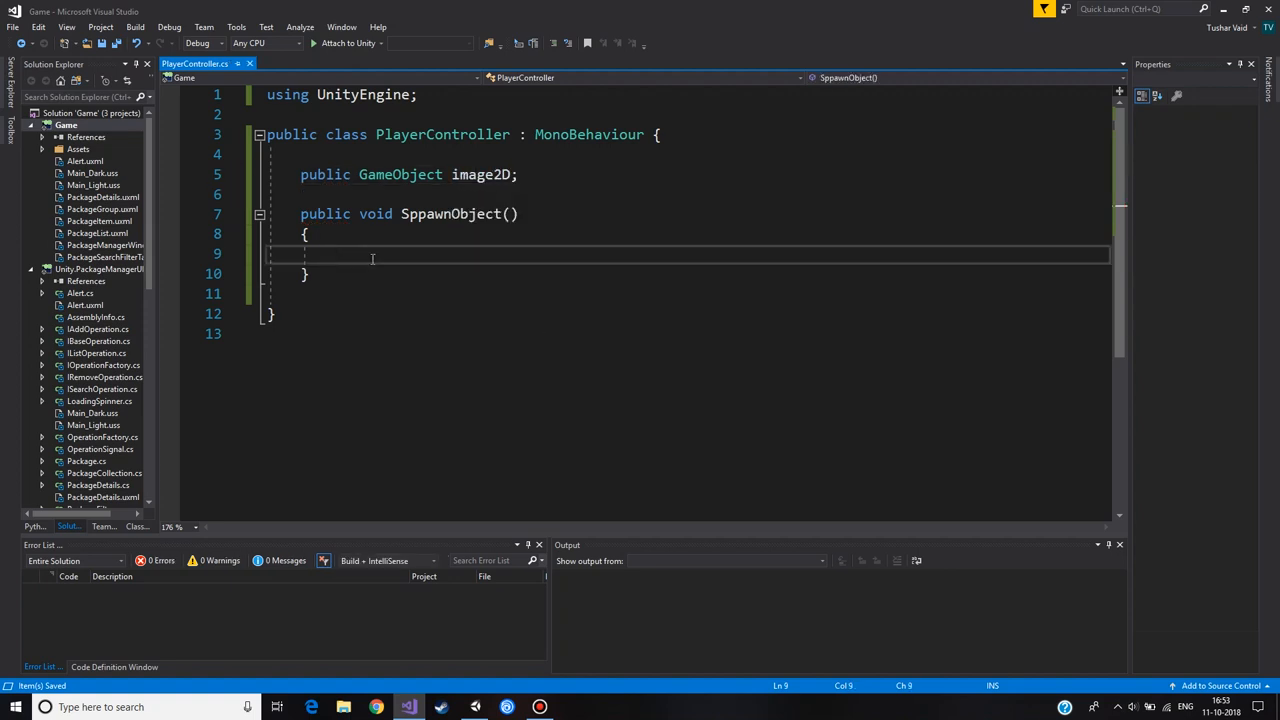
Step: Inside SppawnObject, call Instantiate(image2D, new Vector3(0f, 0f, 0f), Quaternion.identity)
text(Instantiate(imag)
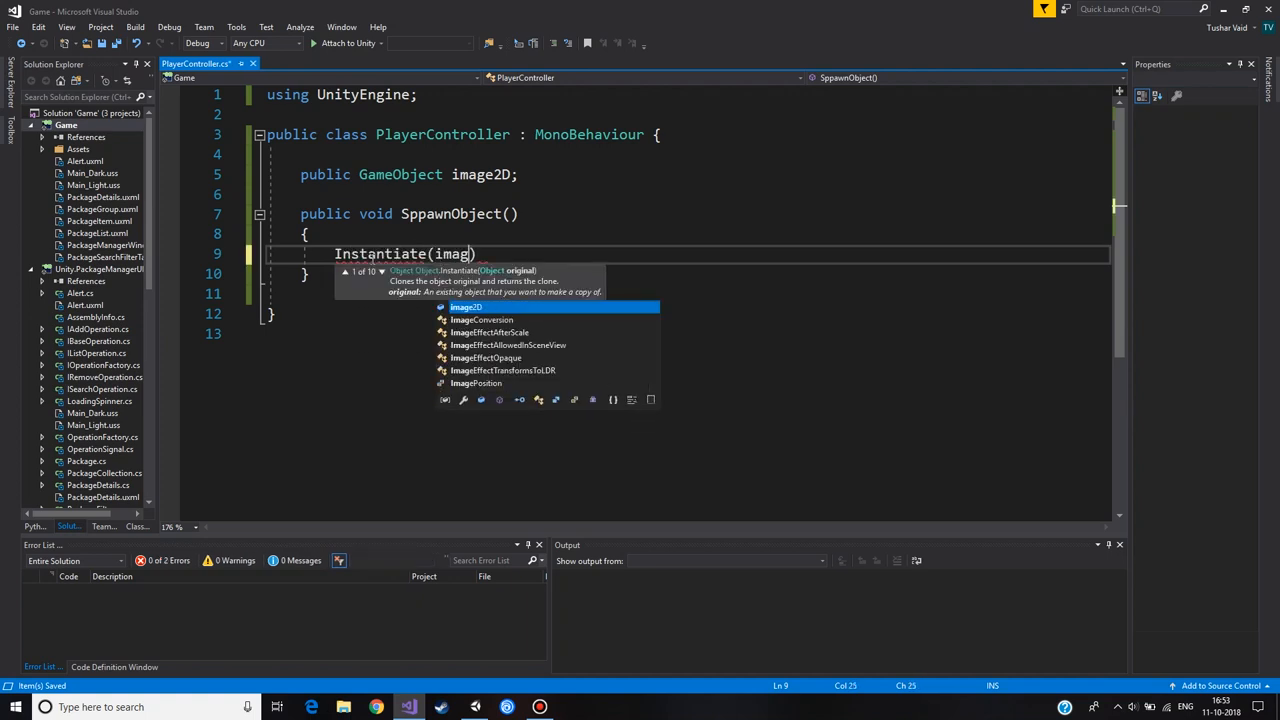
text(2D,)
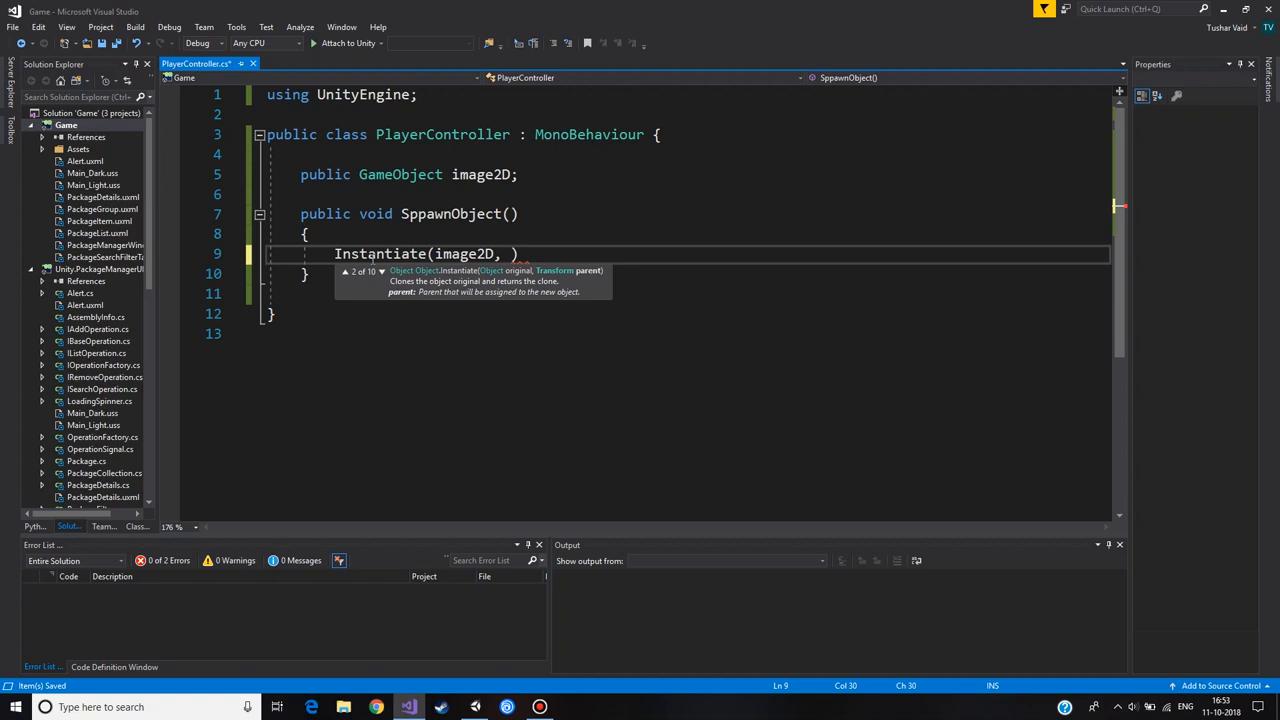
text(new)
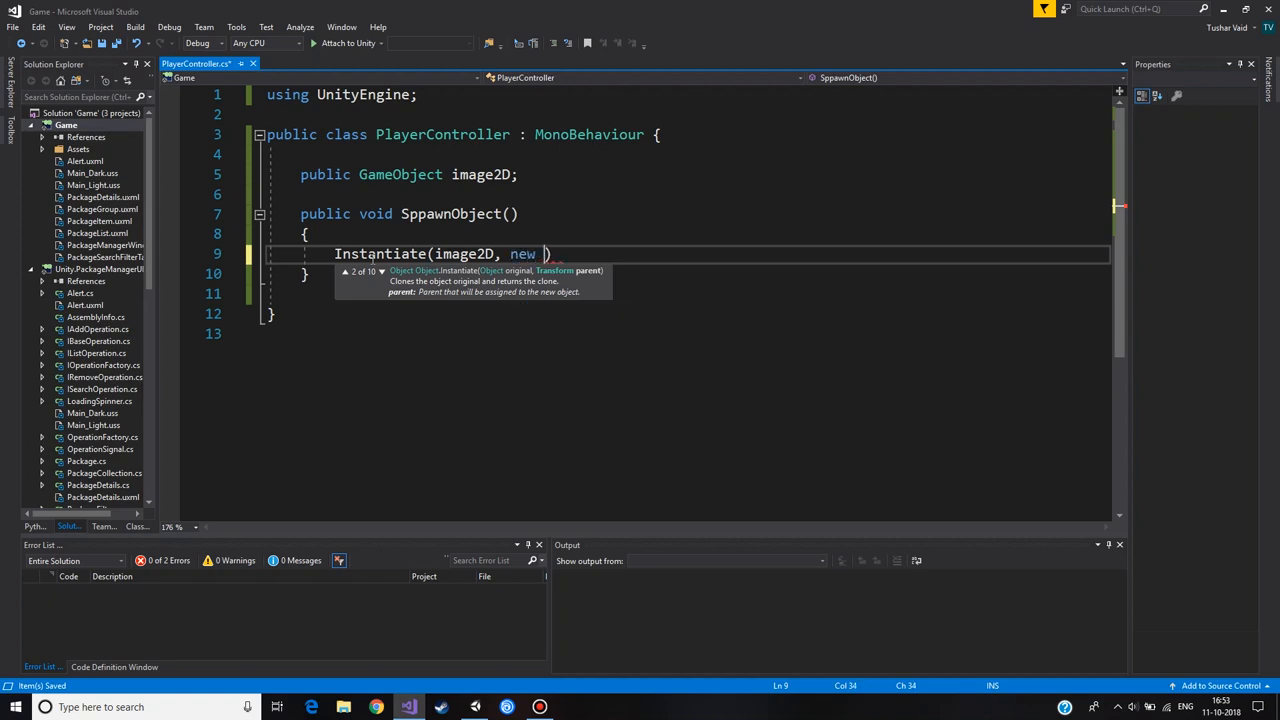
text(Vector3(0,f)
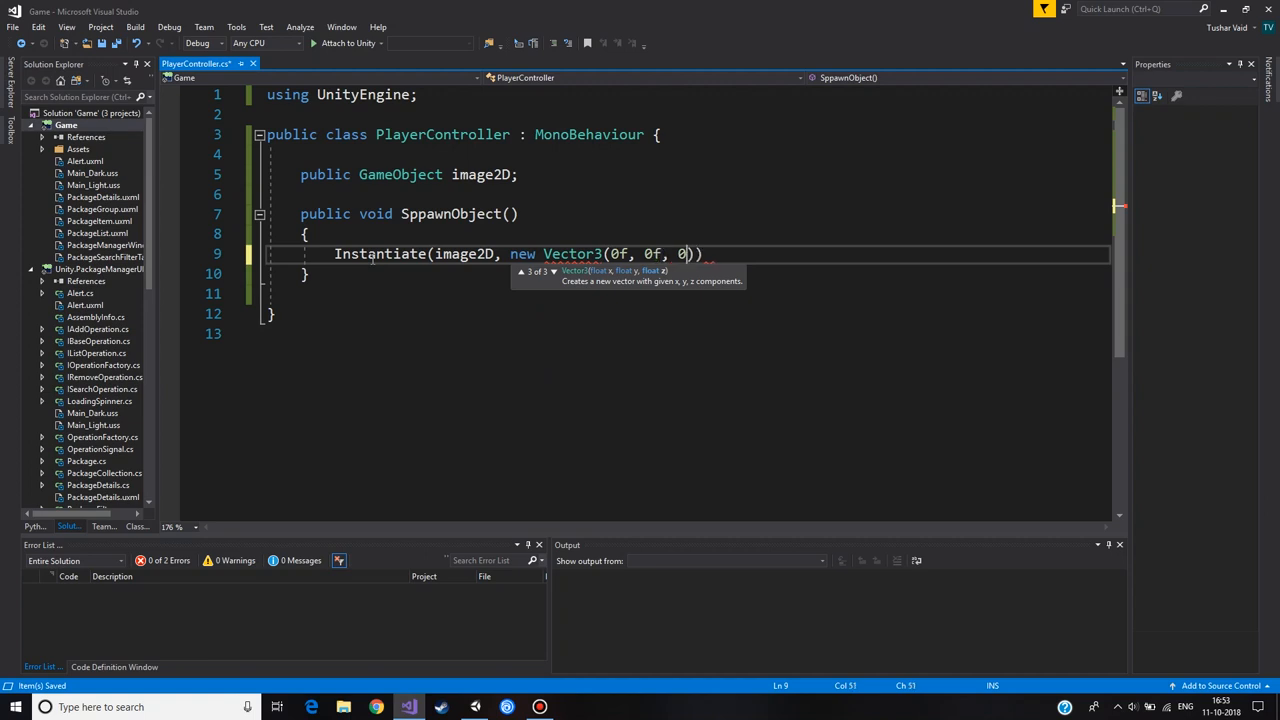
text(,)
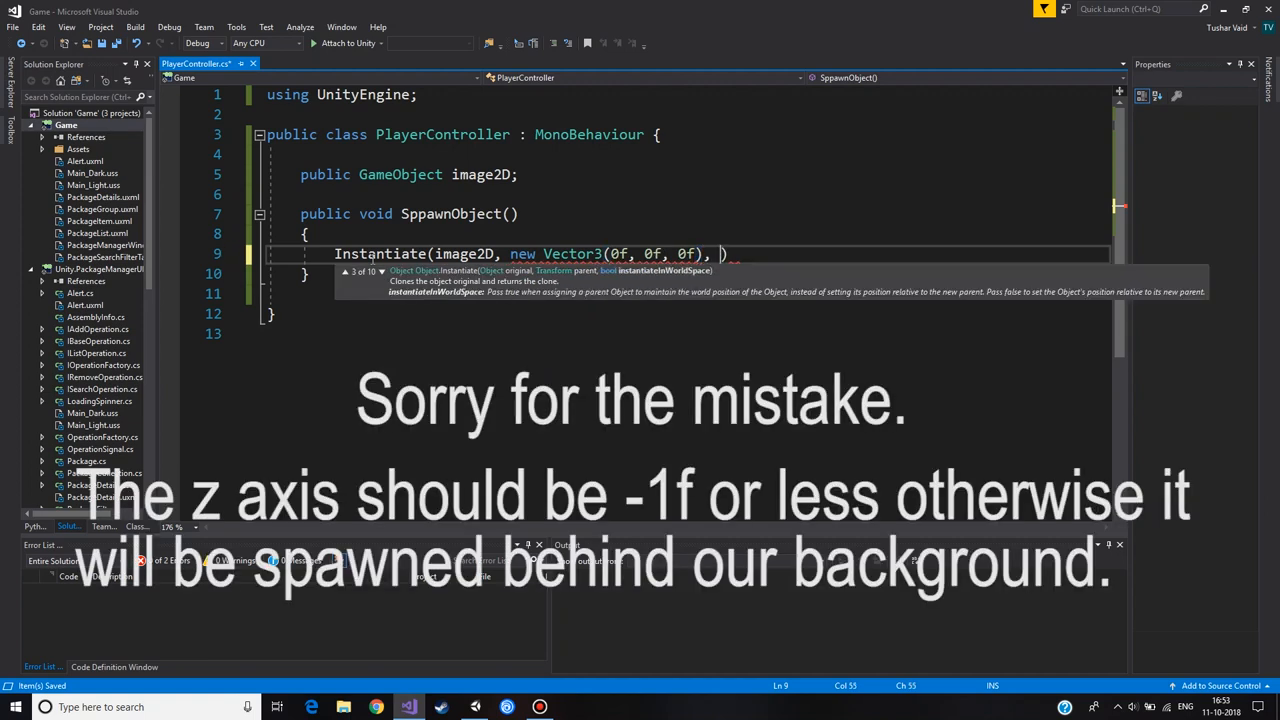
text(Quaternion.identity)
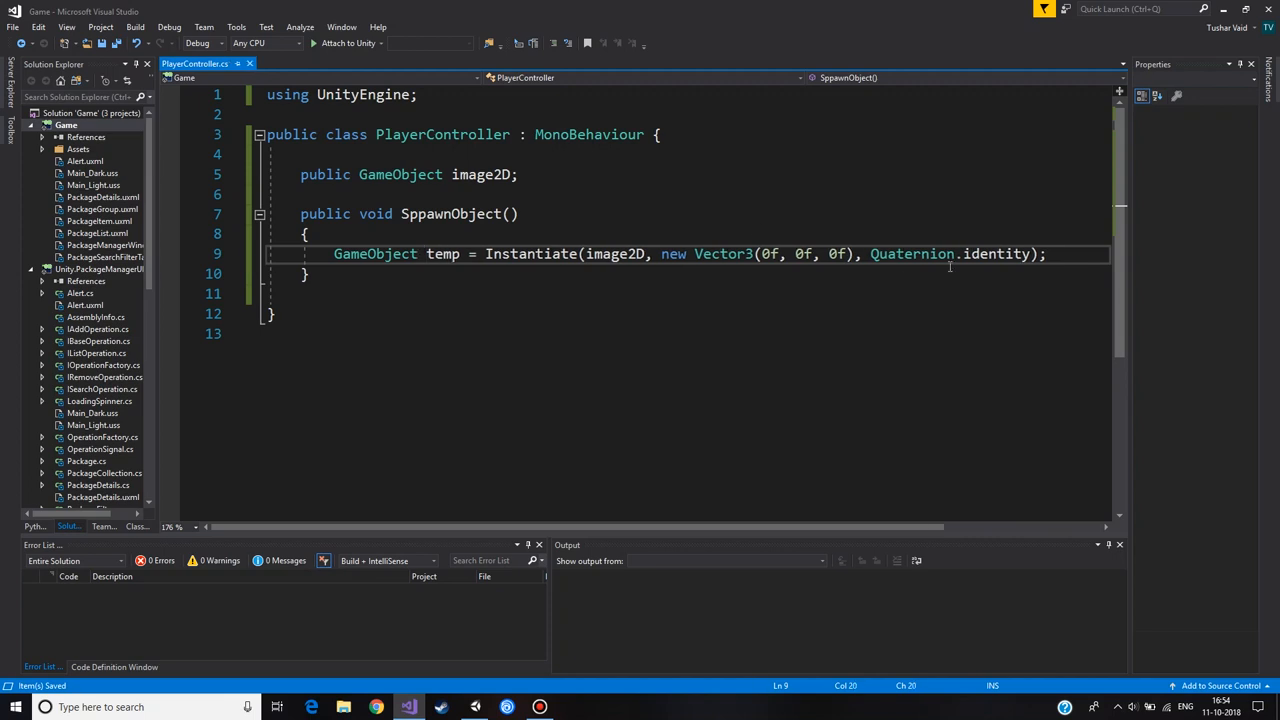
Step: Store the clone in GameObject temp and call temp.GetComponent<Animator>().Play("FadeIn", -1, 0f)
text(temp.)
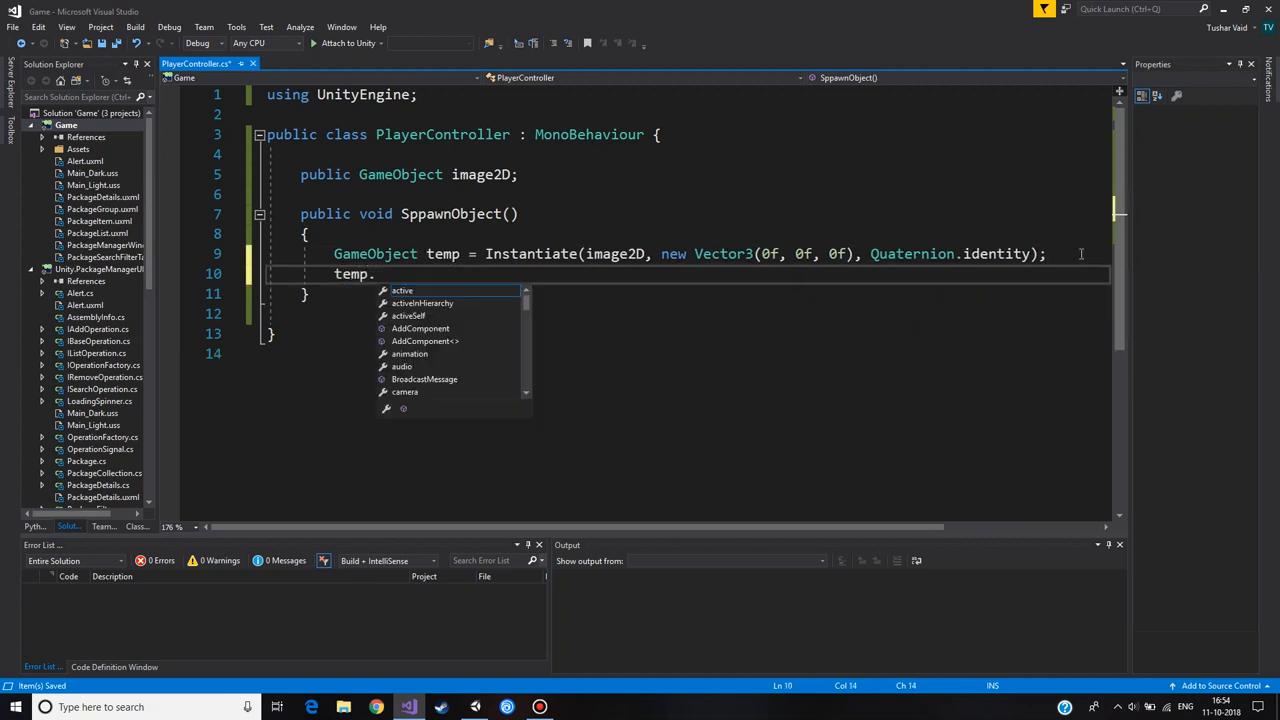
text(GetComponent<>)
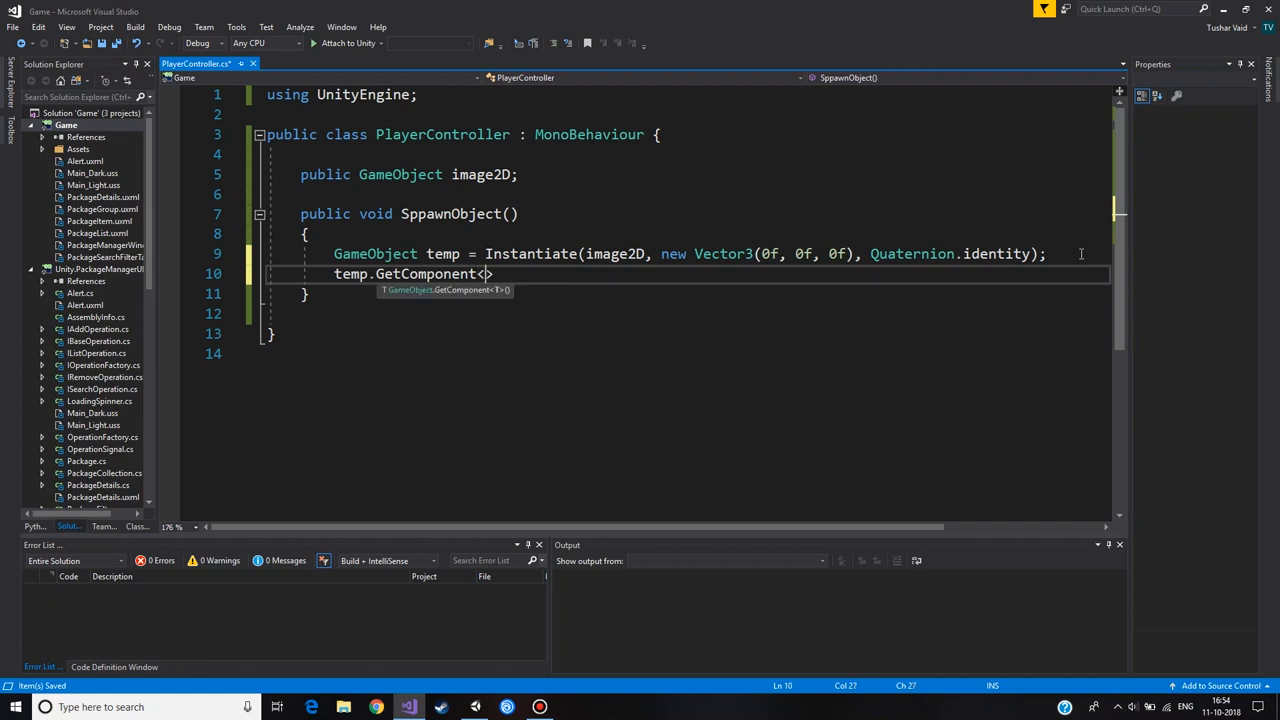
text(Animator)
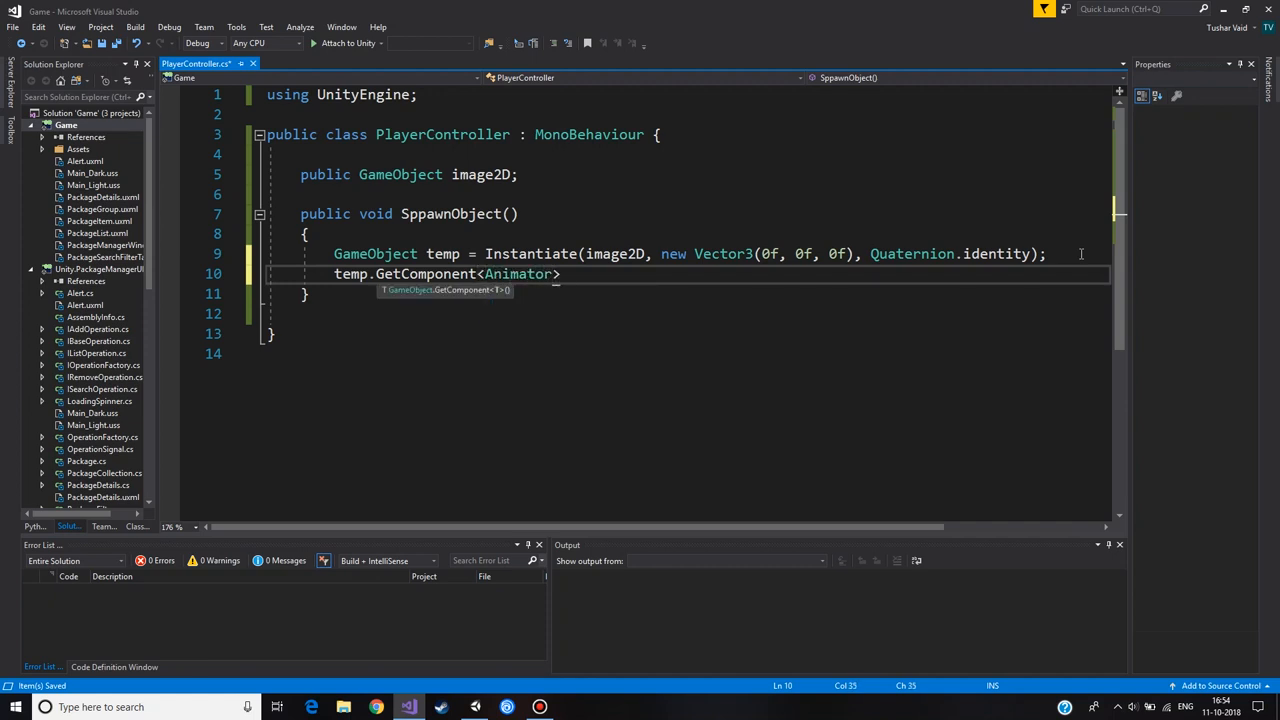
text(().P)
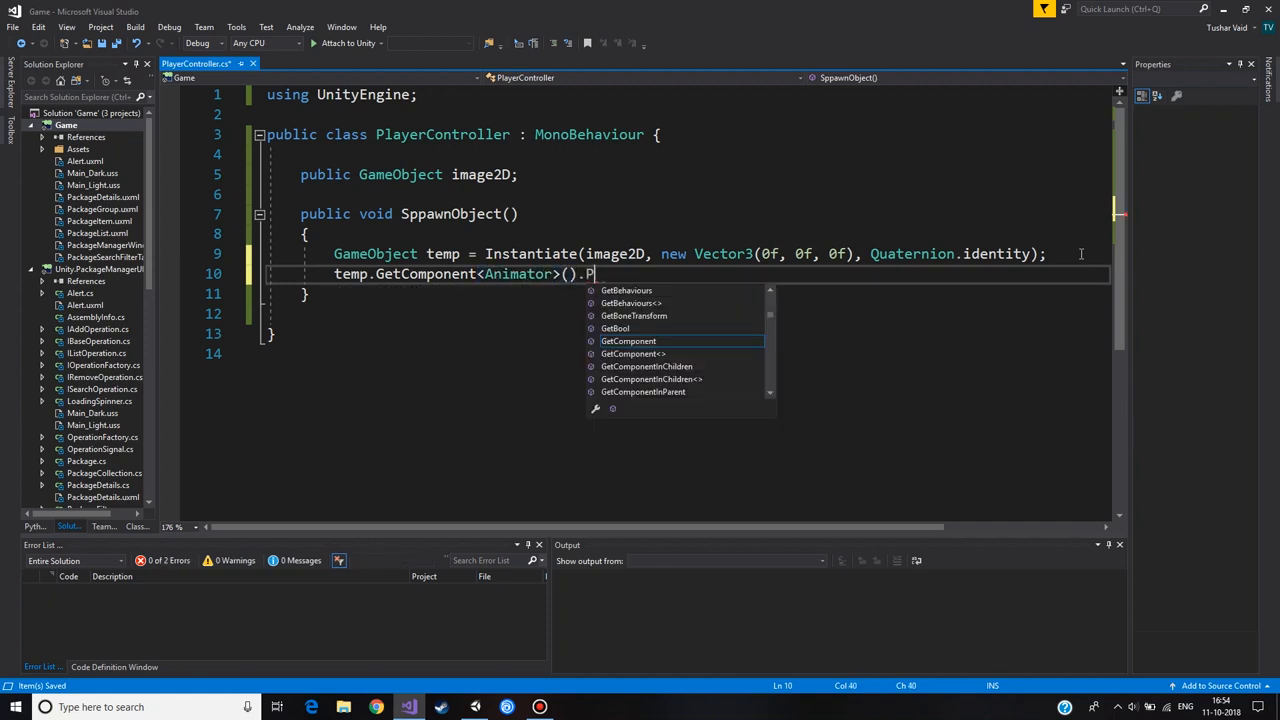
text(lay())
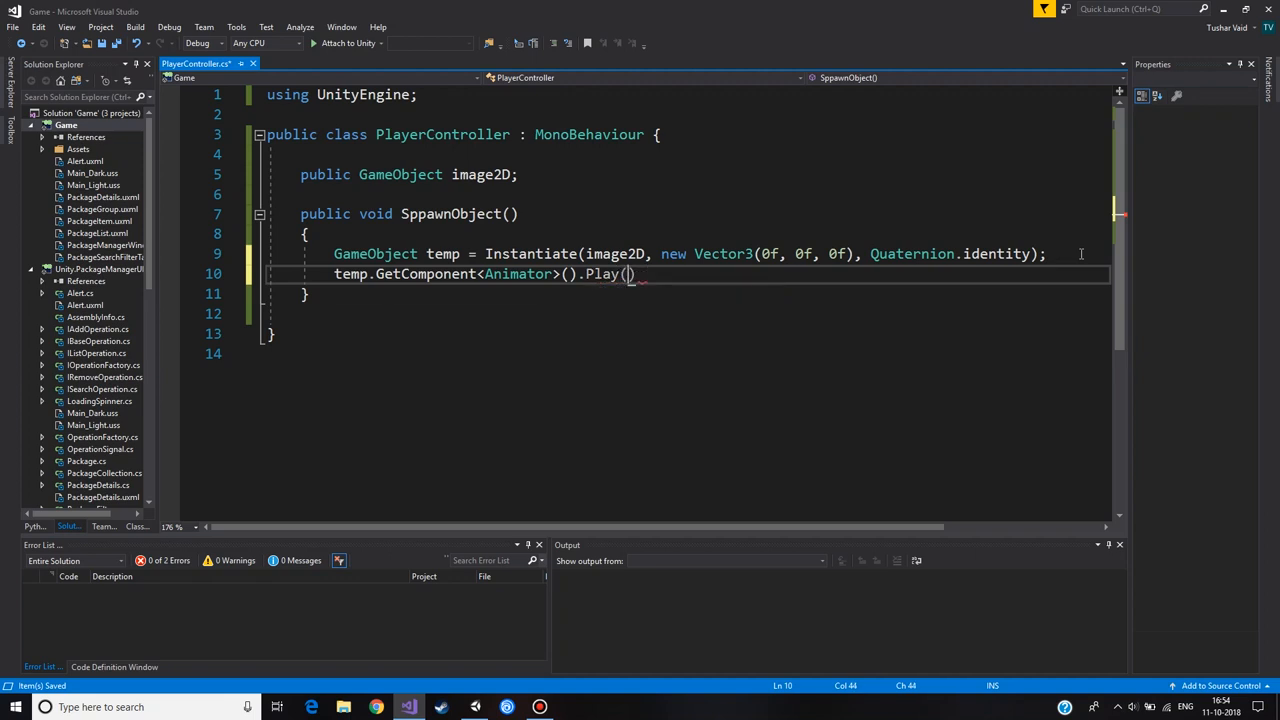
text("")
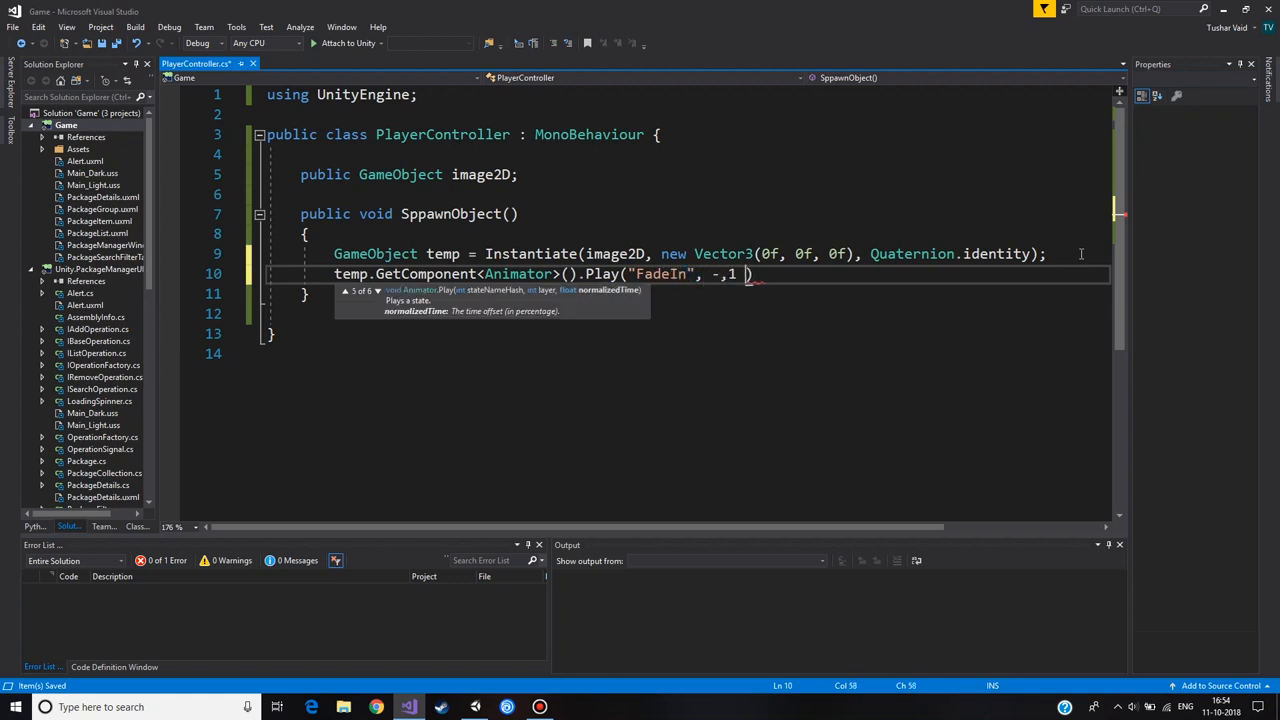
text(, 0f);)
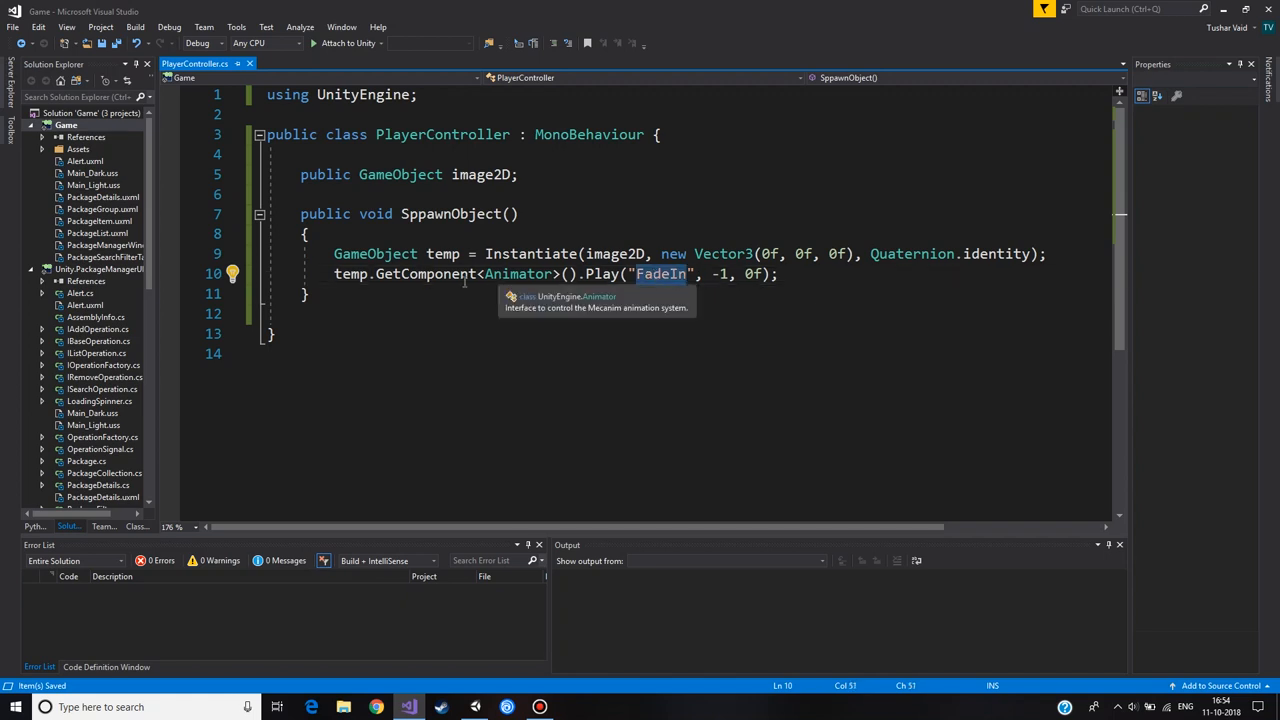
click(790, 274)
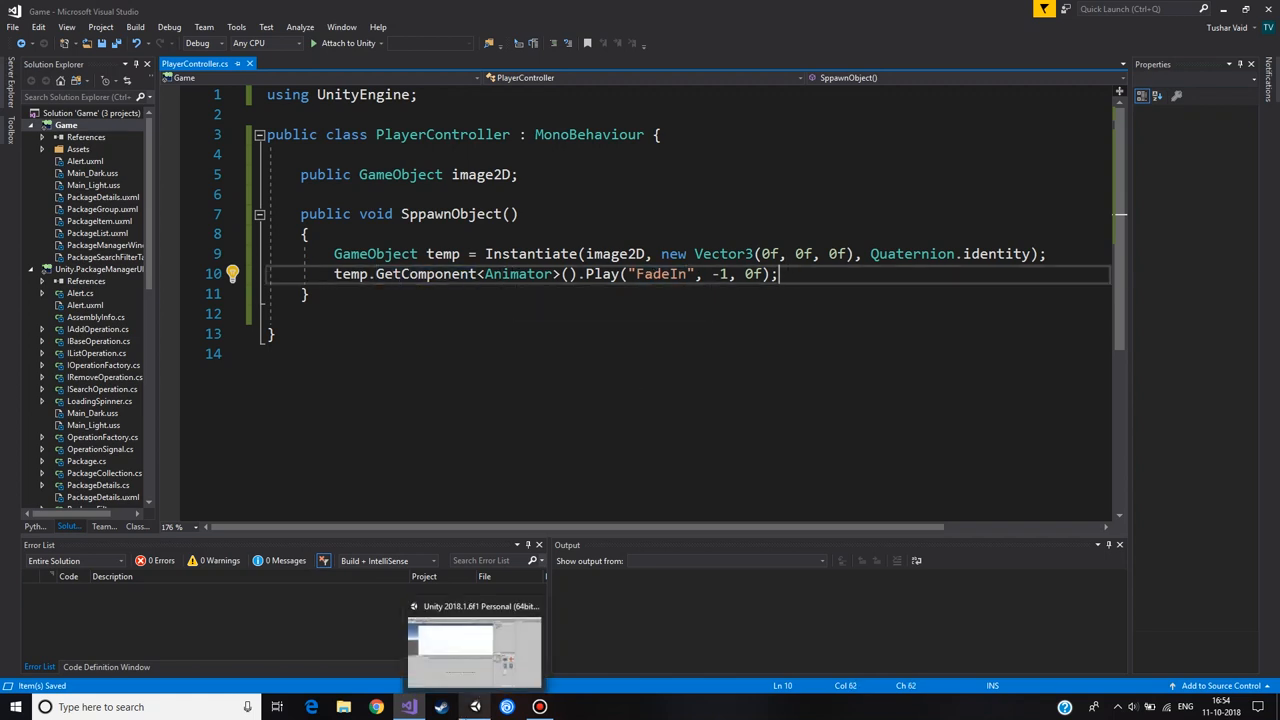
Step: Create a UI Button from the Hierarchy context menu, adding a Canvas and EventSystem
click(474, 650)
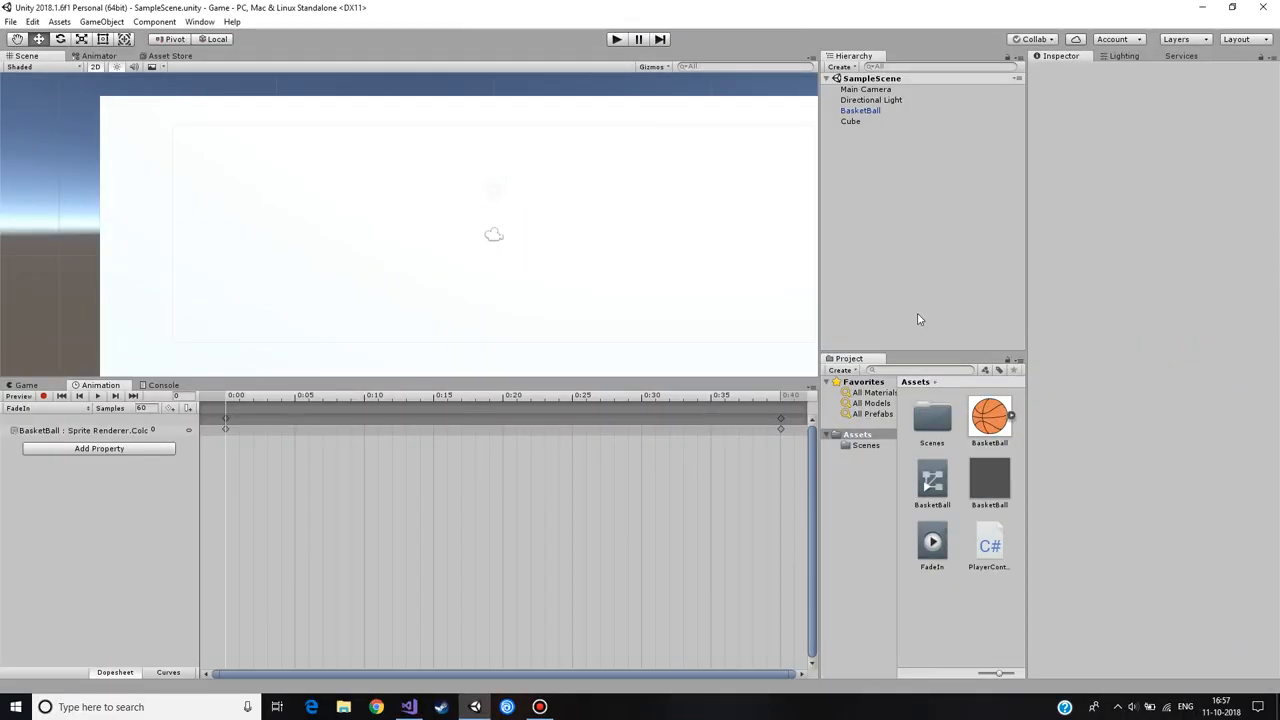
mouse_move(892, 224)
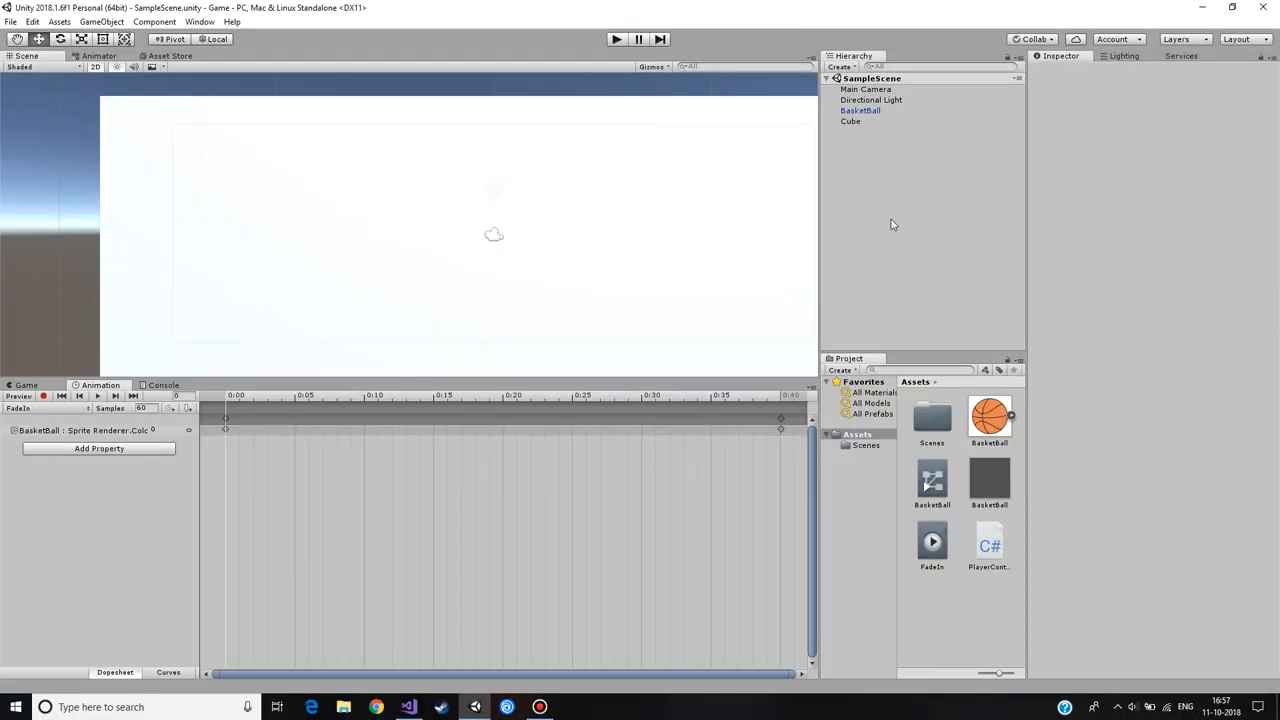
right_click(892, 224)
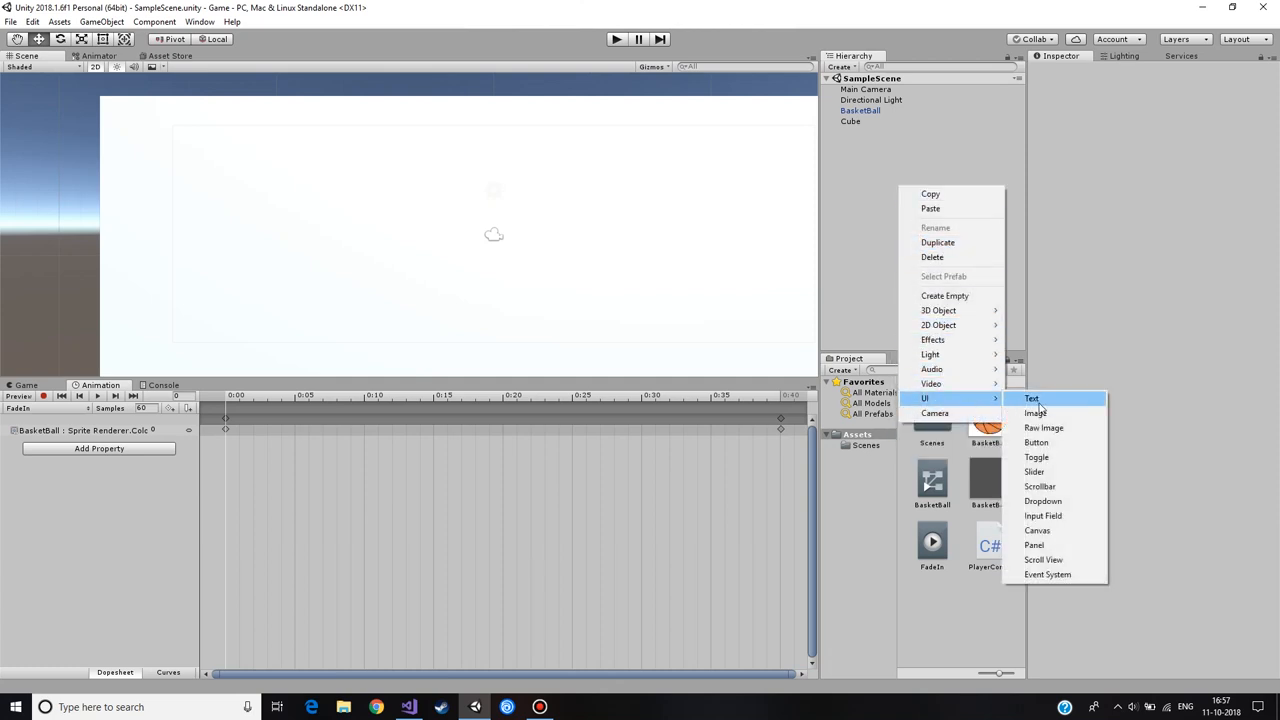
mouse_move(1066, 453)
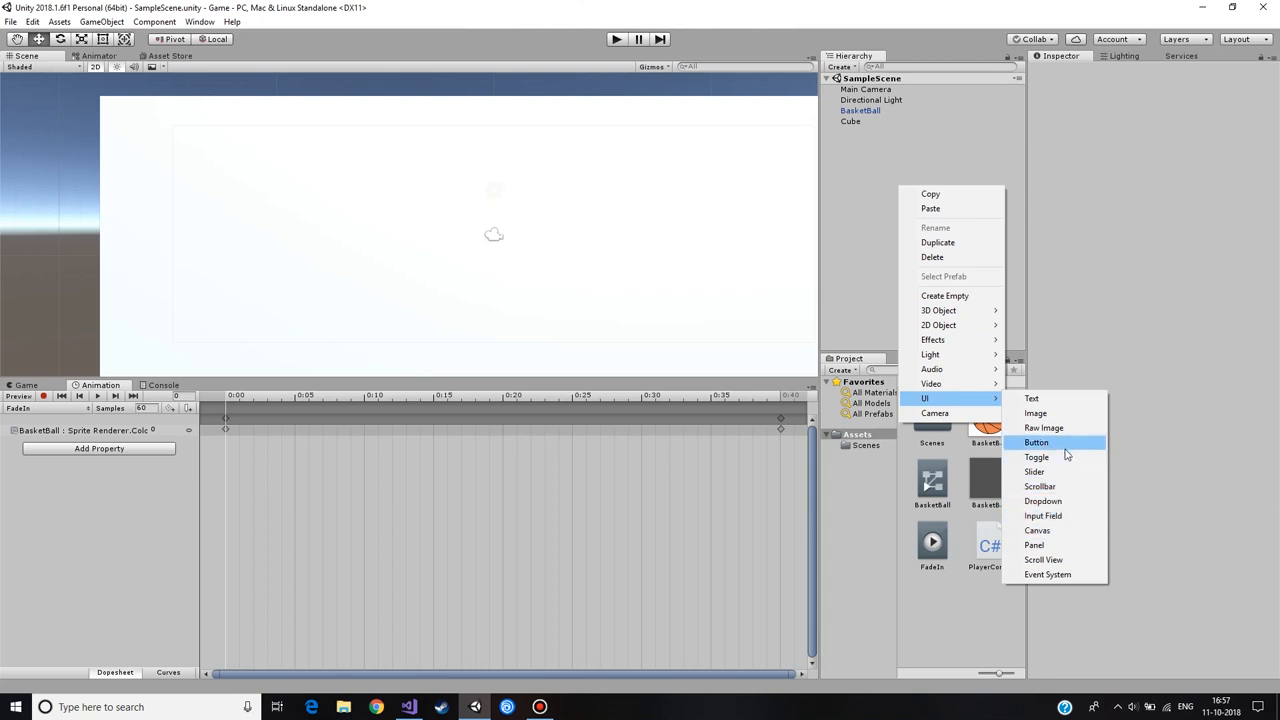
click(1036, 442)
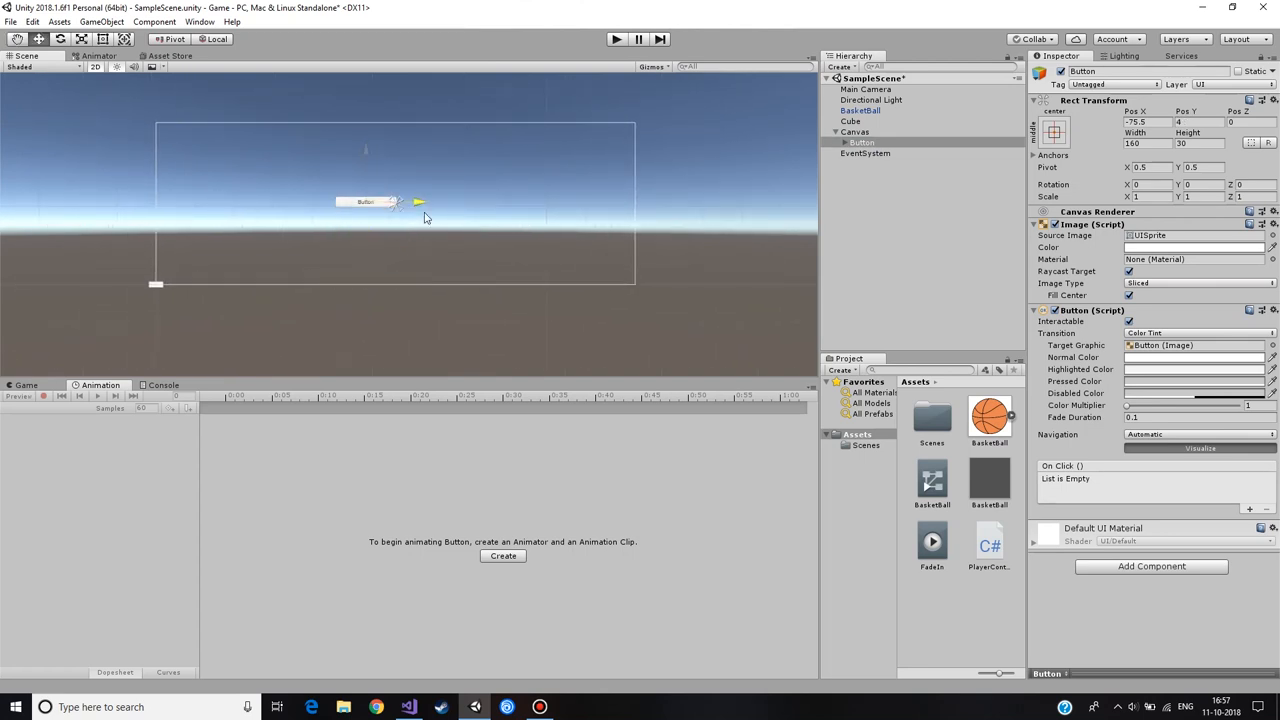
Step: Move the button to the canvas top centre and start retyping its label as 'Play Animation'
drag(365, 201, 402, 151)
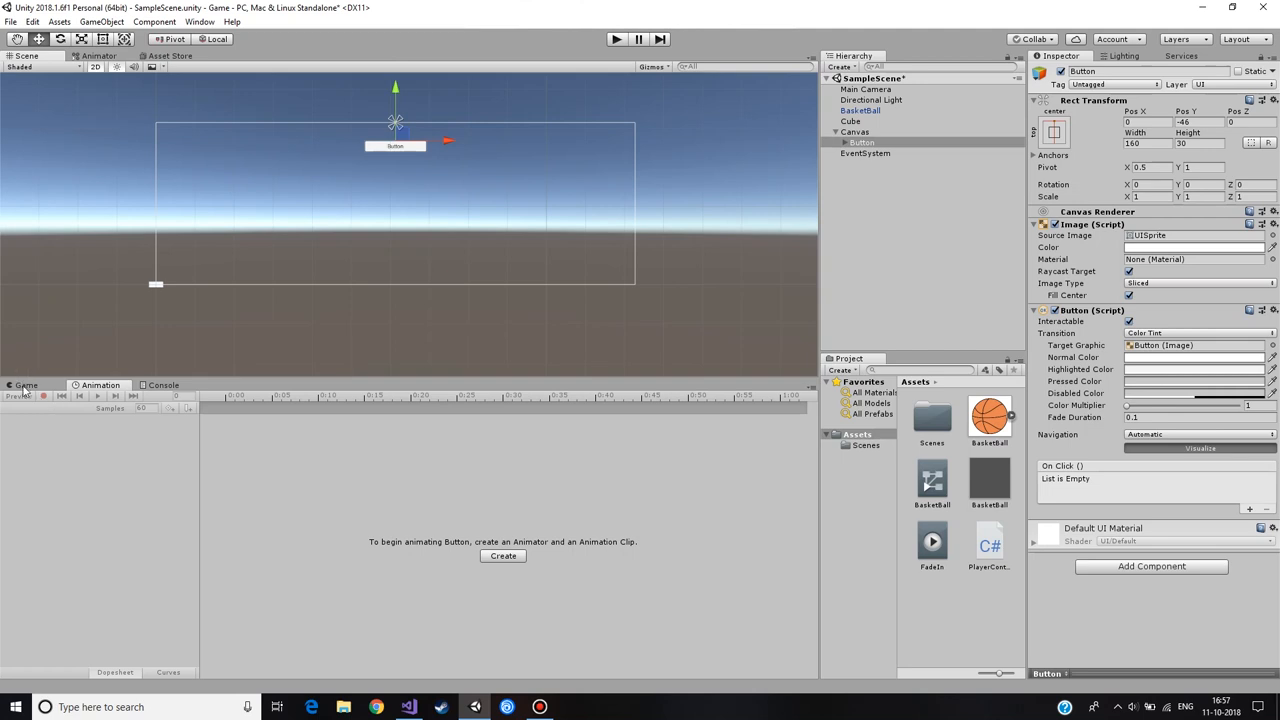
click(27, 385)
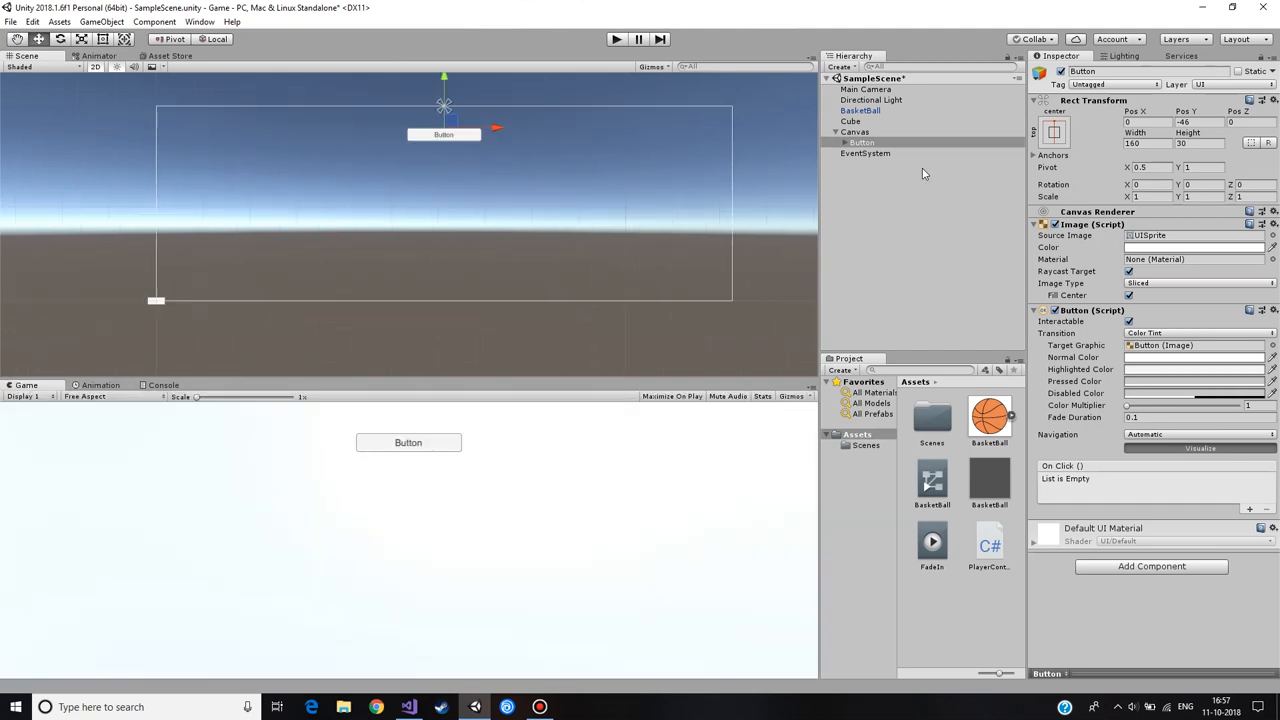
click(862, 153)
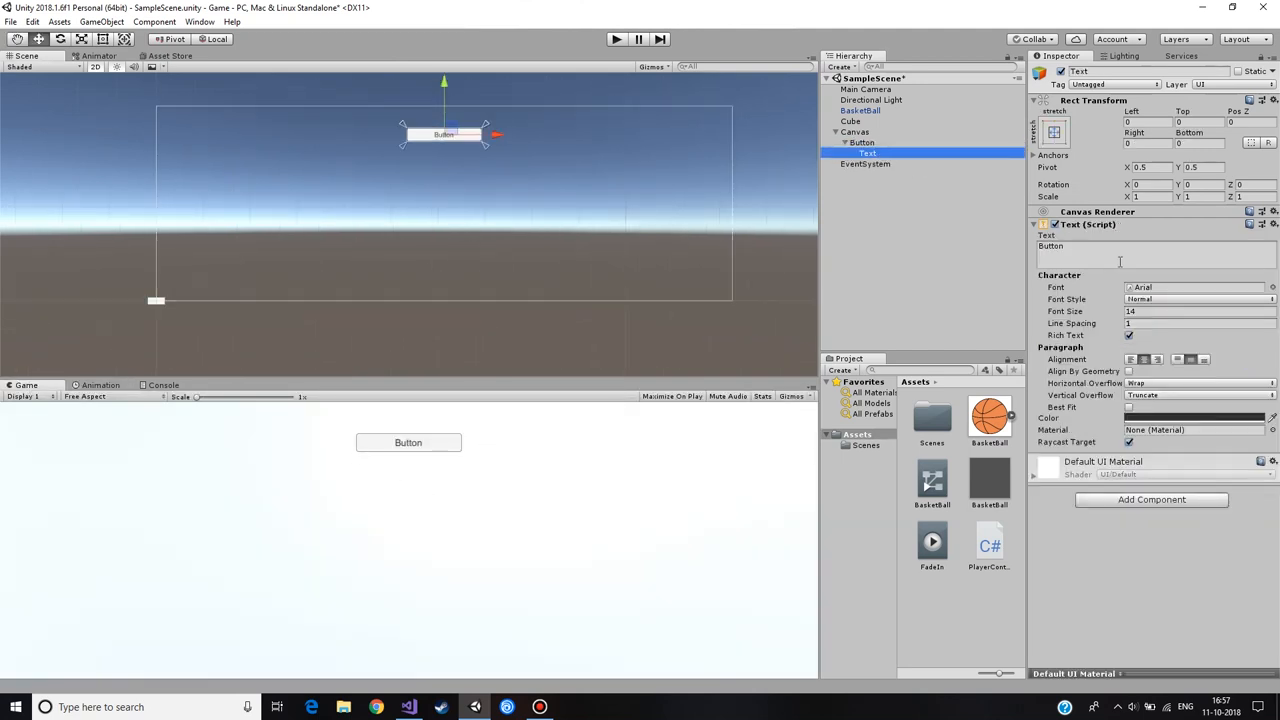
text(Play ANima)
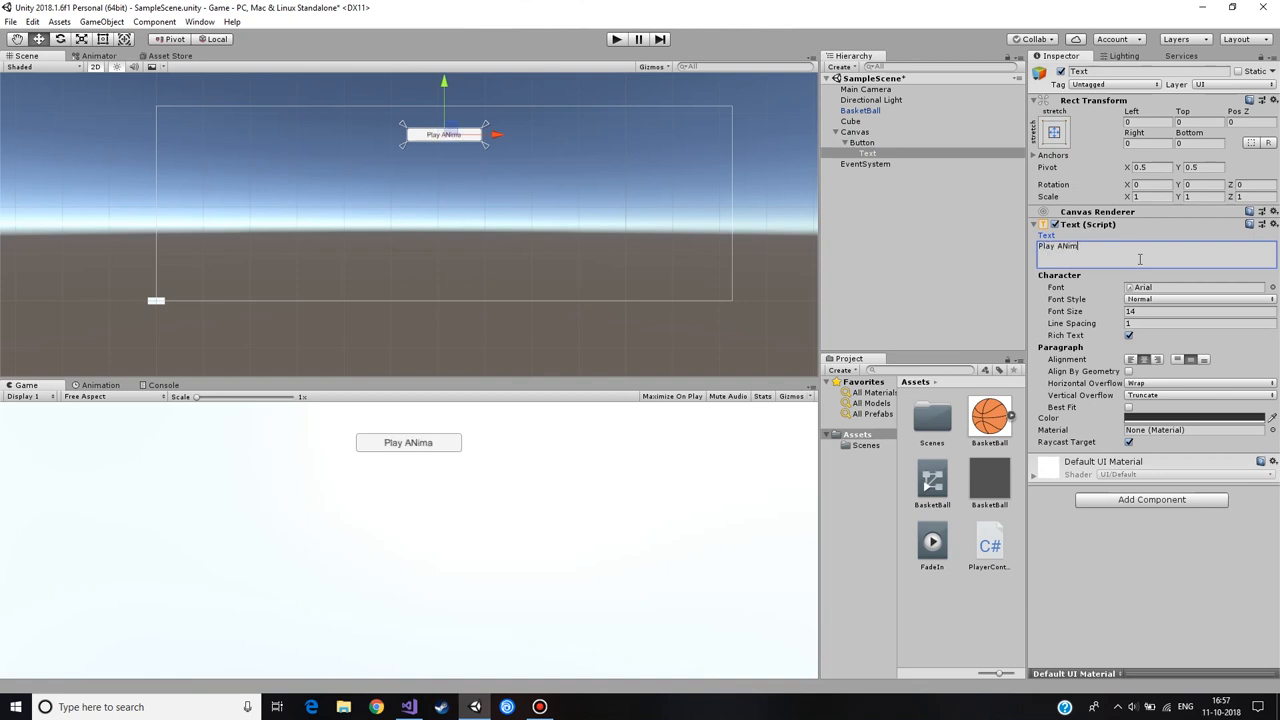
key(Backspace)
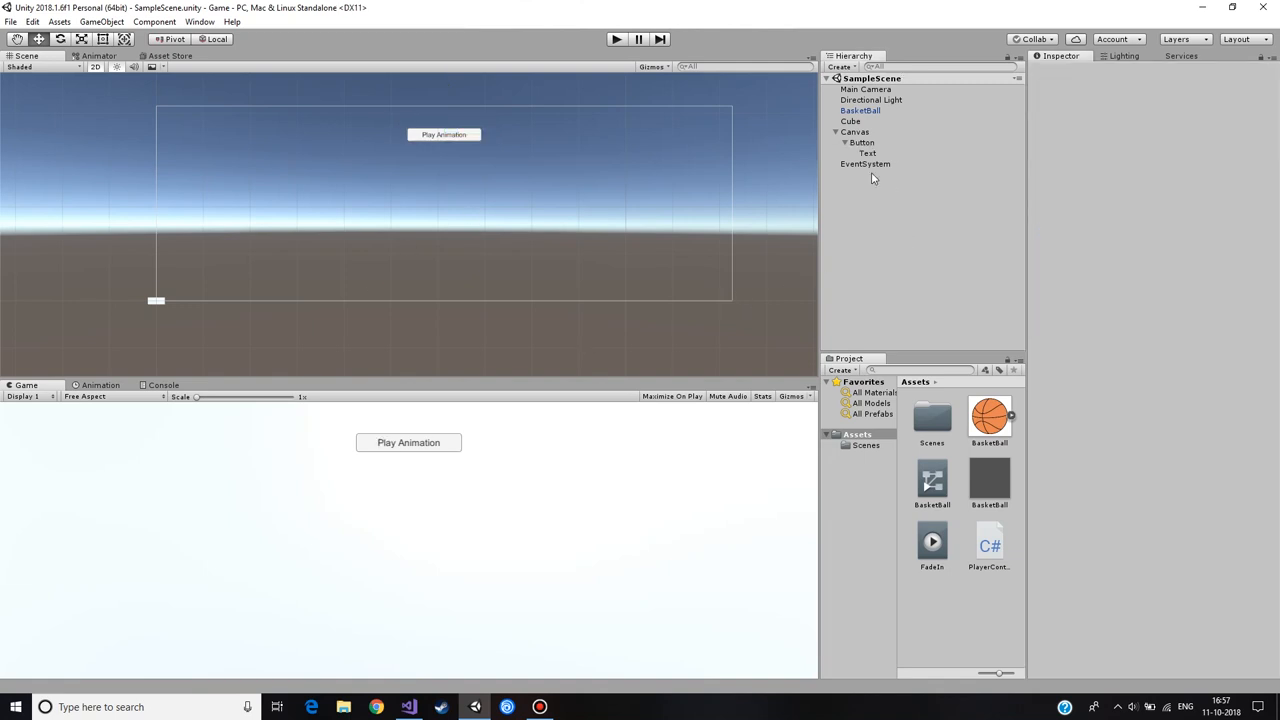
Step: Finish the 'Play Animation' label and delete the BasketBall object from the scene
click(857, 142)
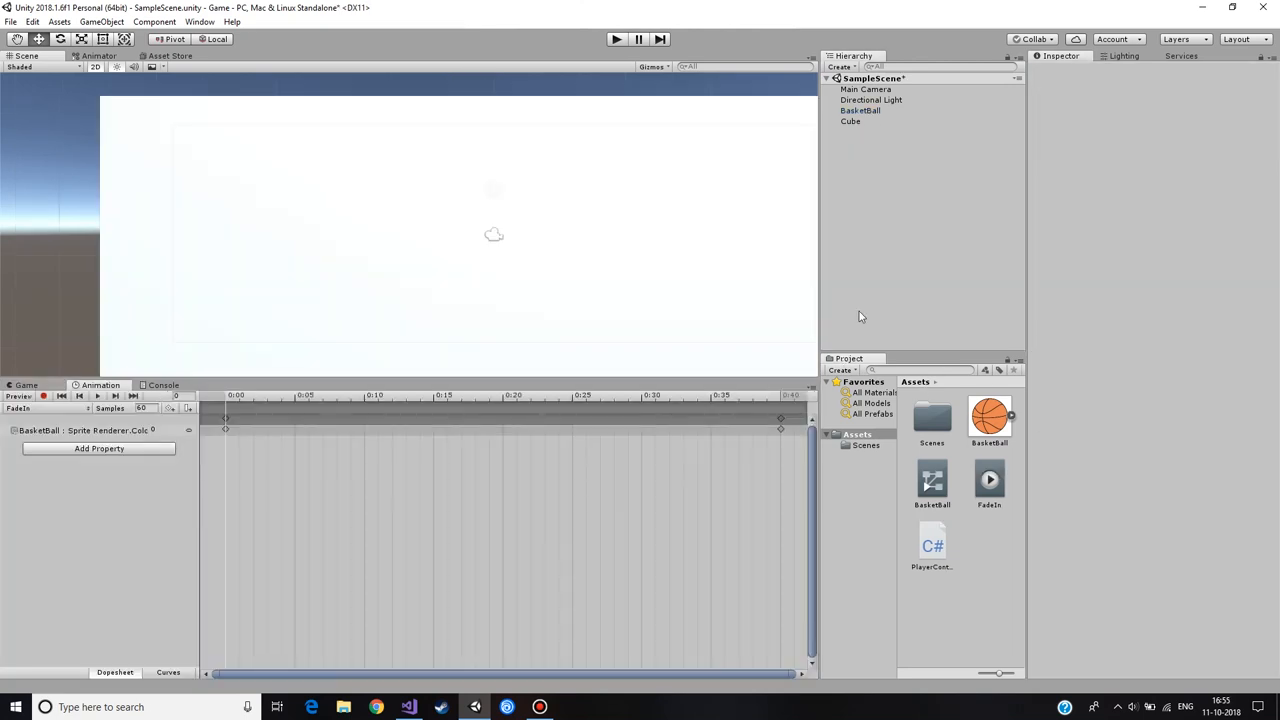
mouse_move(913, 195)
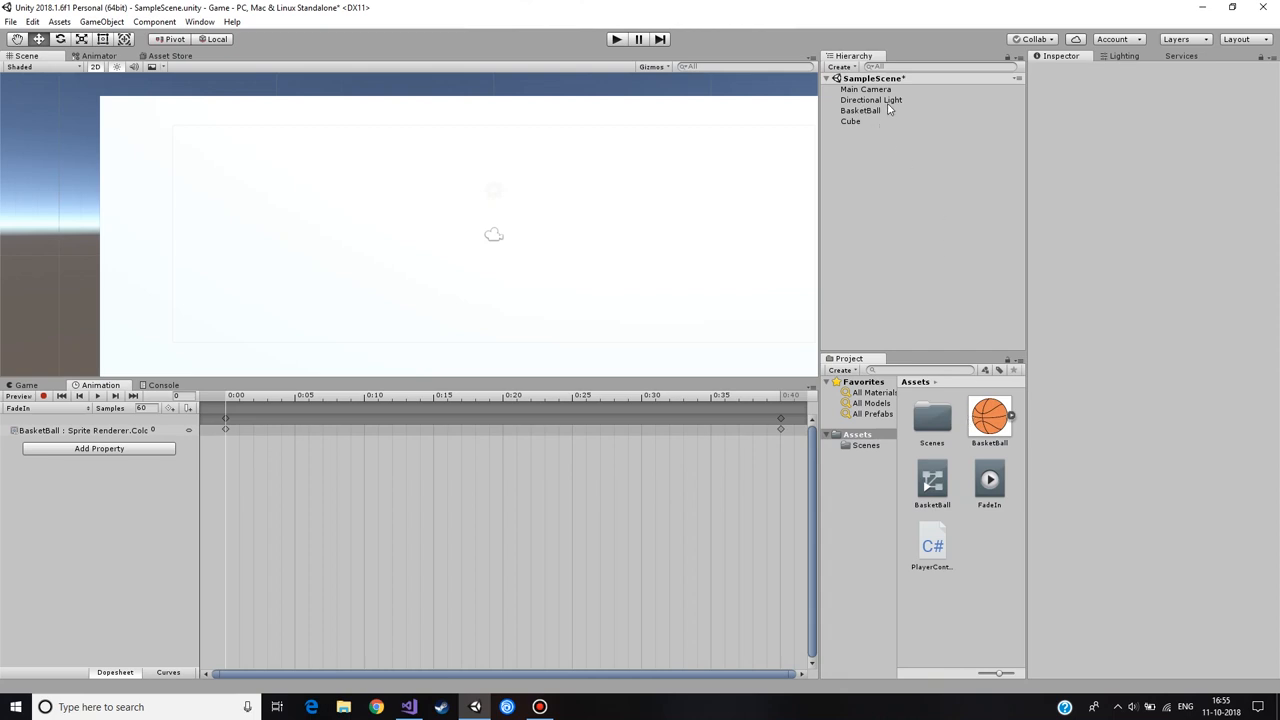
click(857, 110)
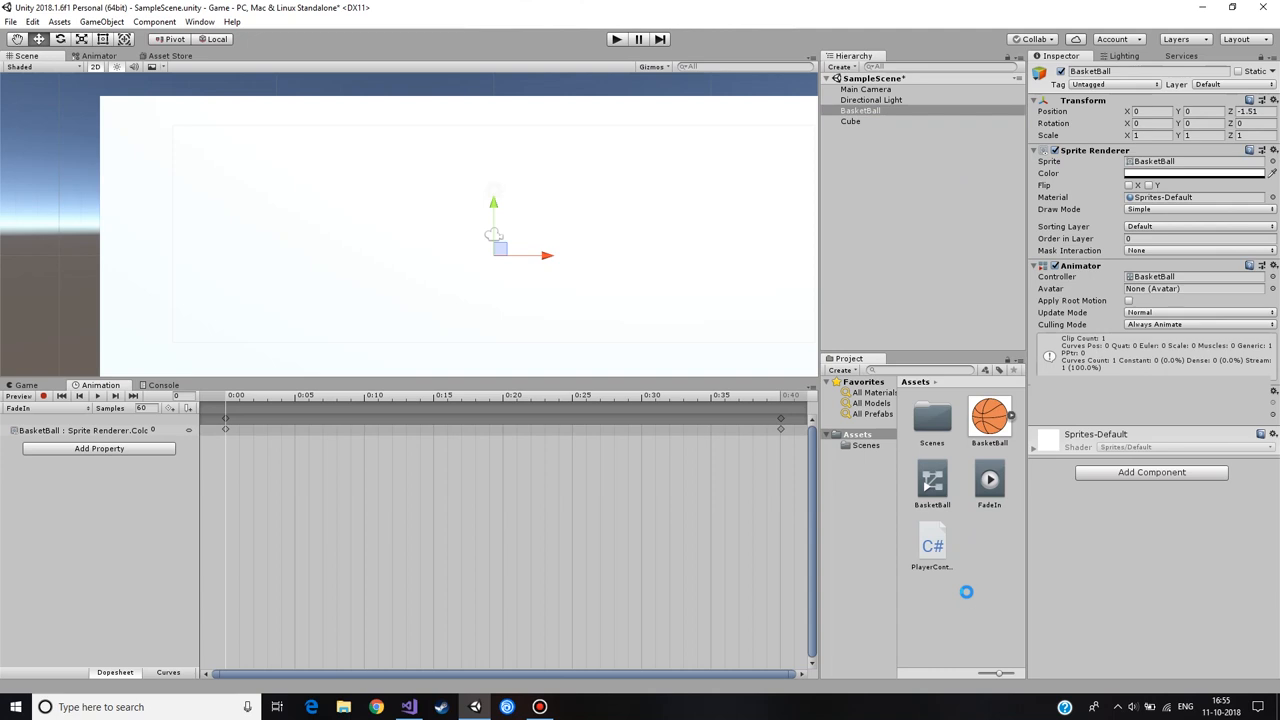
click(986, 486)
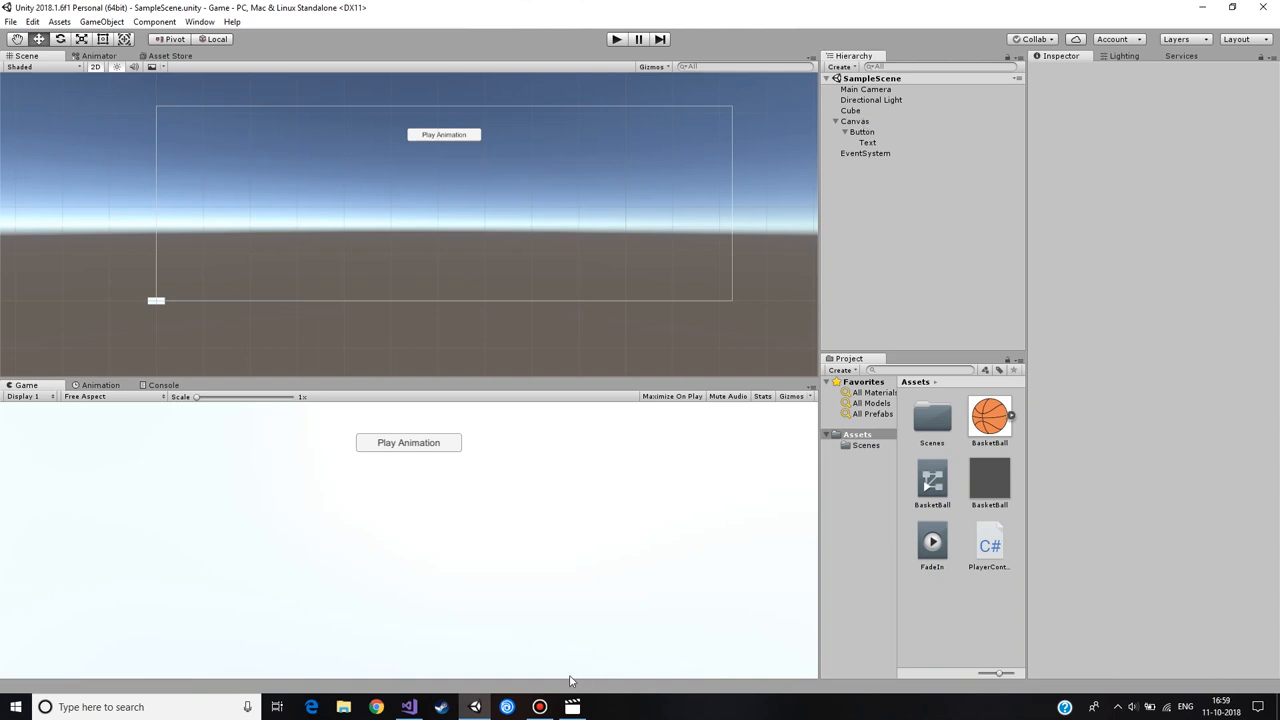
mouse_move(873, 118)
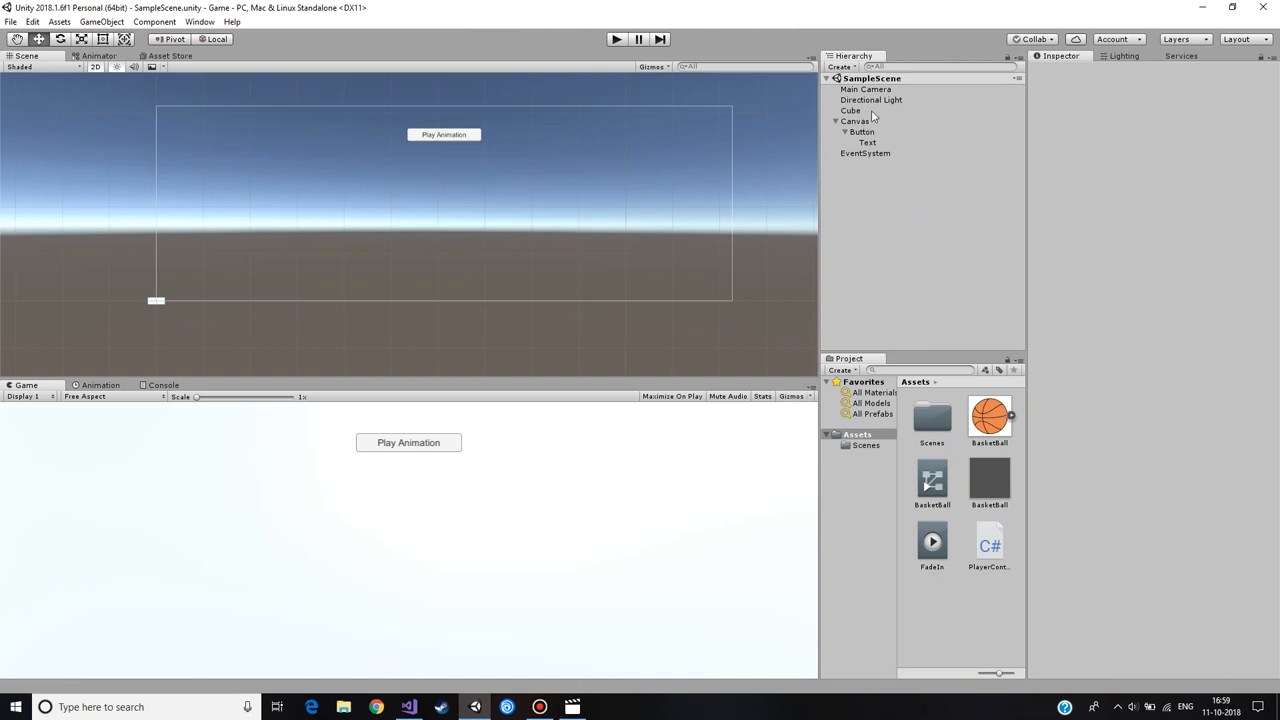
Step: Assign the BasketBall prefab to Image 2D on the Cube's Player Controller
click(845, 110)
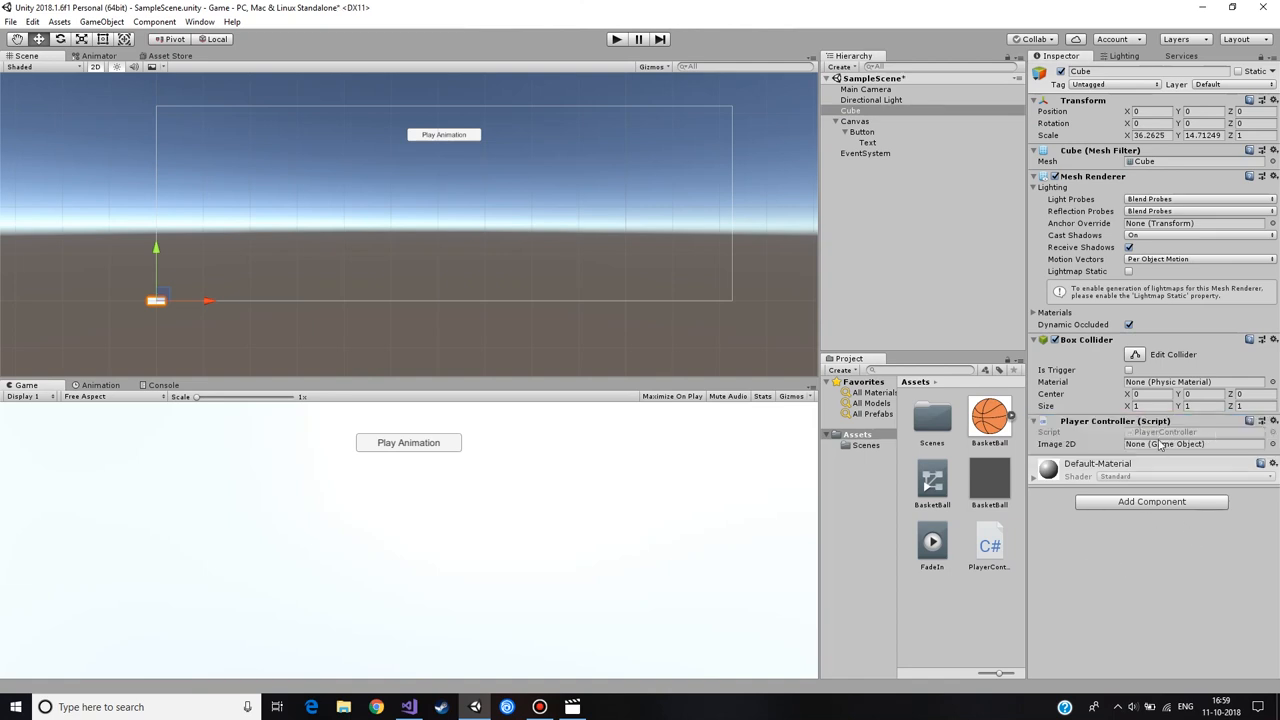
mouse_move(987, 495)
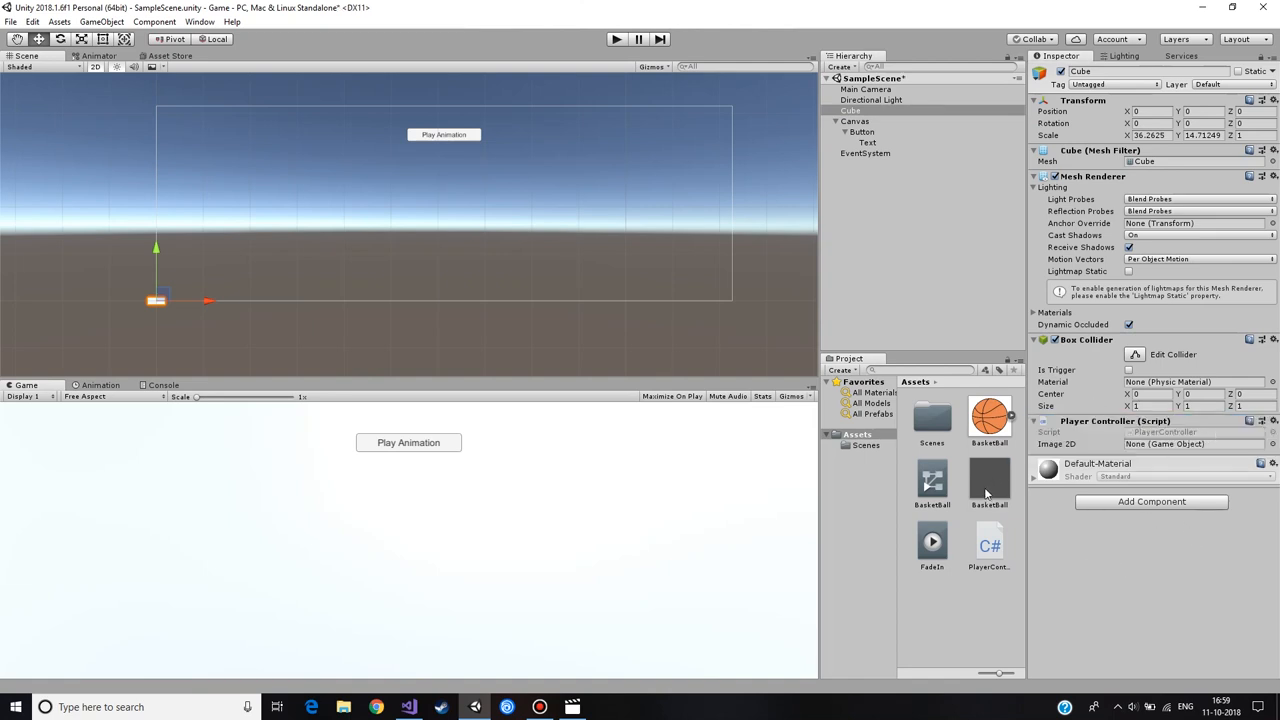
click(989, 480)
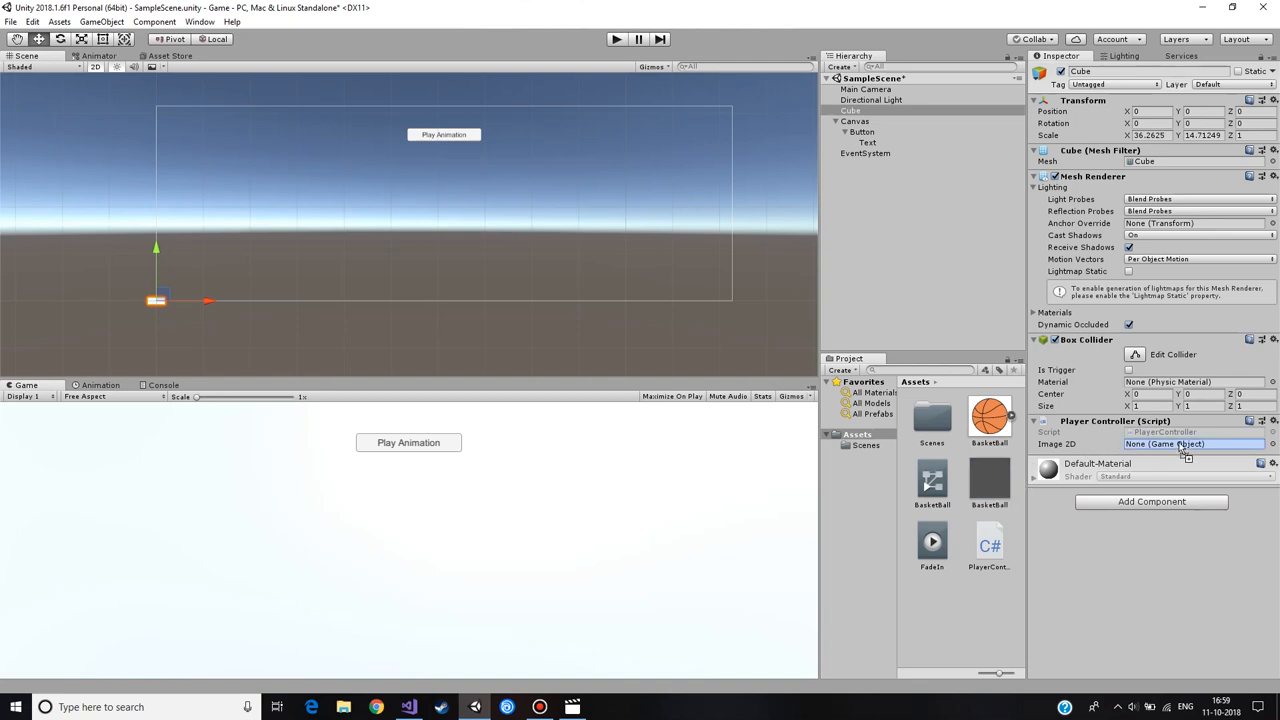
drag(989, 415, 1190, 443)
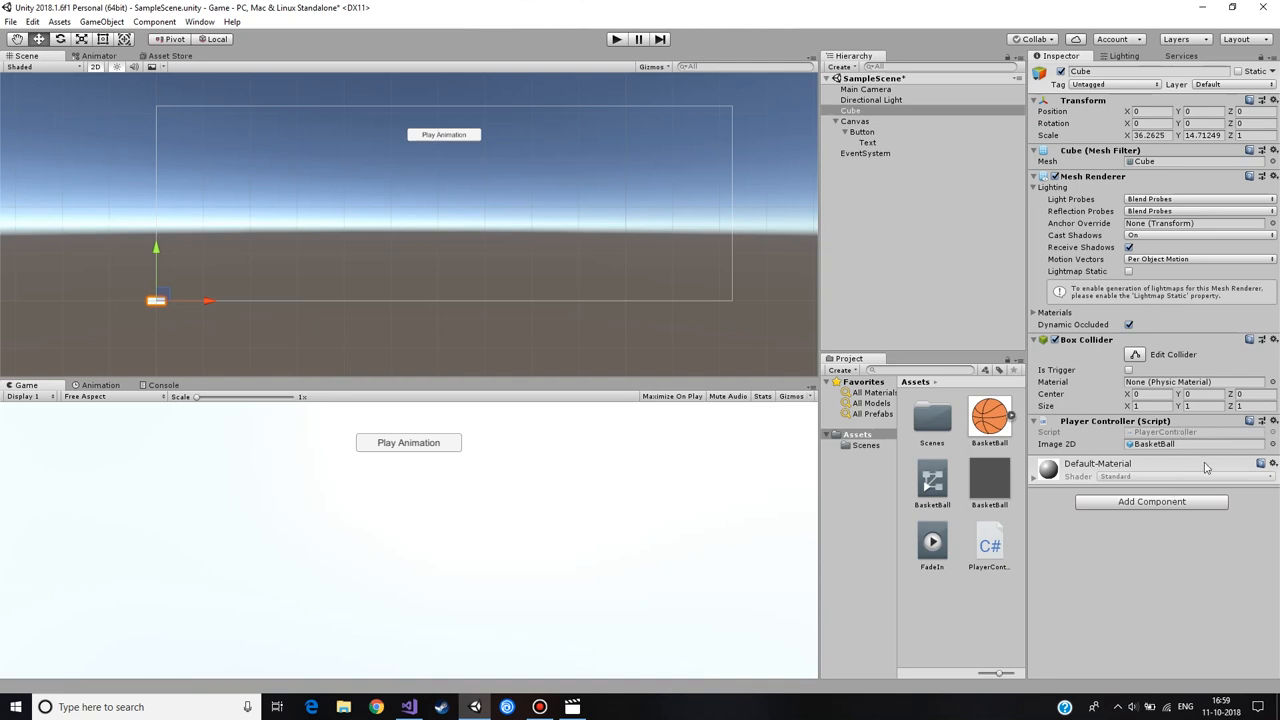
mouse_move(376, 179)
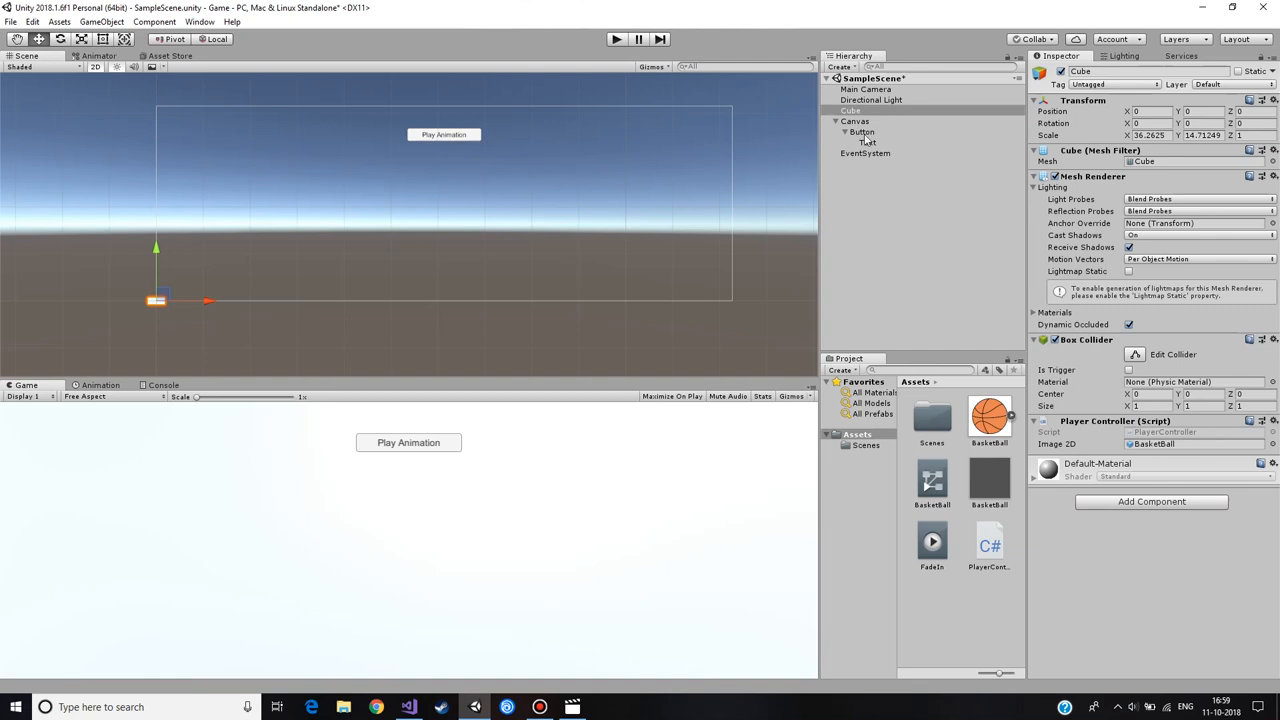
click(856, 131)
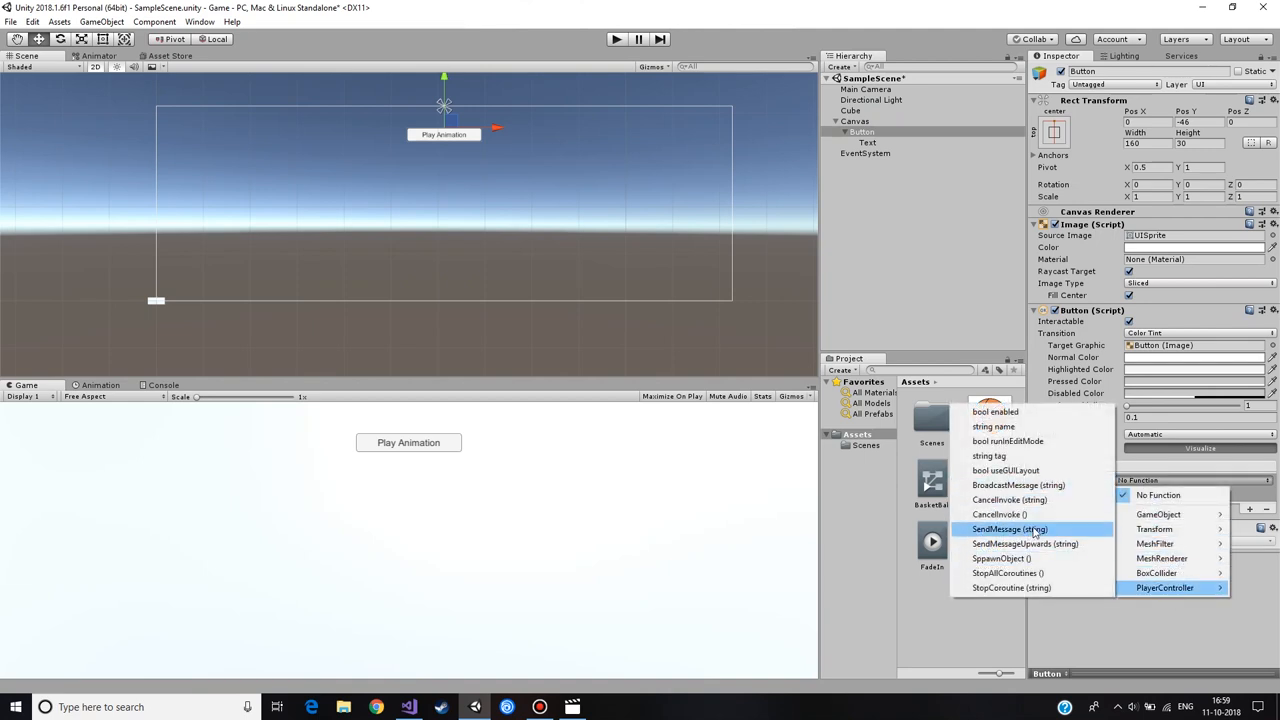
mouse_move(1003, 558)
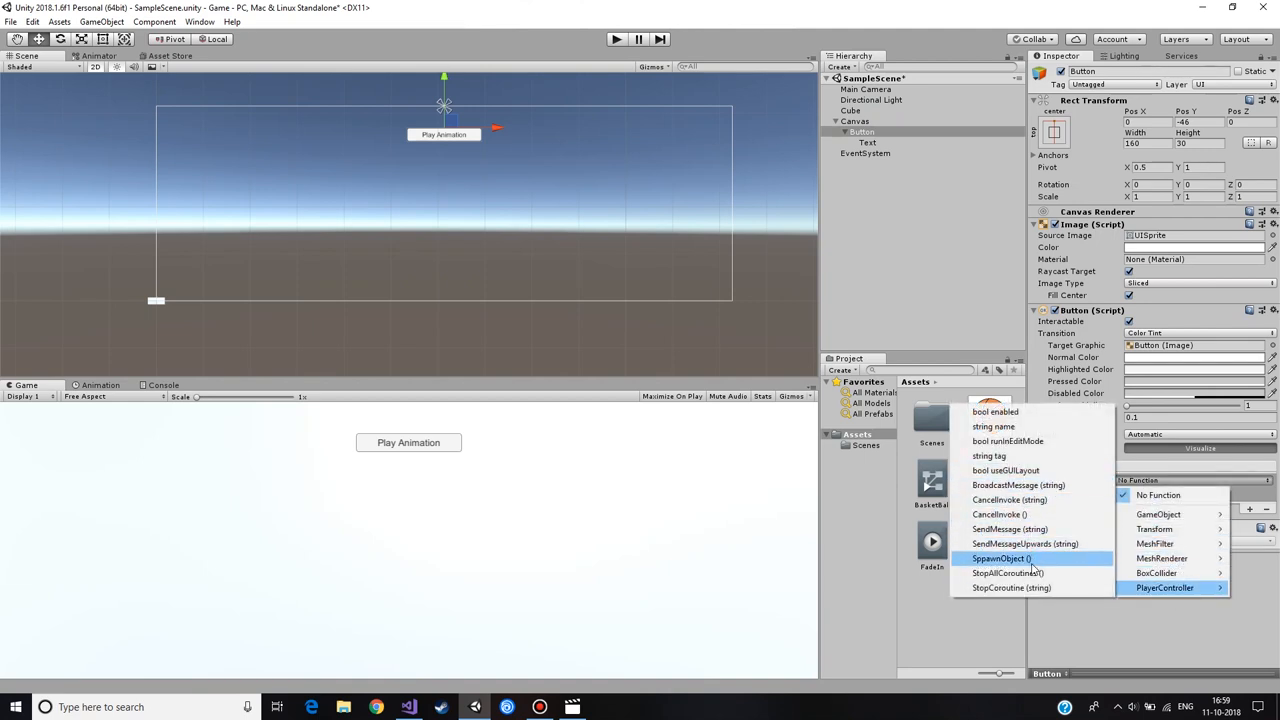
Step: Set the button's On Click event to PlayerController.SpawnObject()
click(1004, 558)
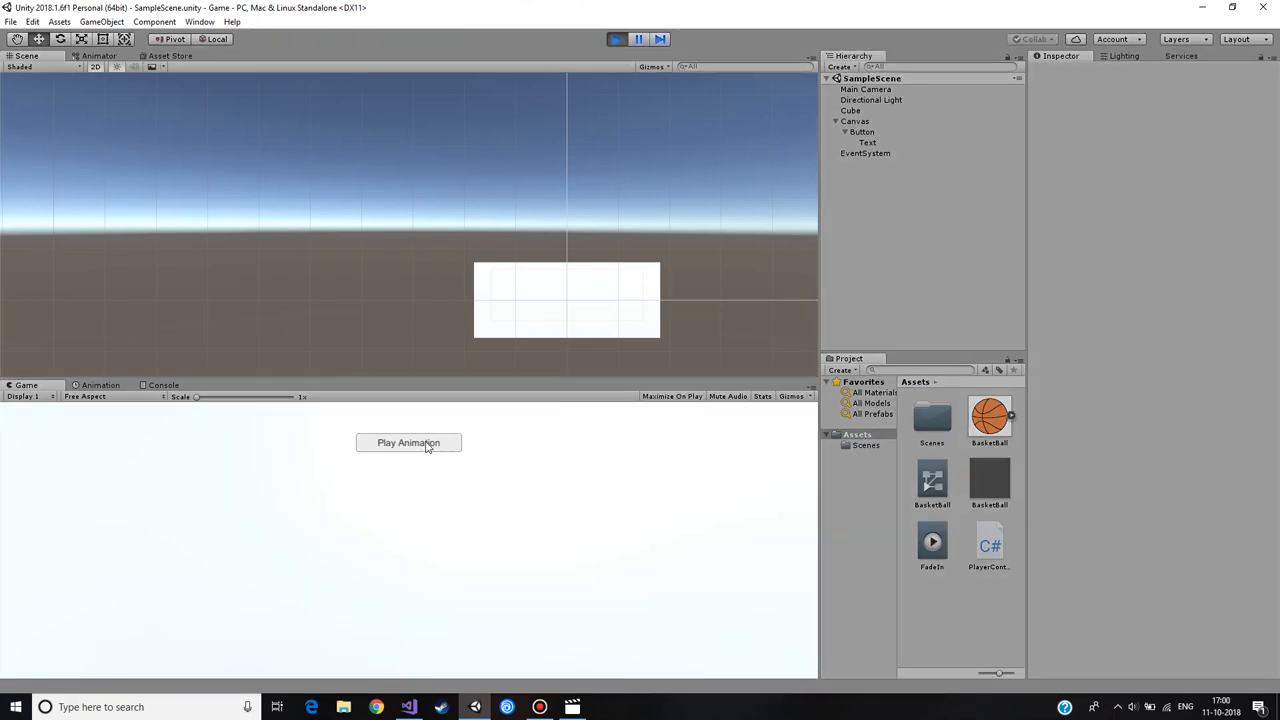
mouse_move(394, 447)
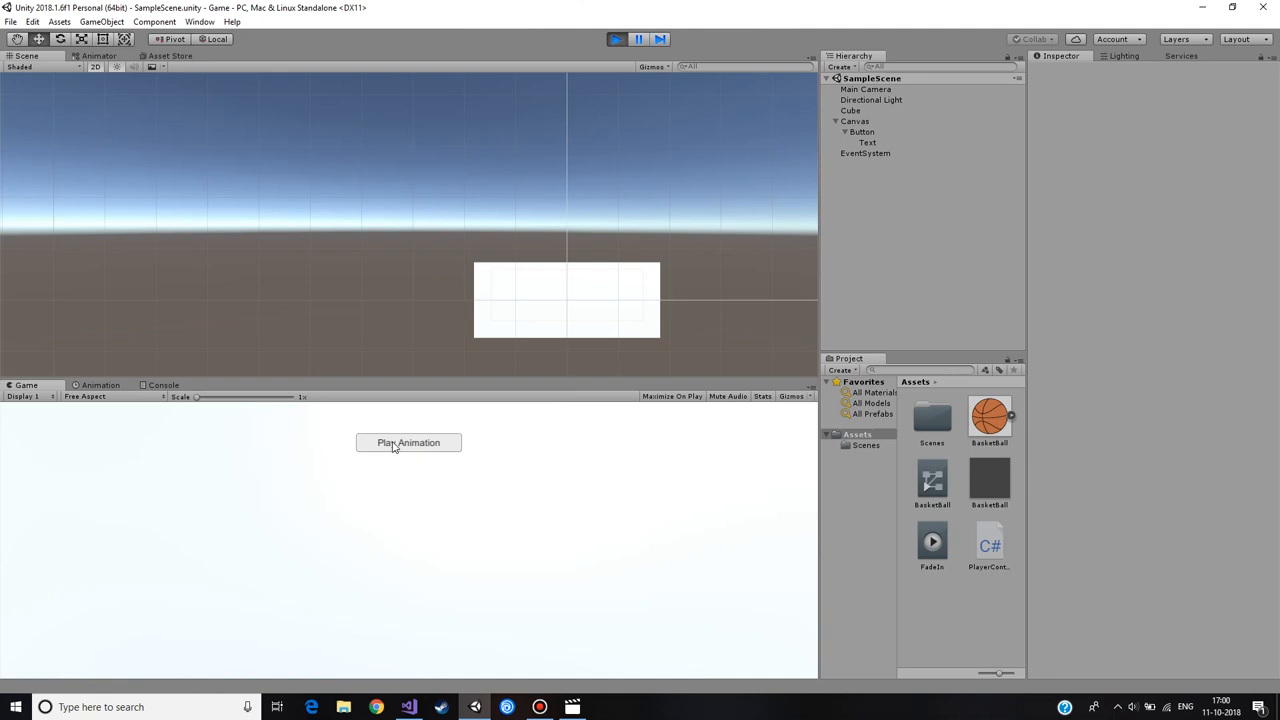
click(408, 443)
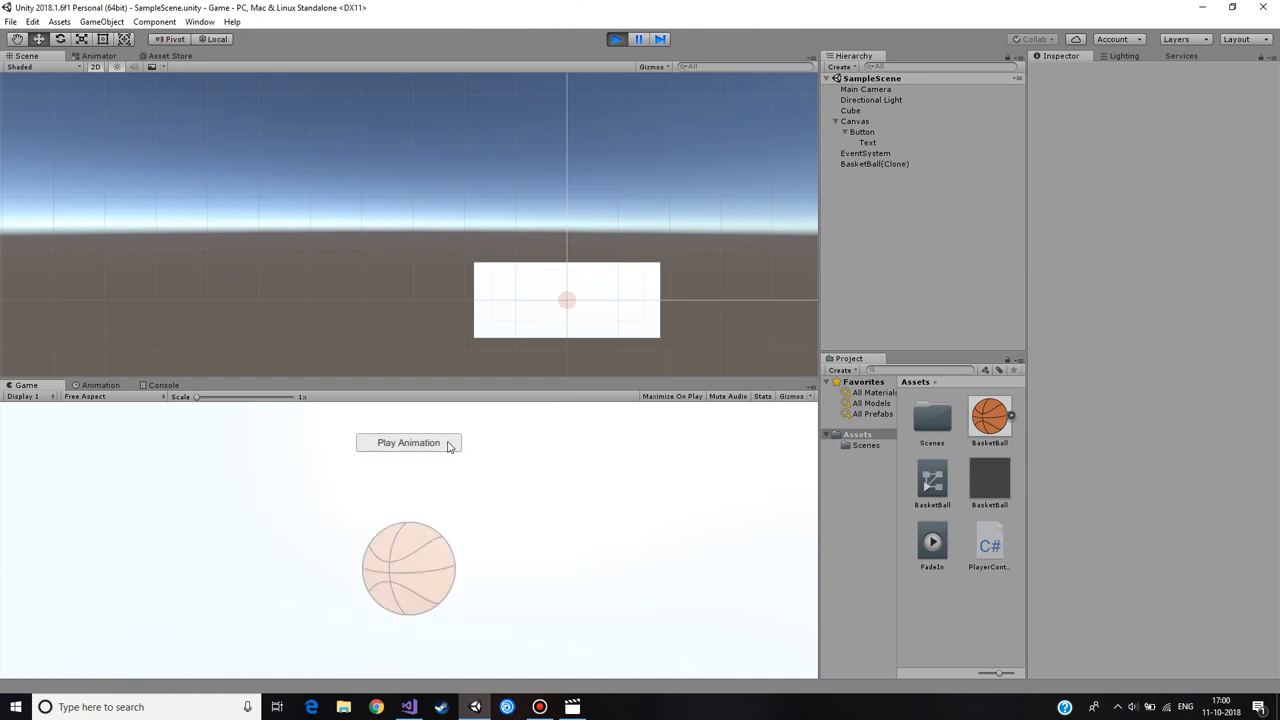
mouse_move(502, 606)
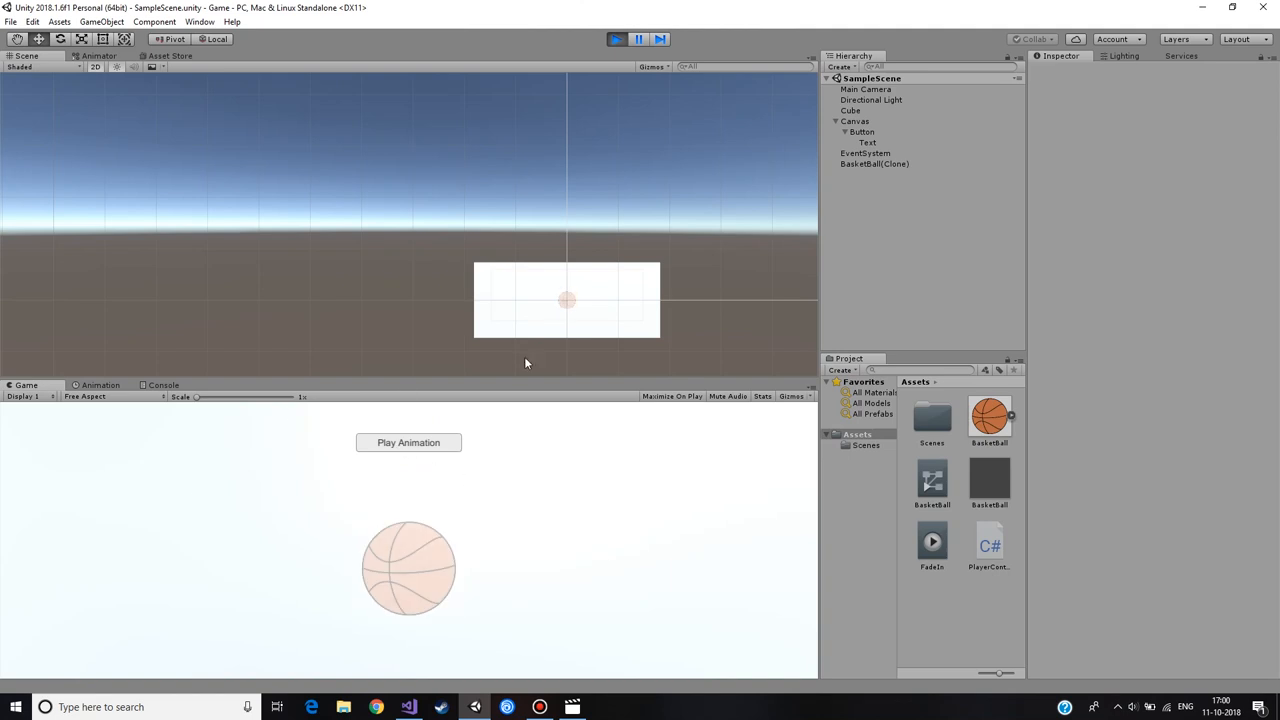
click(617, 37)
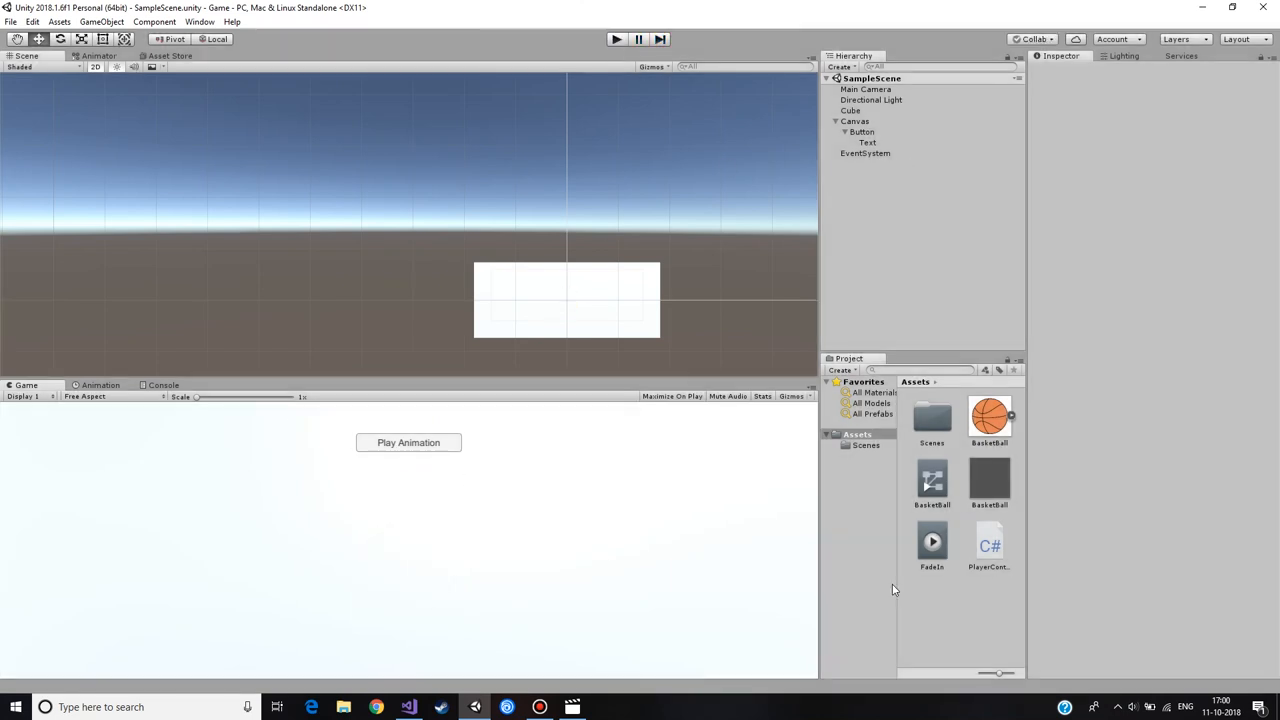
Step: Turn off Loop Time on the FadeIn animation clip
click(931, 542)
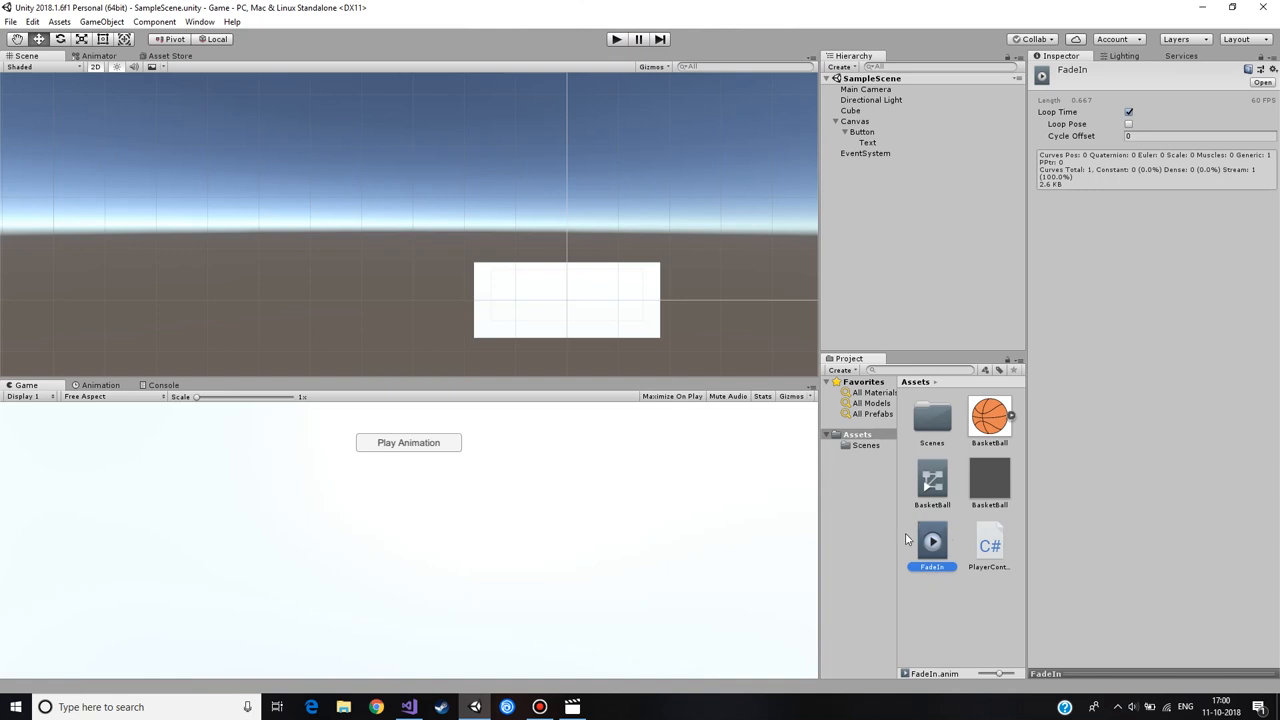
click(1126, 114)
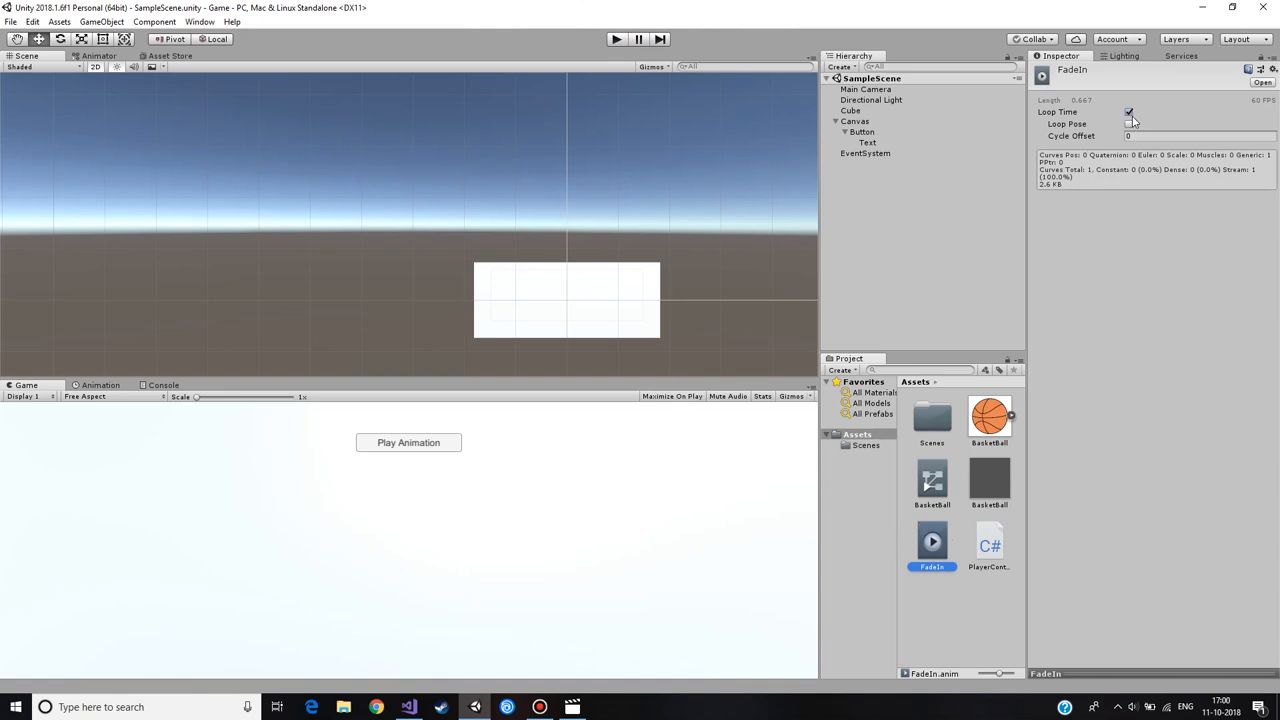
click(1123, 117)
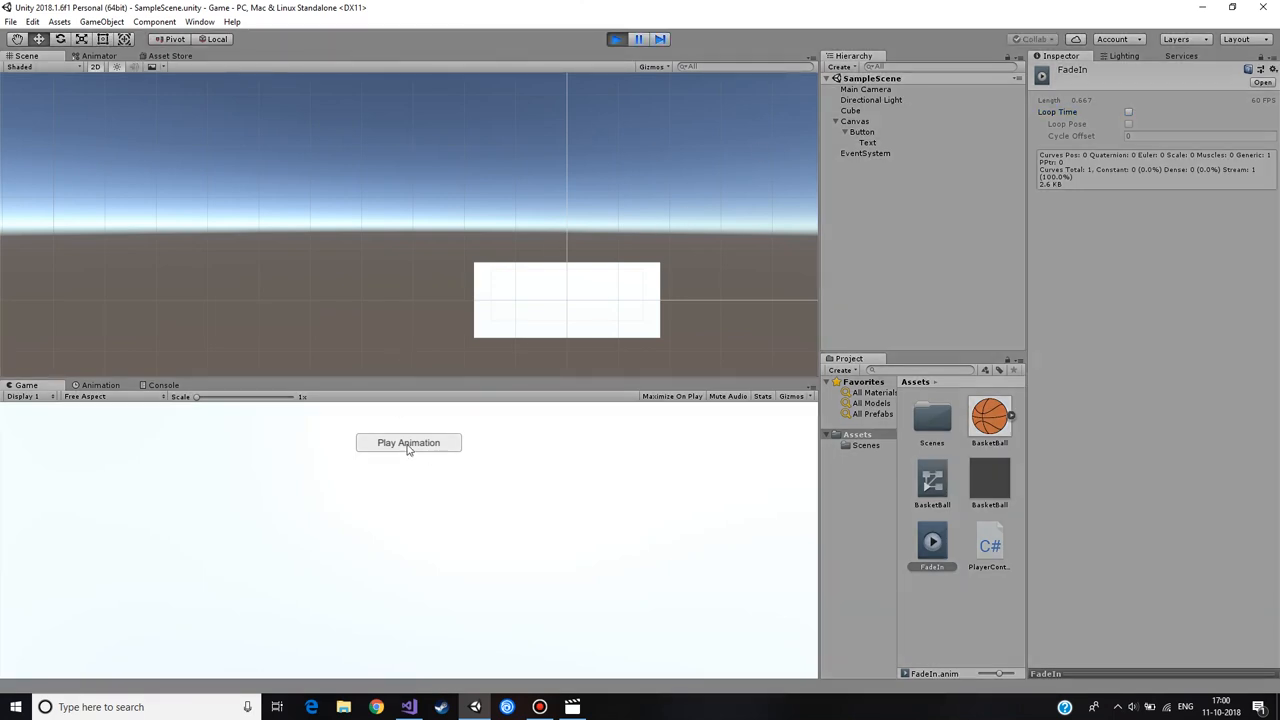
Step: Play-test by spawning basketball clones with the button, then stop play mode
click(408, 442)
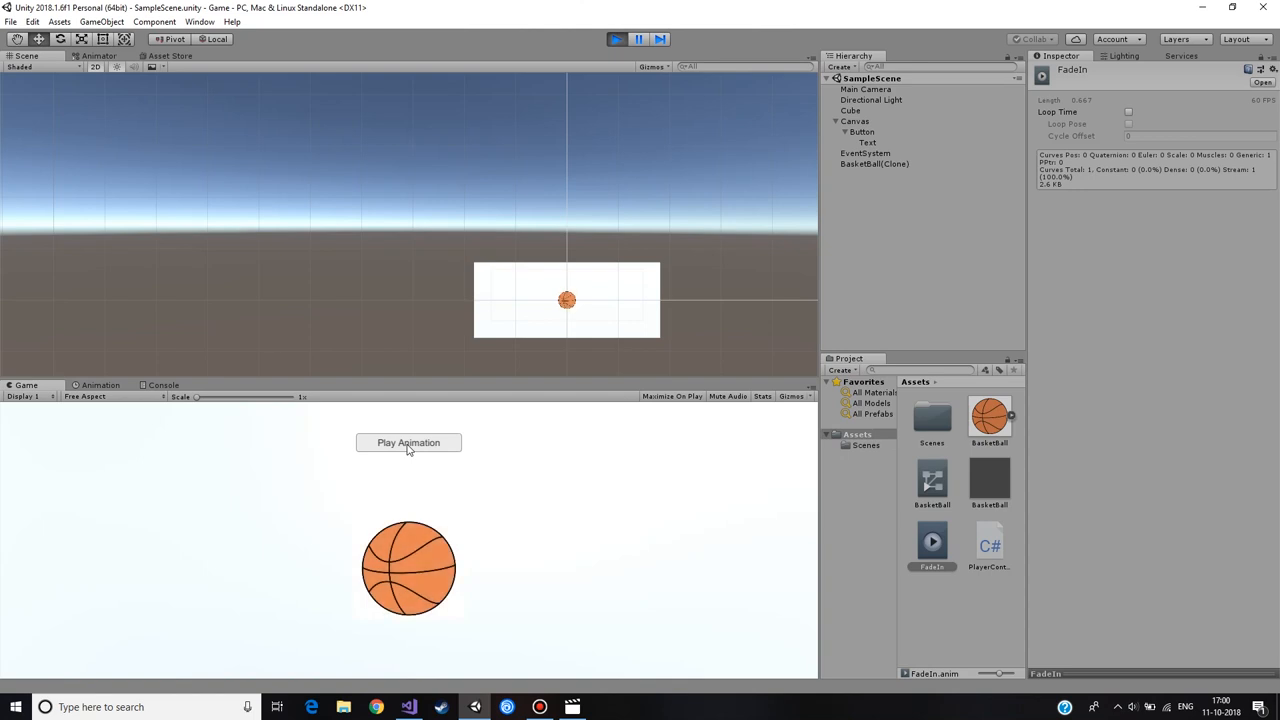
click(408, 443)
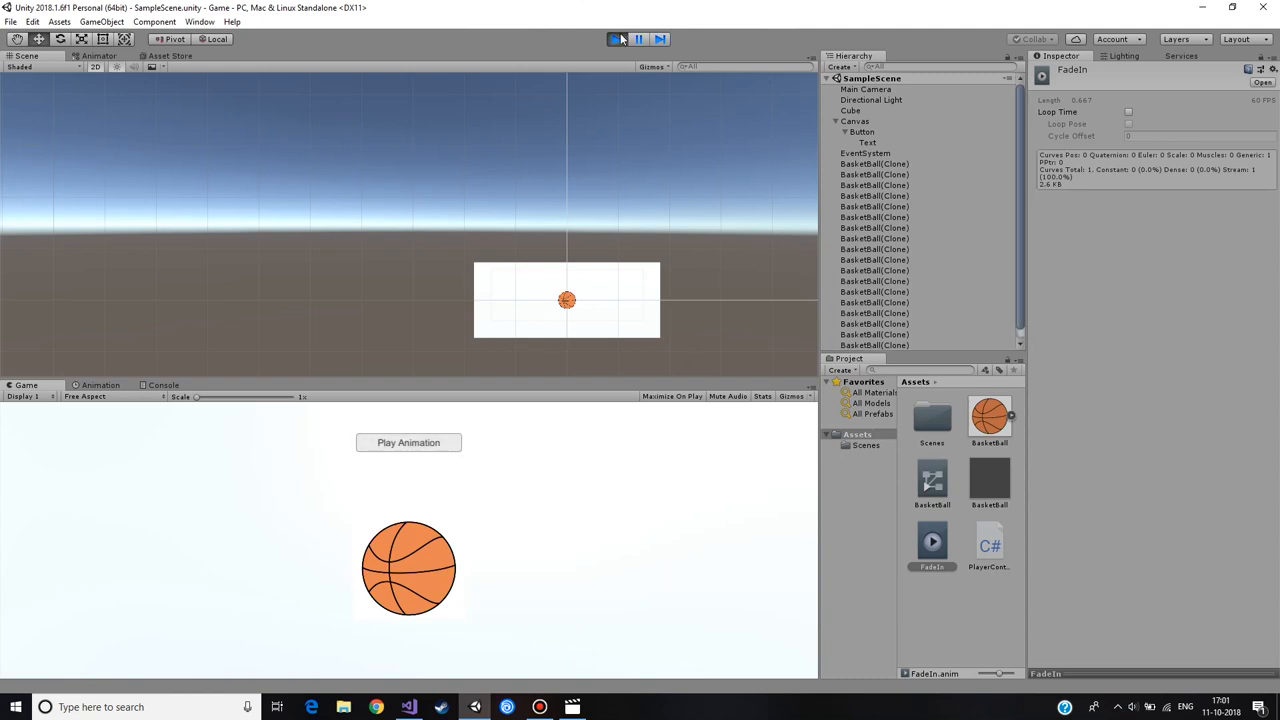
click(617, 37)
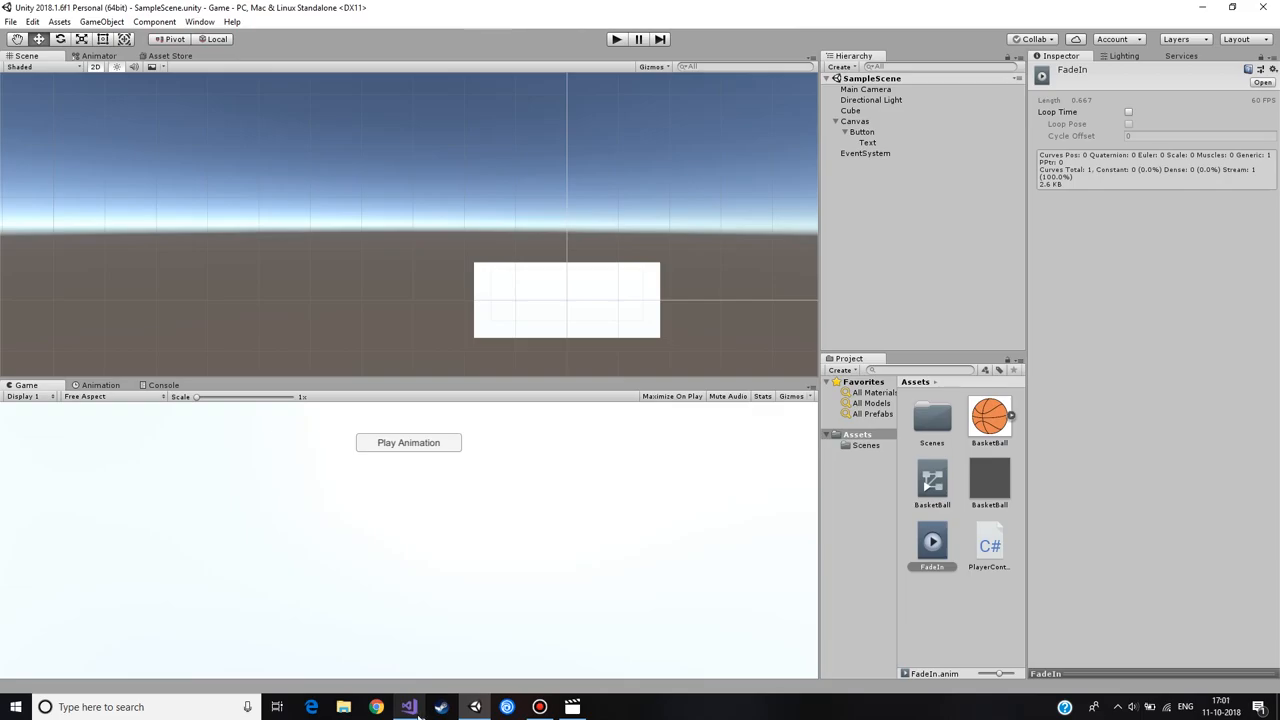
Step: In PlayerController.cs, change the spawn Y value to Random.Range(-10f, 10f)
click(414, 707)
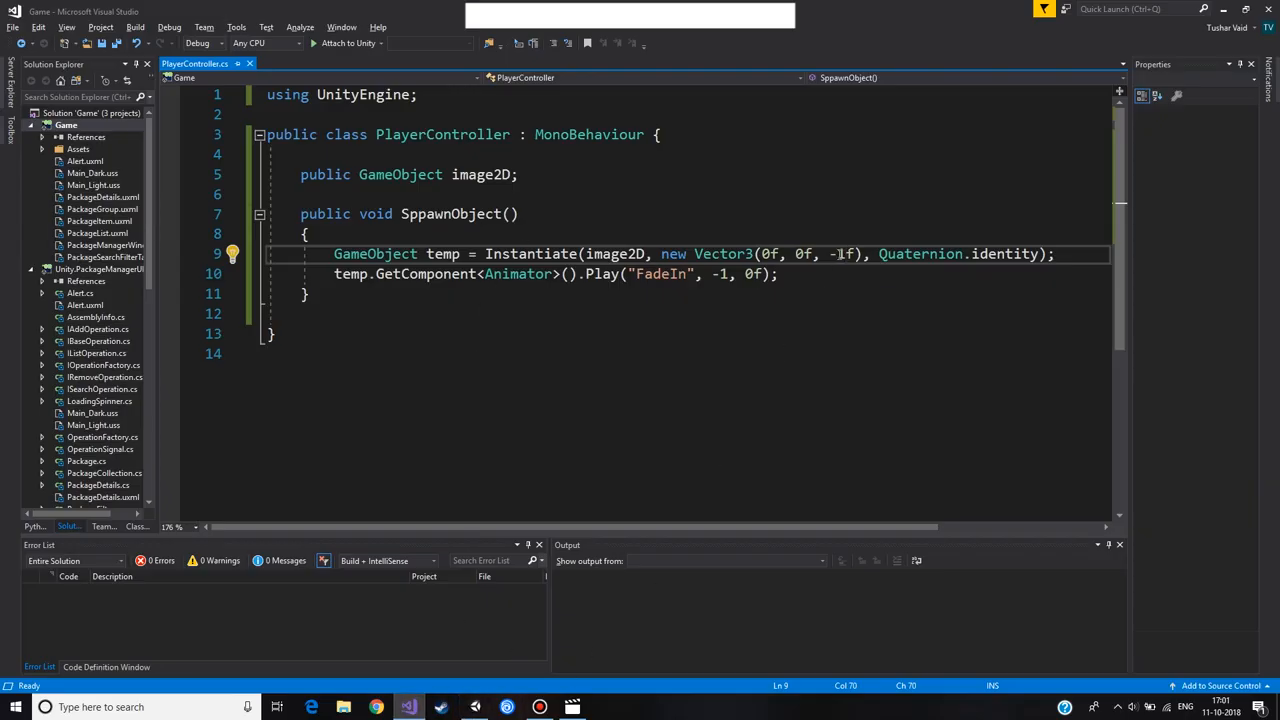
mouse_move(805, 253)
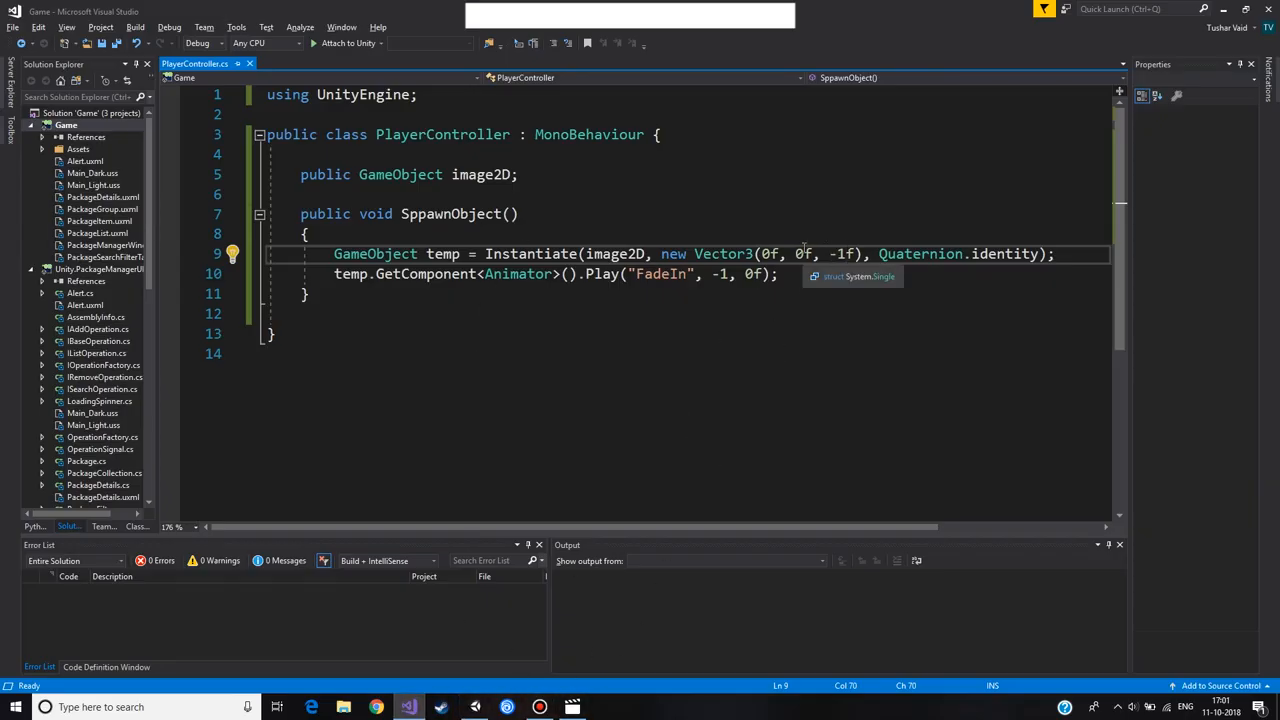
text(Rando)
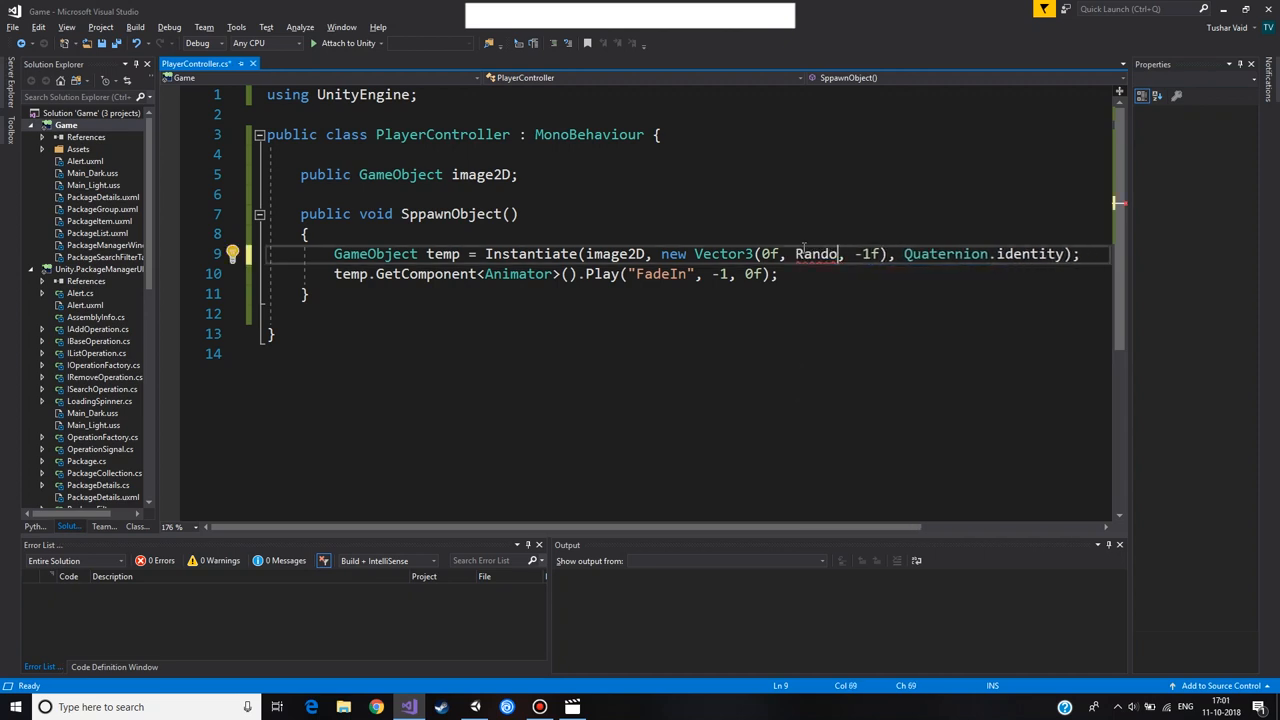
text(.Range)
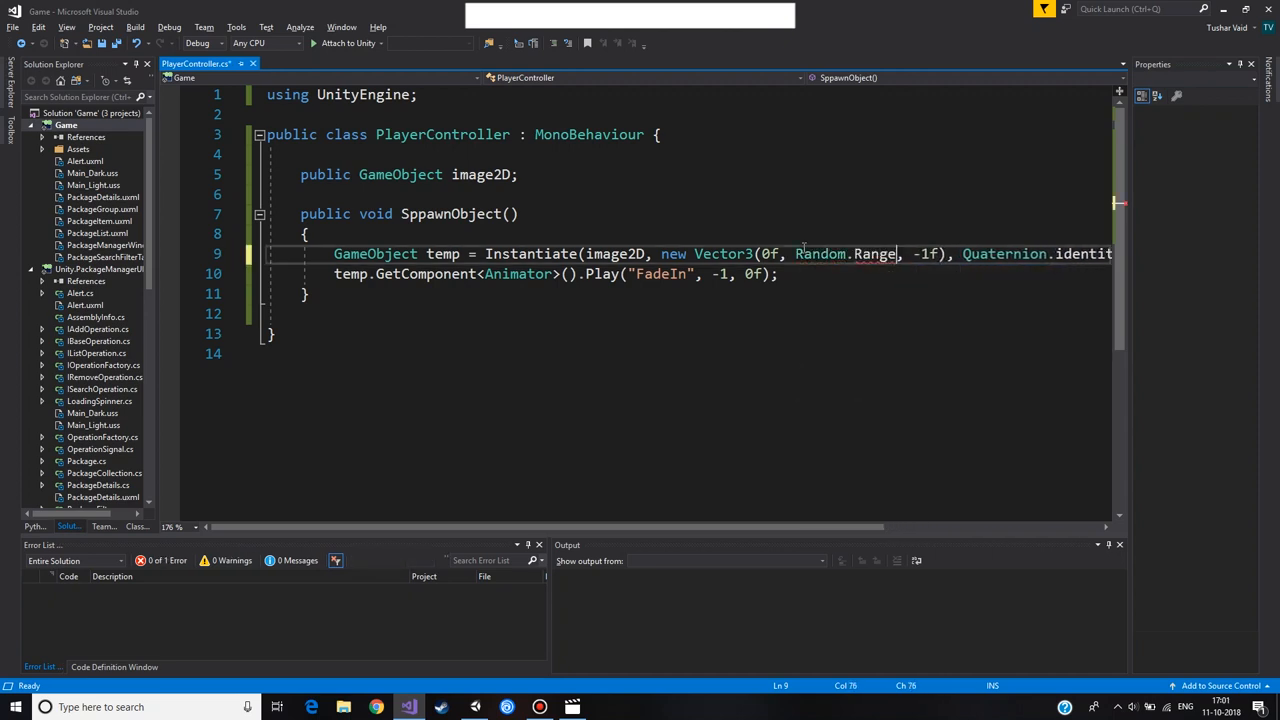
text(10f,)
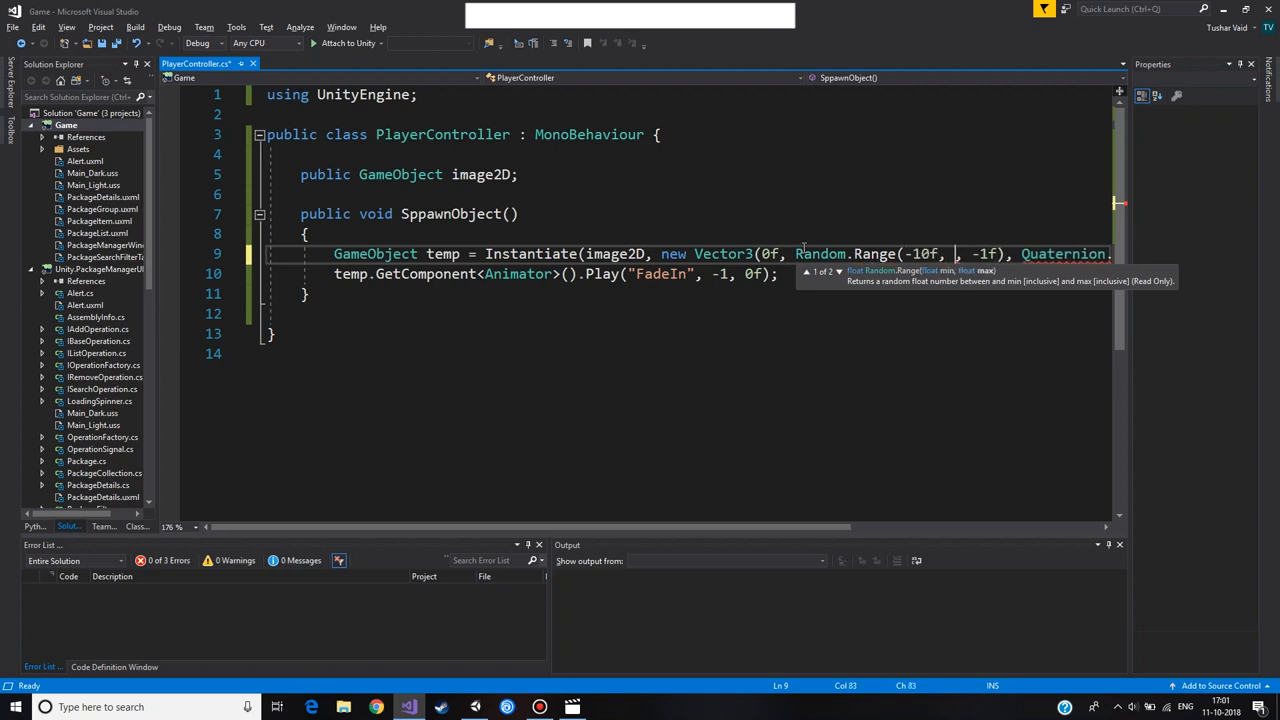
text(10f)
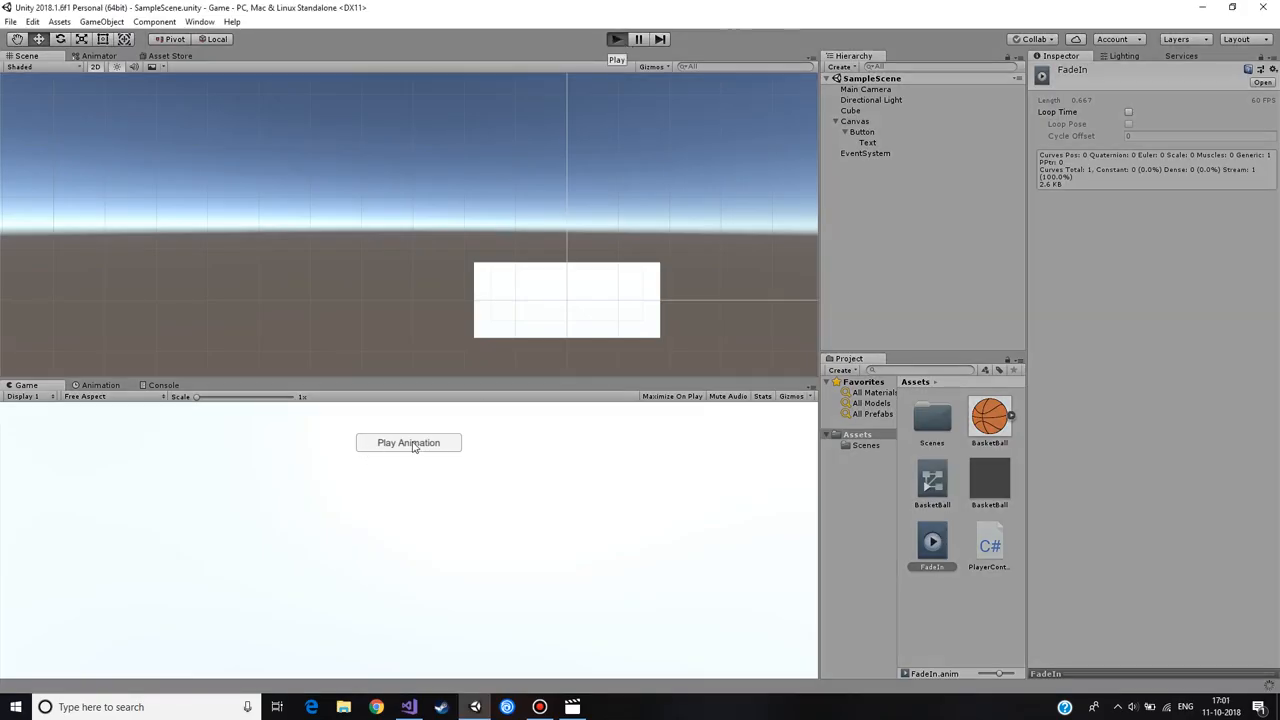
mouse_move(396, 476)
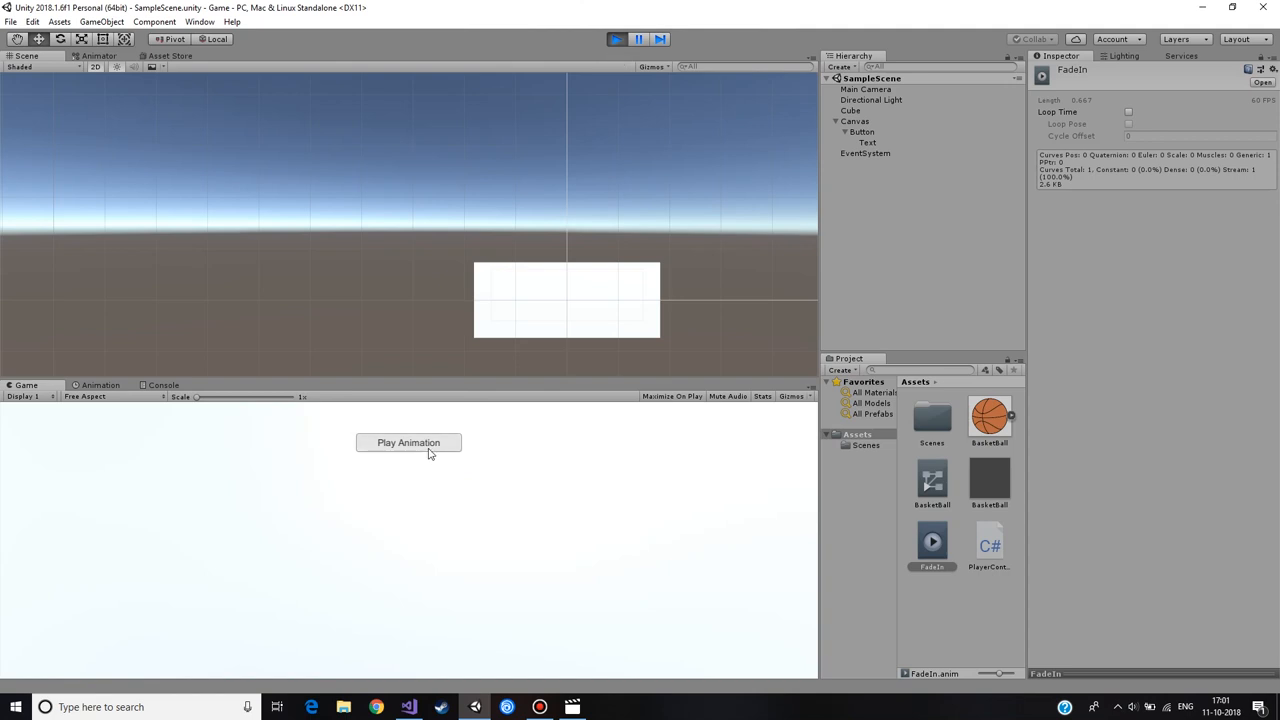
Step: Spawn four basketball clones to check their heights vary, then stop play mode
click(408, 442)
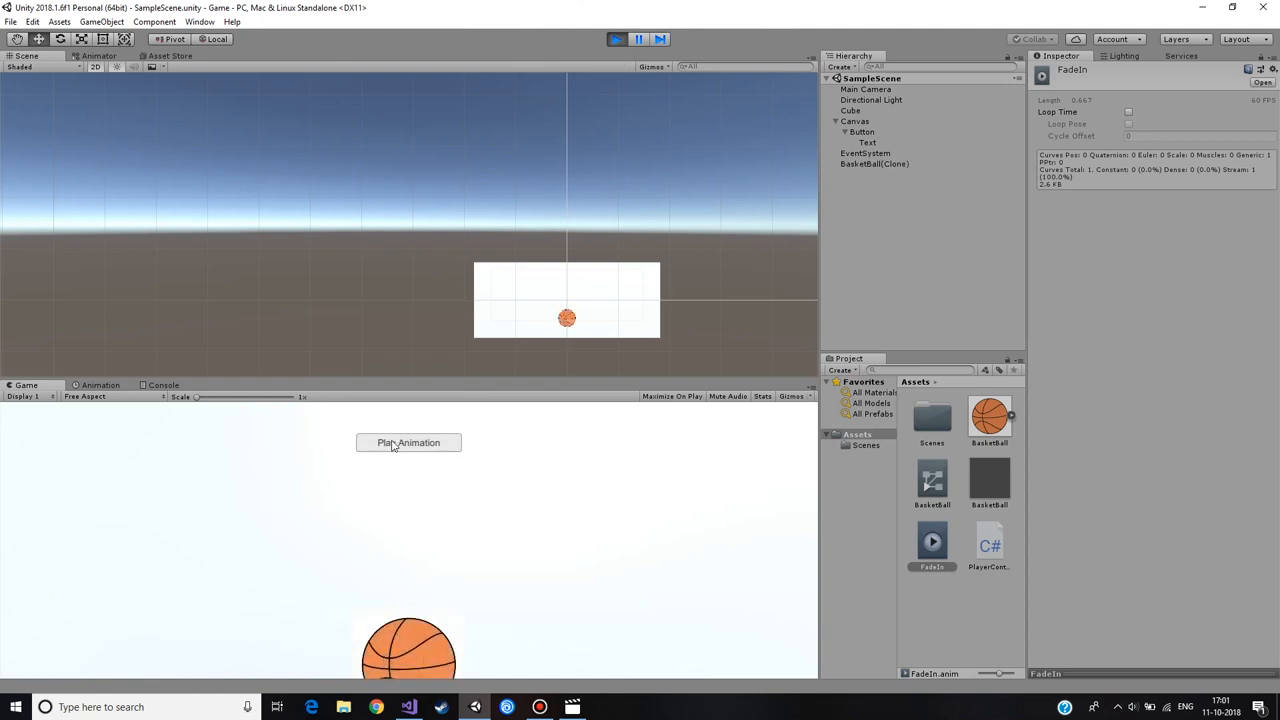
click(408, 443)
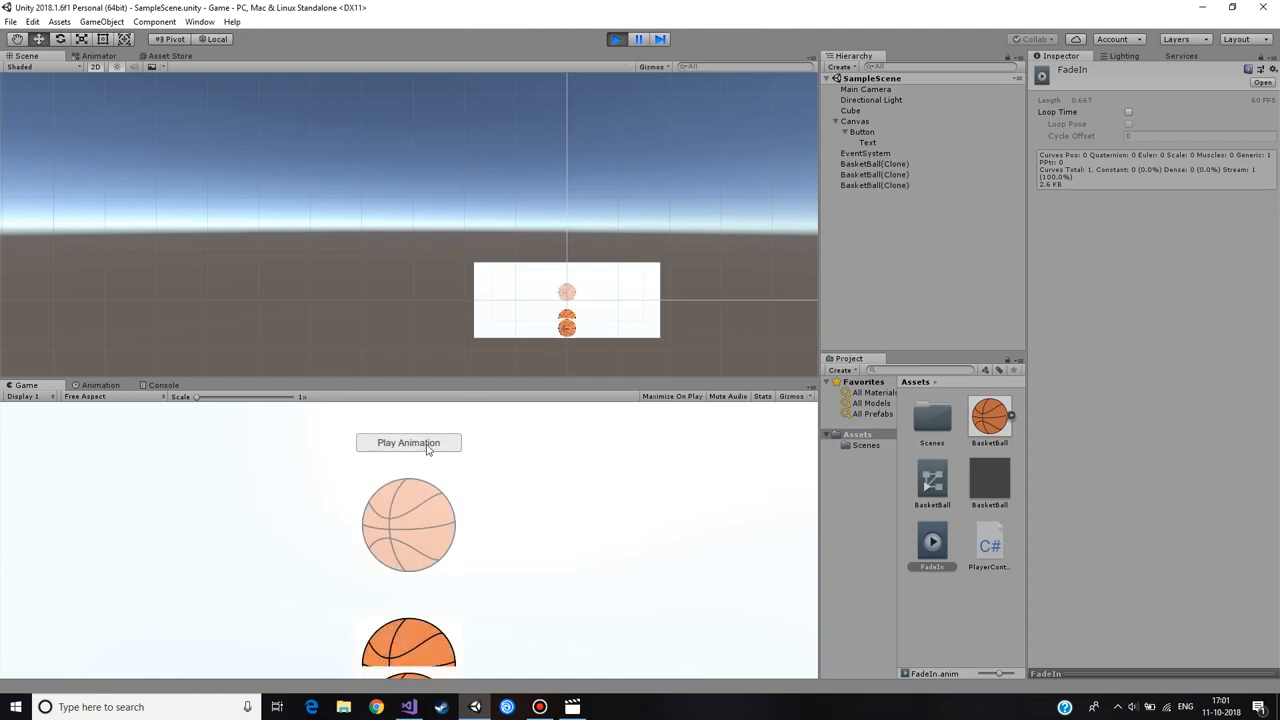
click(408, 443)
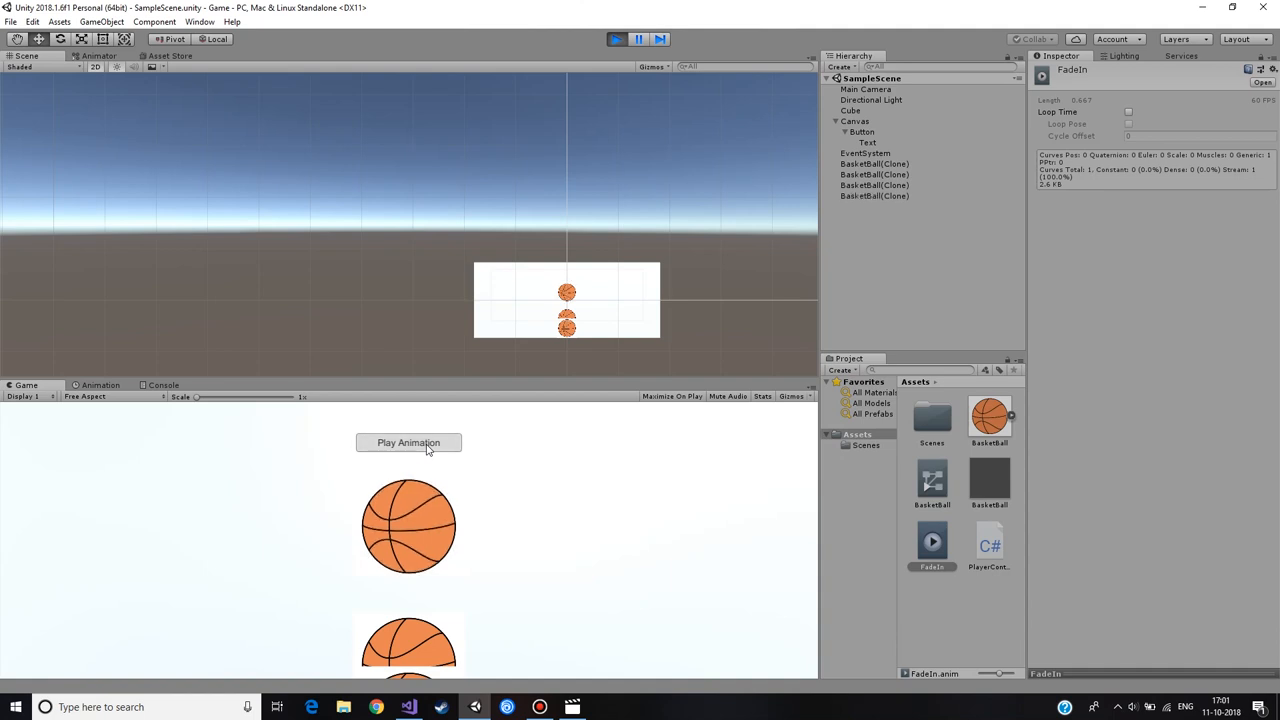
click(408, 443)
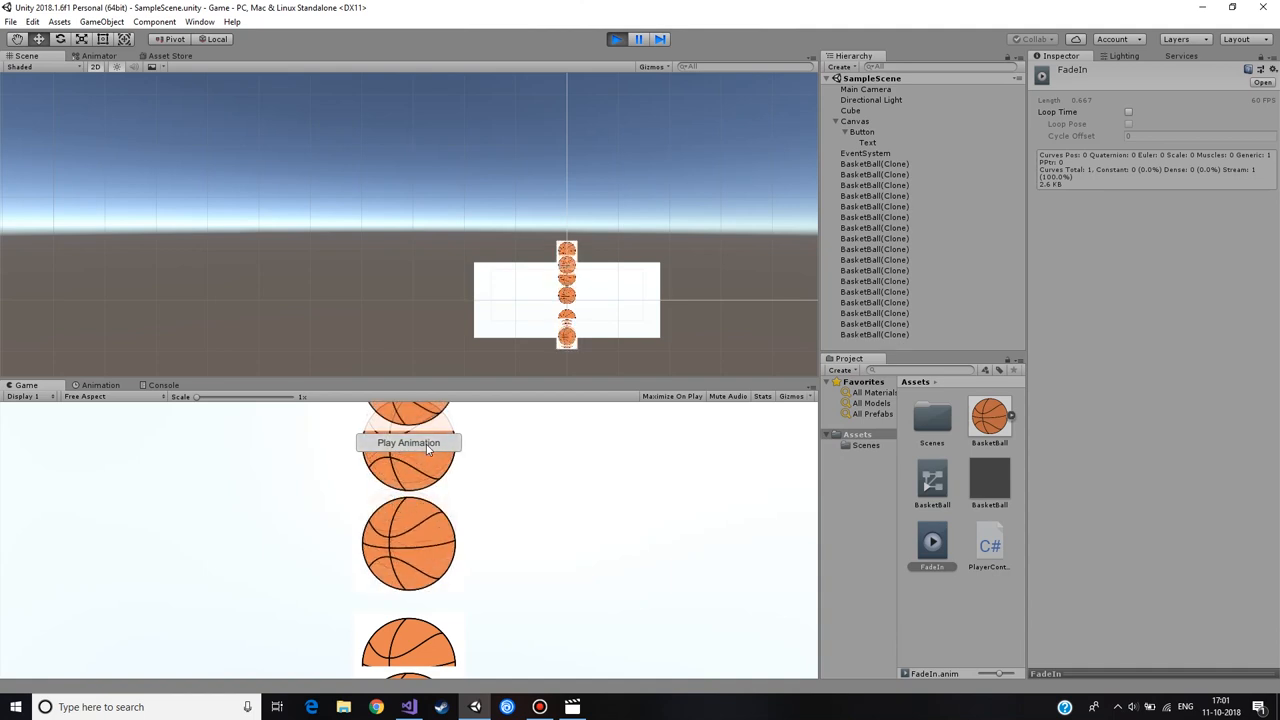
click(614, 38)
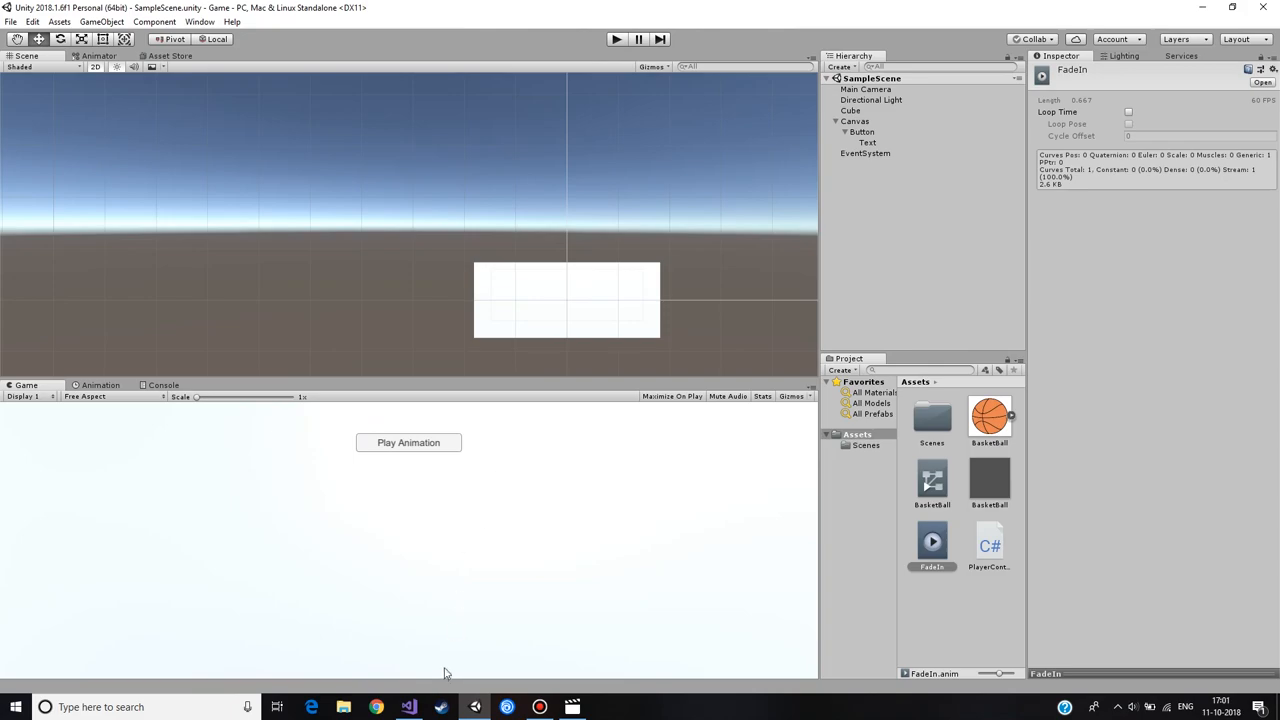
click(401, 705)
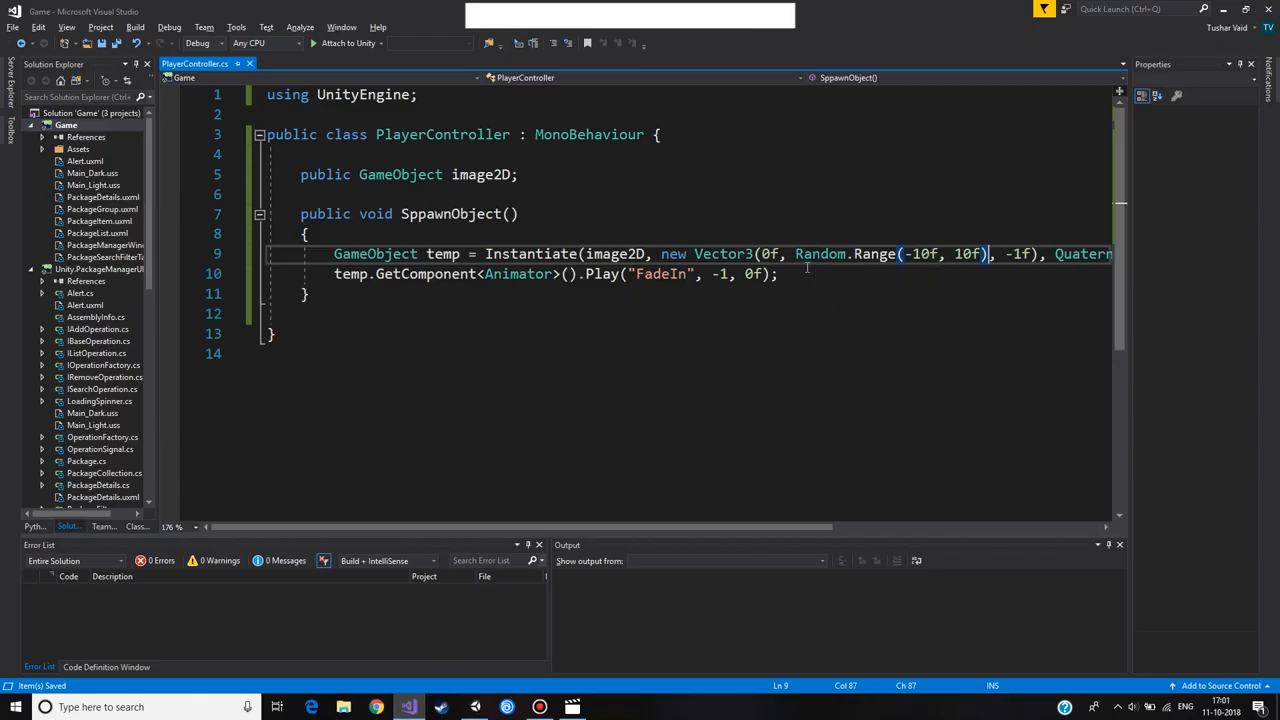
Step: Select the Random.Range(-10f, 10f) call in the script for reuse
drag(795, 254, 779, 274)
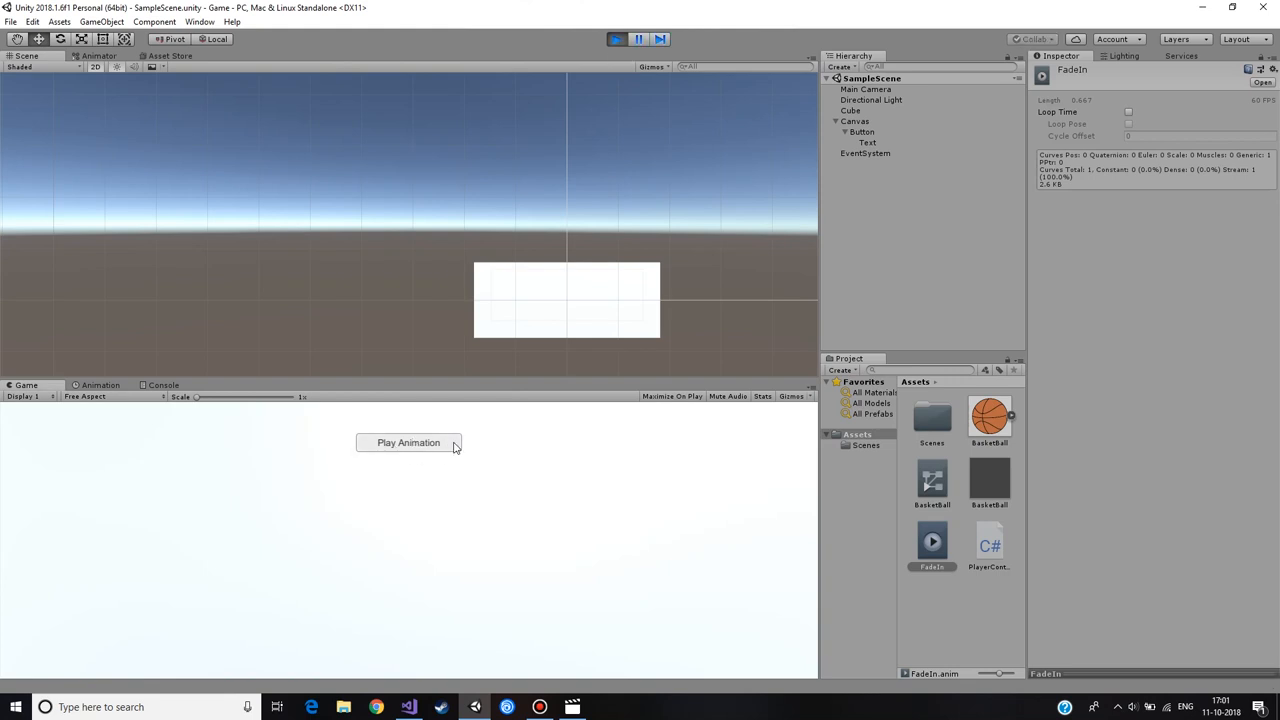
Step: Spawn five basketball clones at random positions, then stop play mode
click(408, 443)
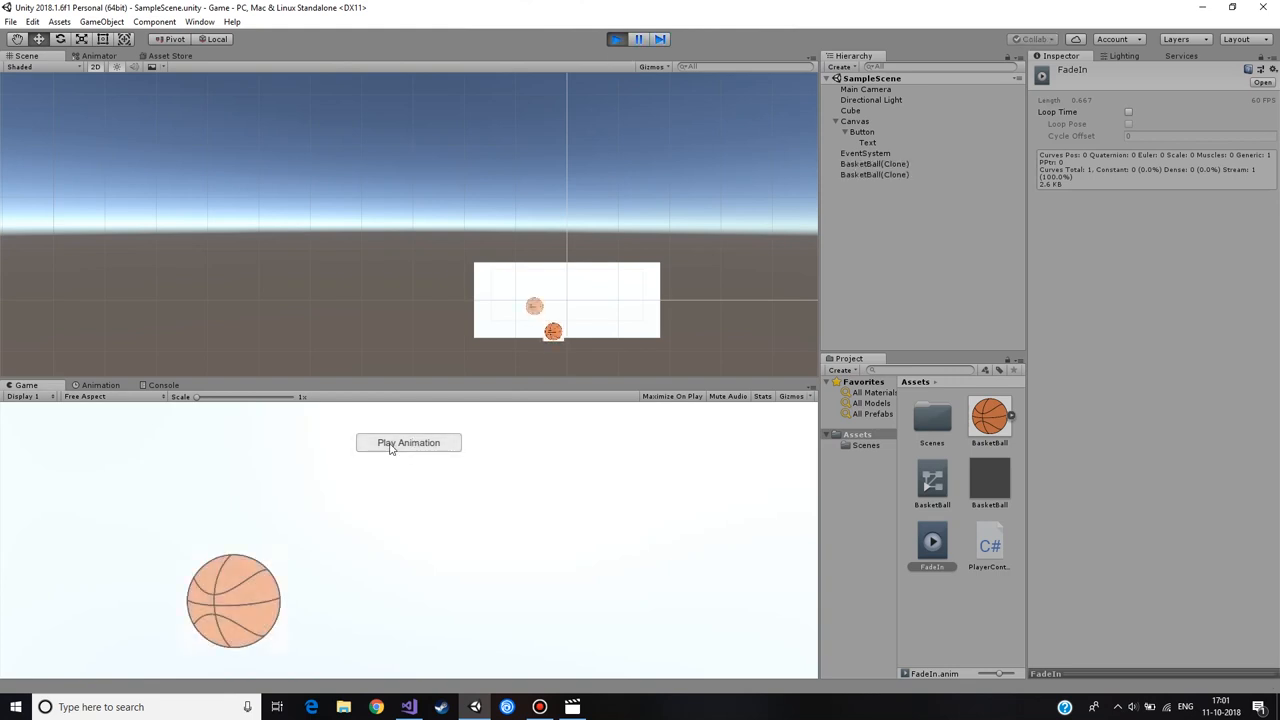
click(408, 443)
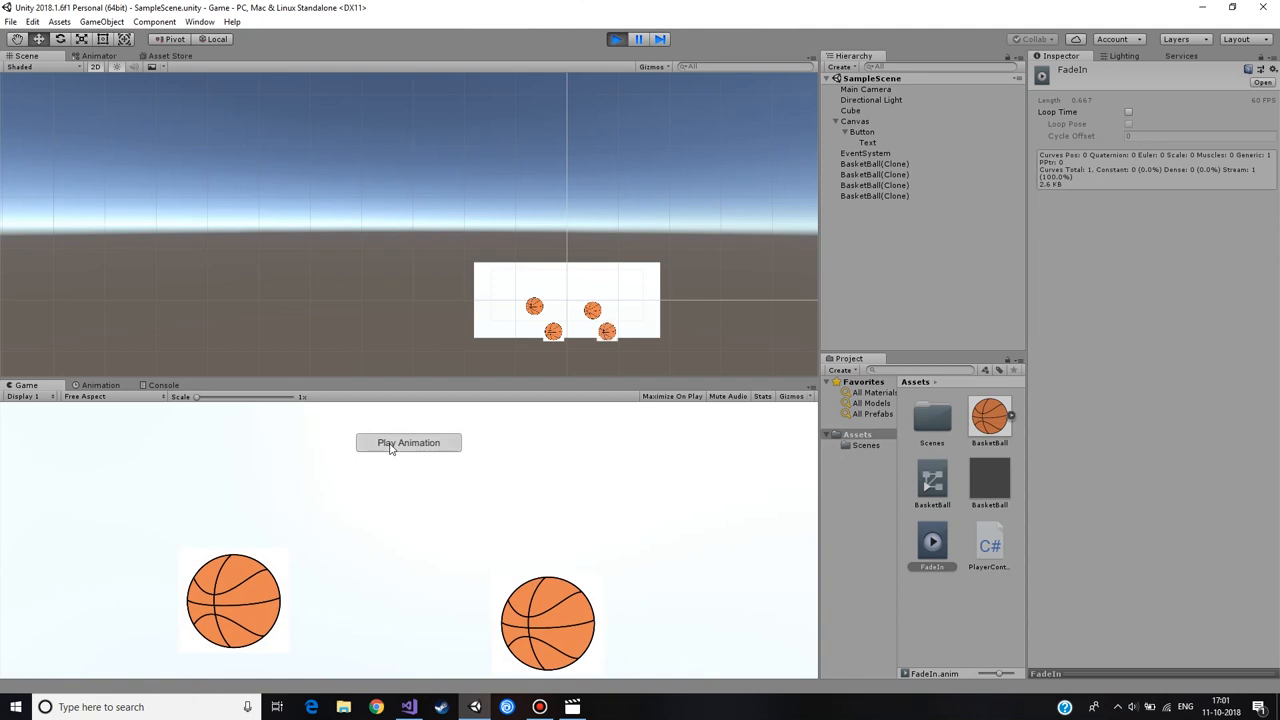
click(408, 443)
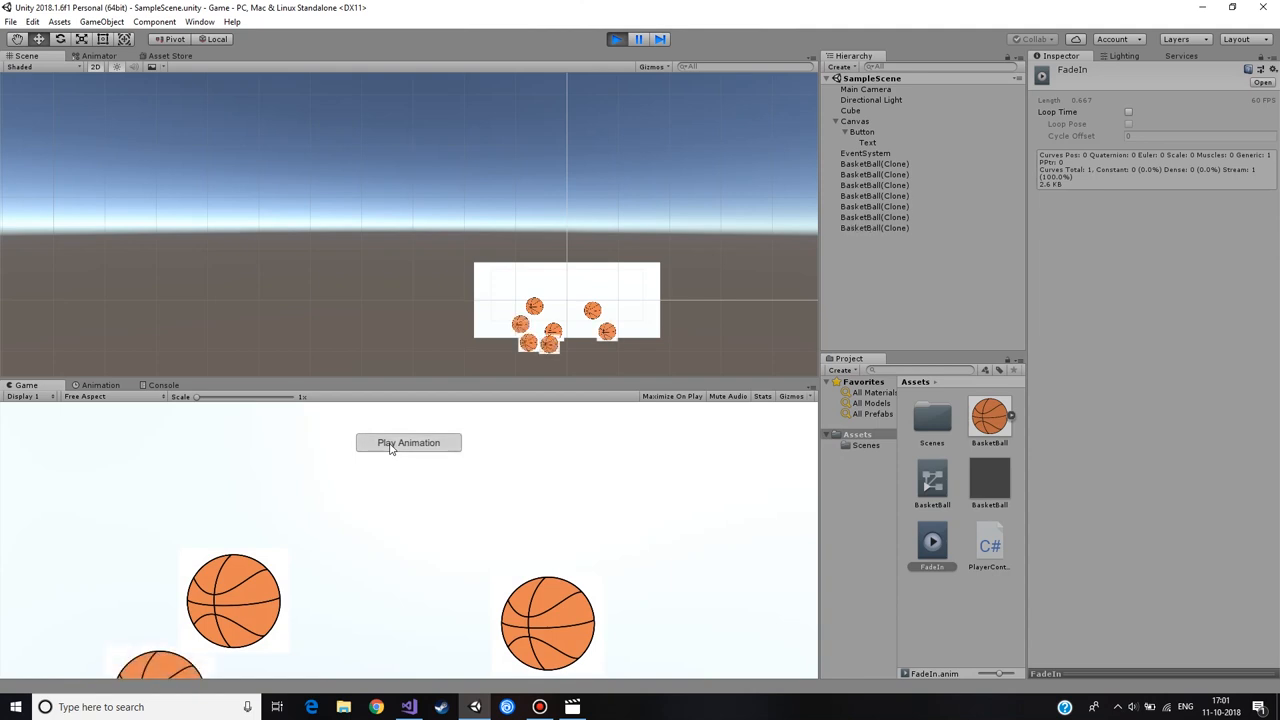
click(408, 442)
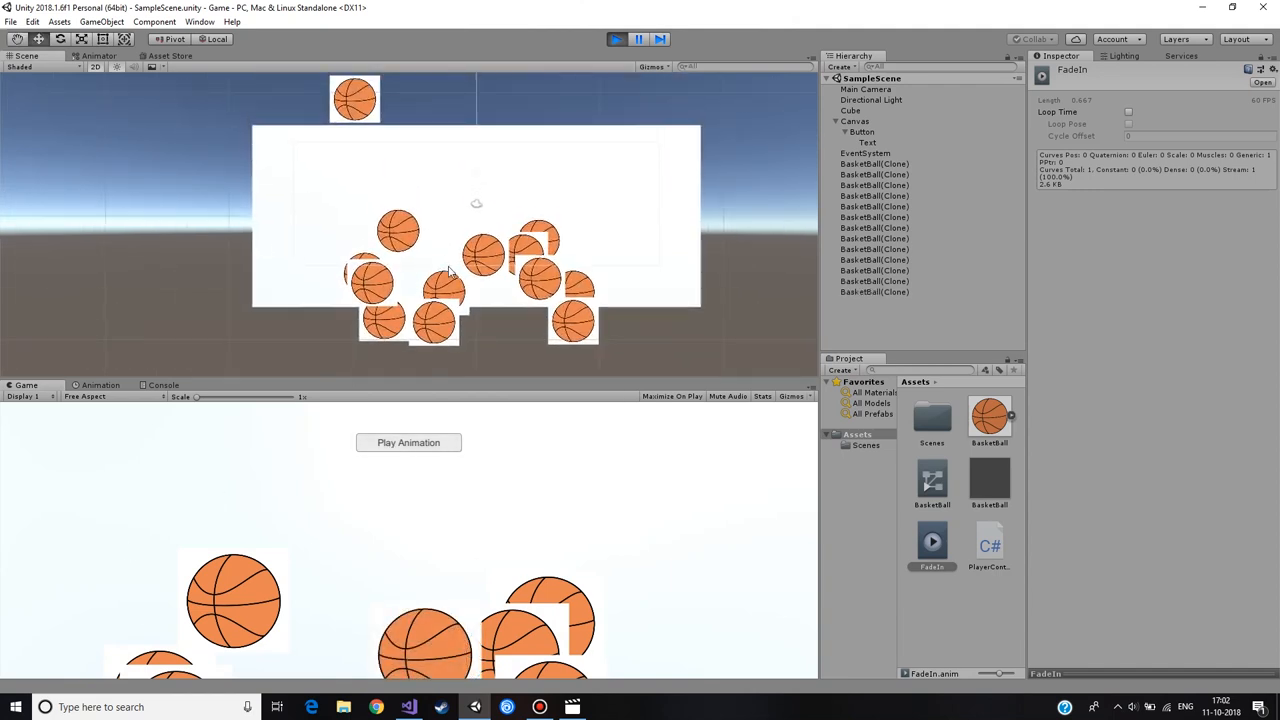
click(408, 443)
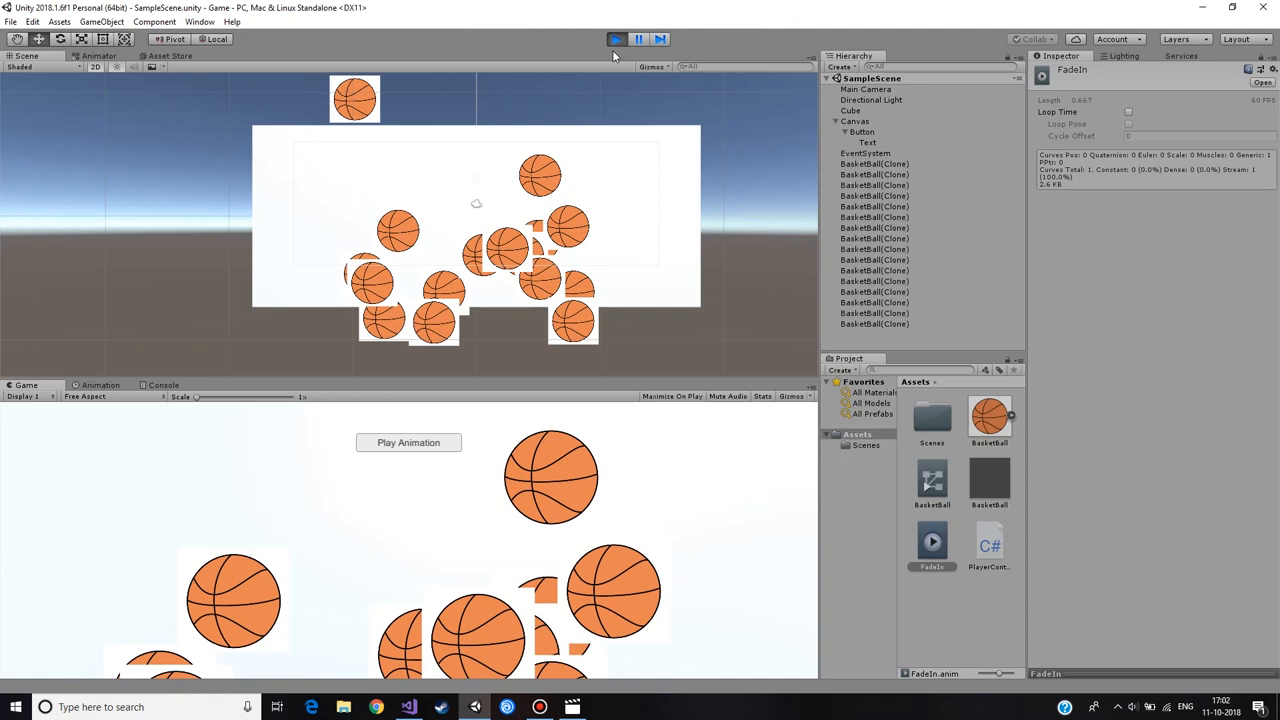
click(613, 40)
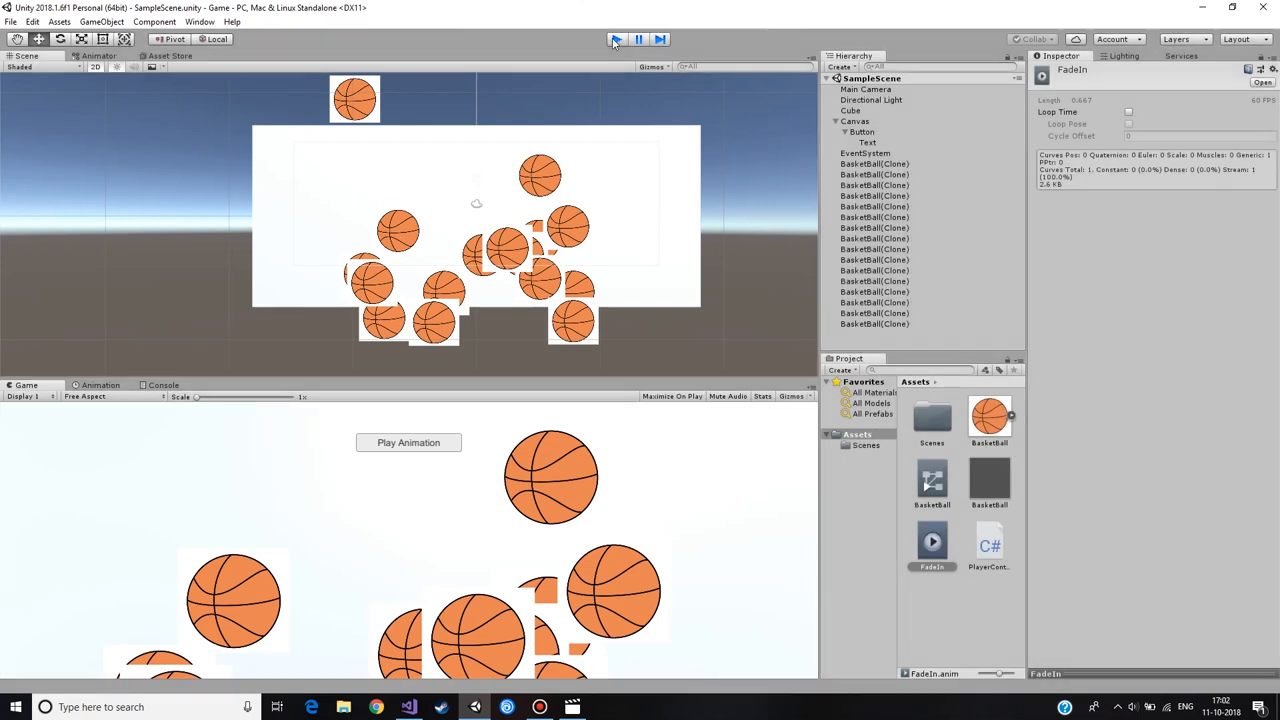